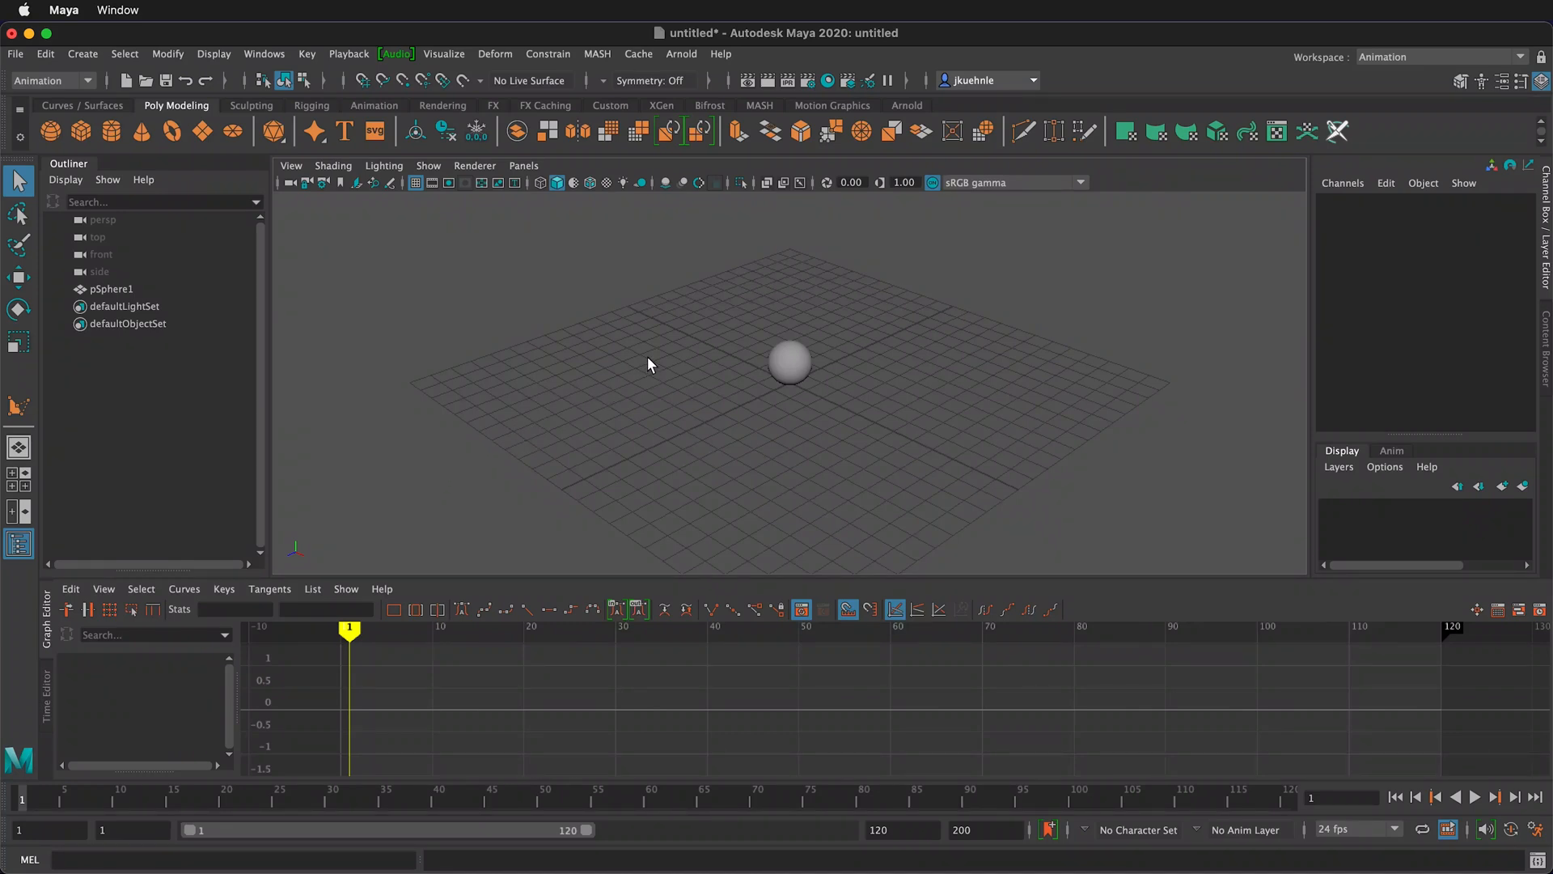
{"action": "mouse_move", "coordinate": [887, 377]}
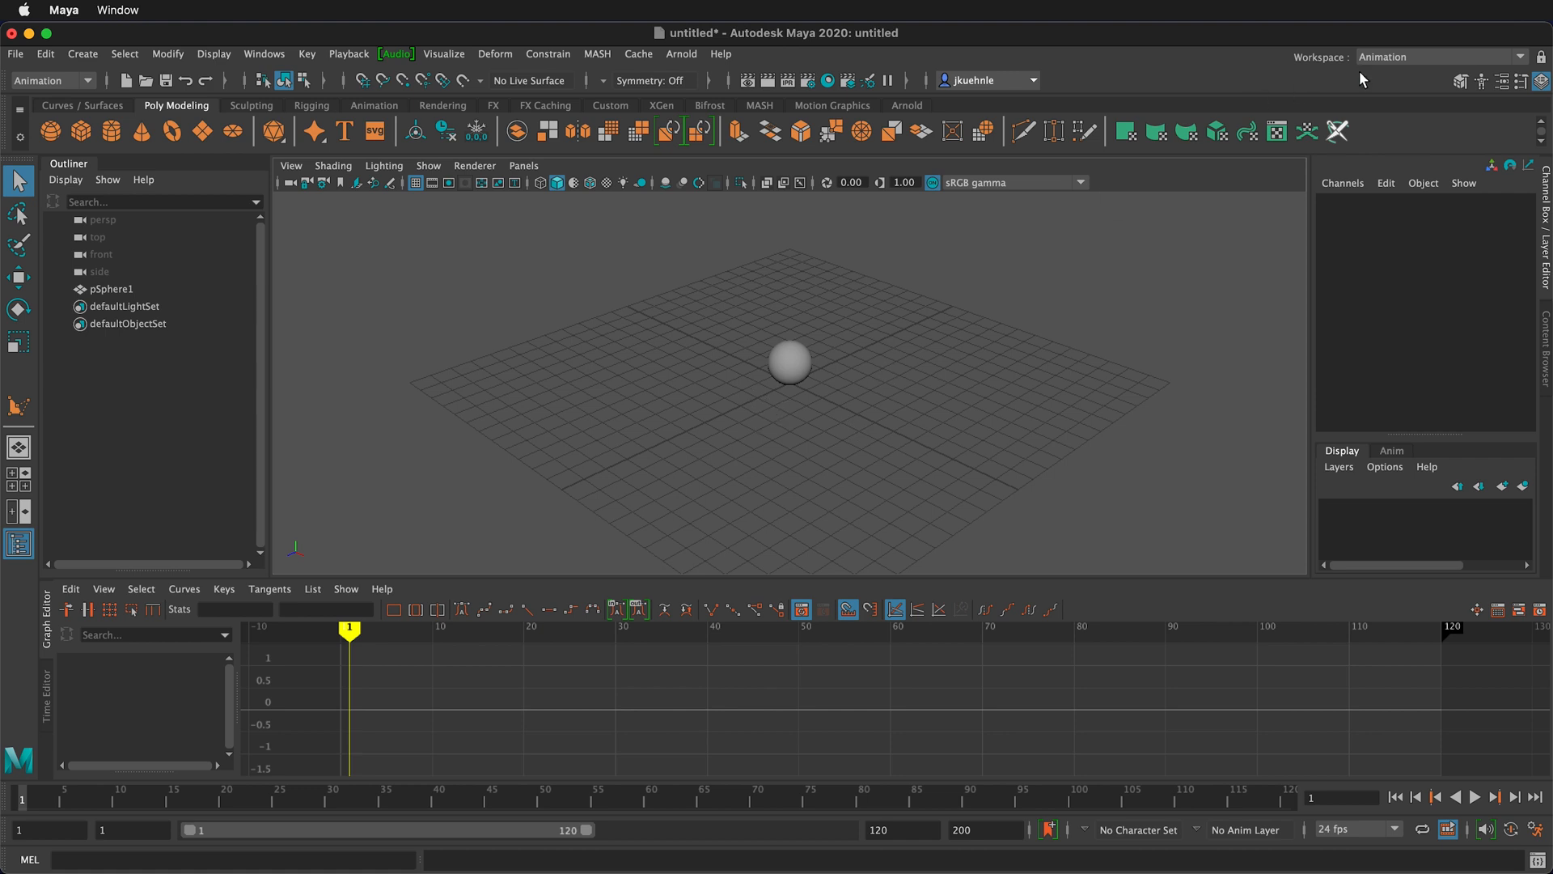
Select pSphere1 and key its Translate X channel via Channel Box Key Selected.
{"action": "left_click", "coordinate": [1435, 57]}
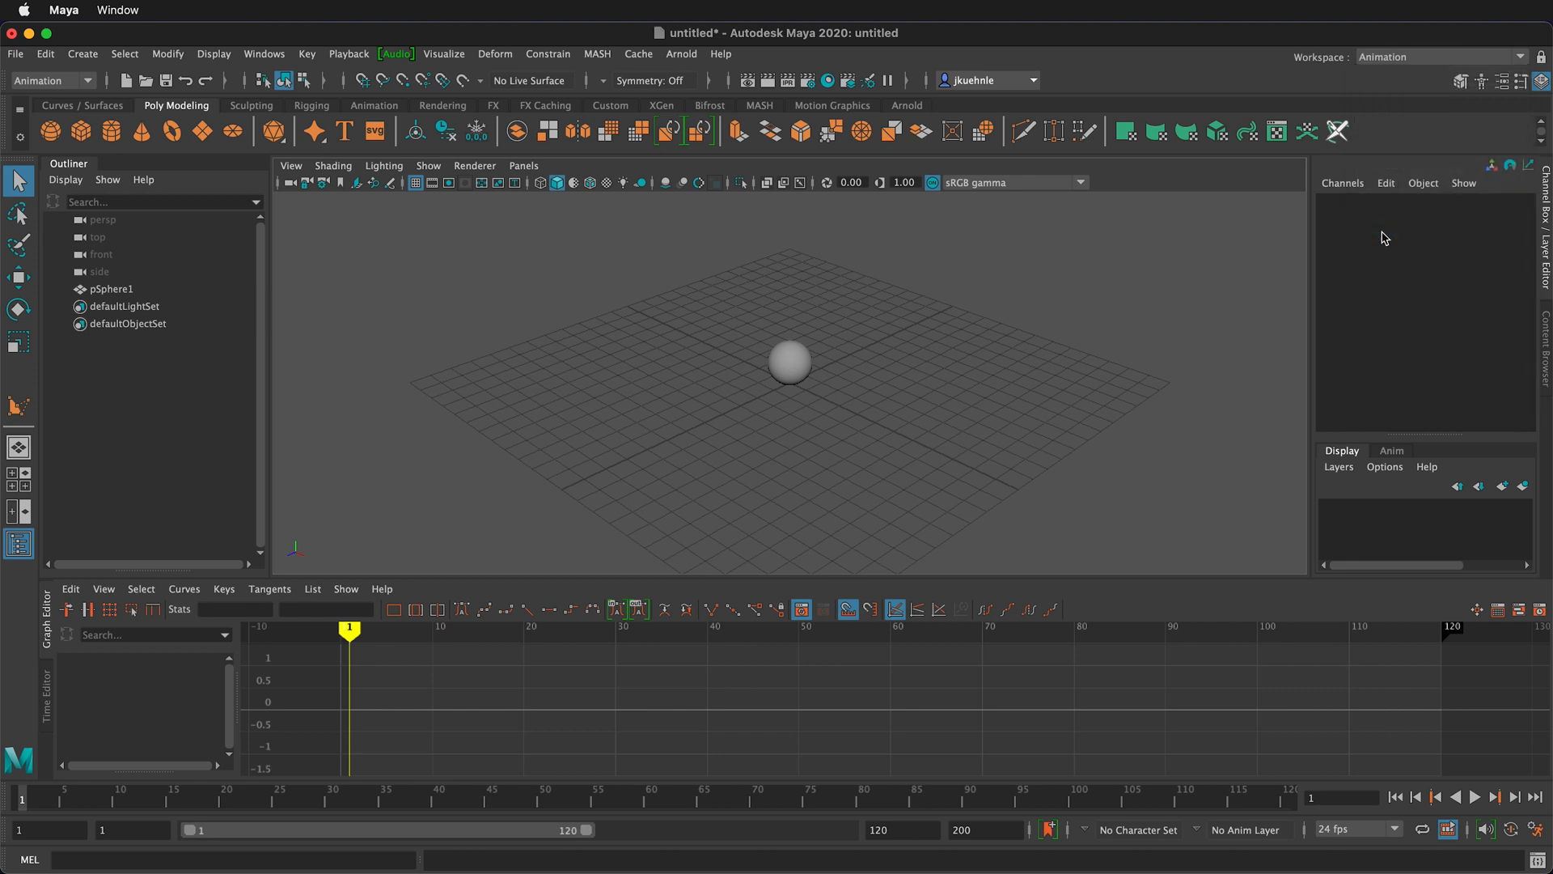
{"action": "mouse_move", "coordinate": [788, 405]}
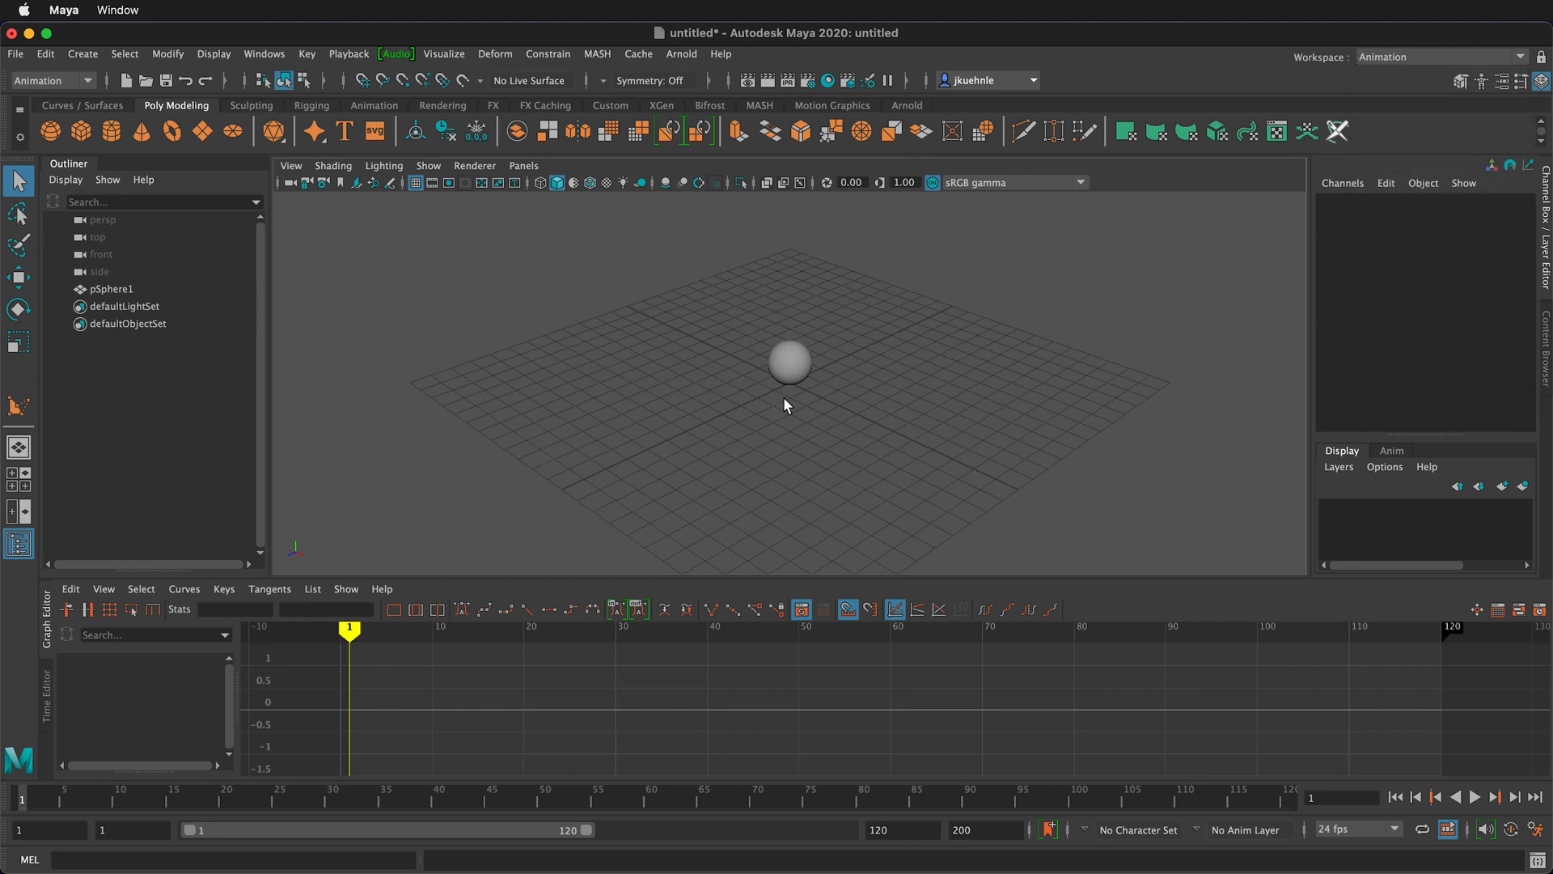
{"action": "mouse_move", "coordinate": [592, 462]}
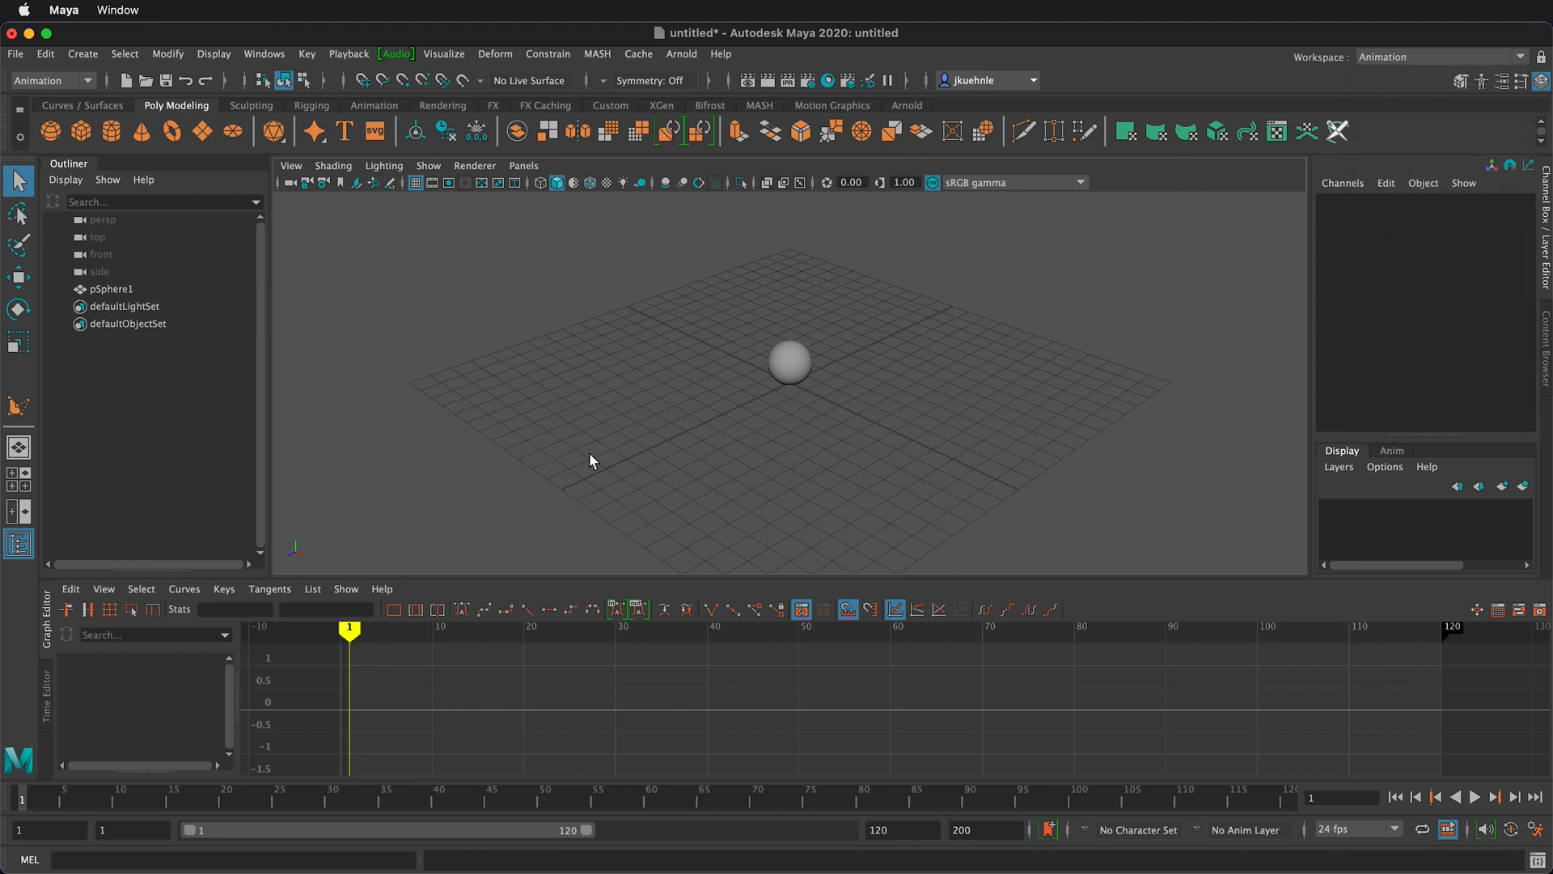
{"action": "mouse_move", "coordinate": [812, 364]}
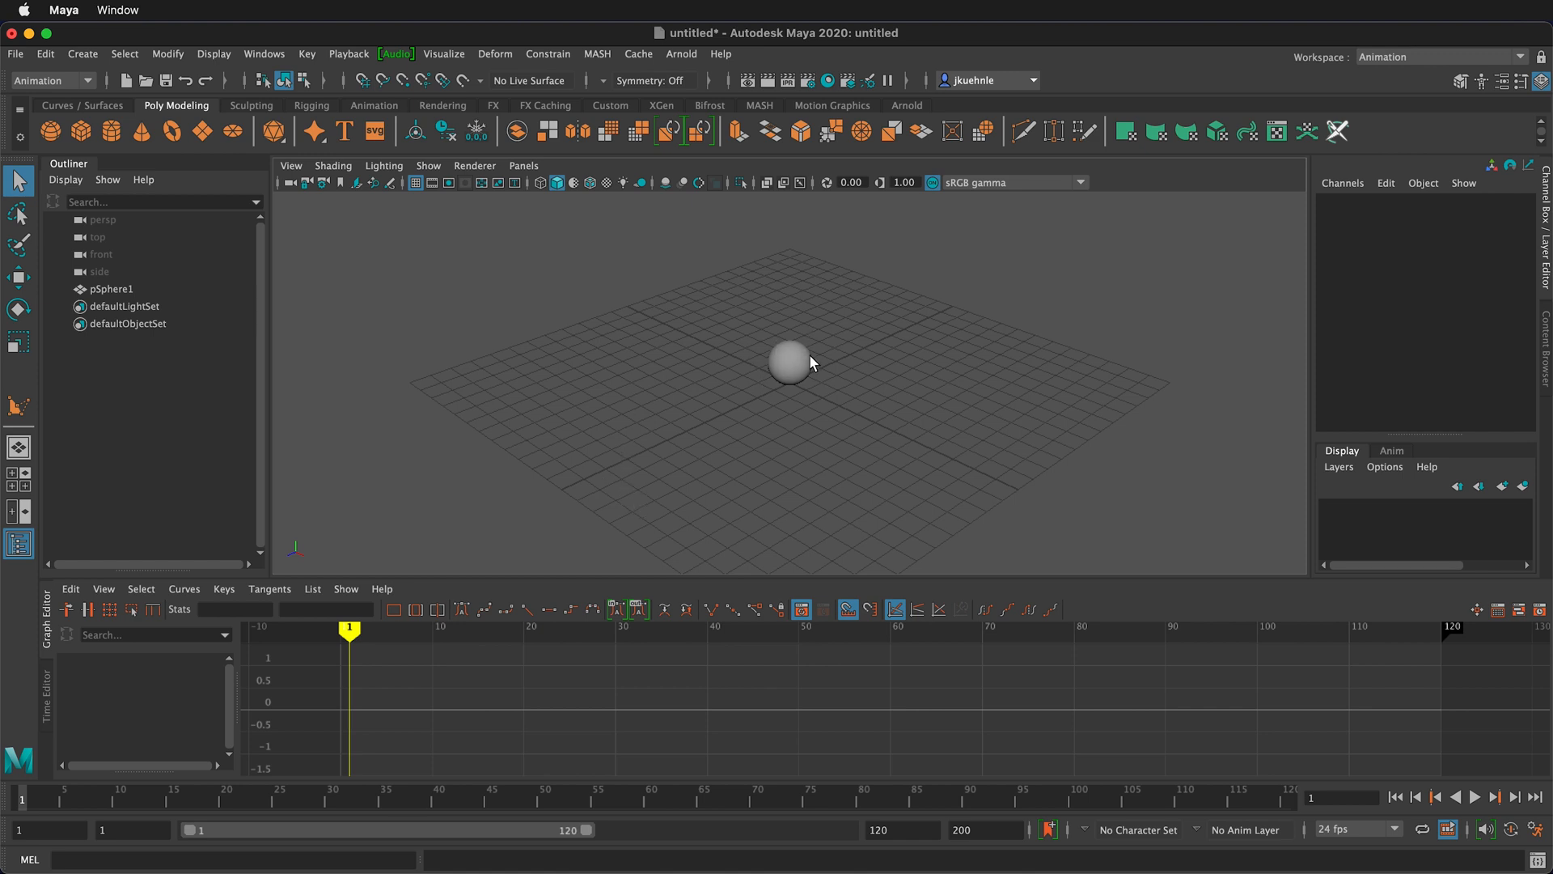
{"action": "left_click", "coordinate": [790, 364]}
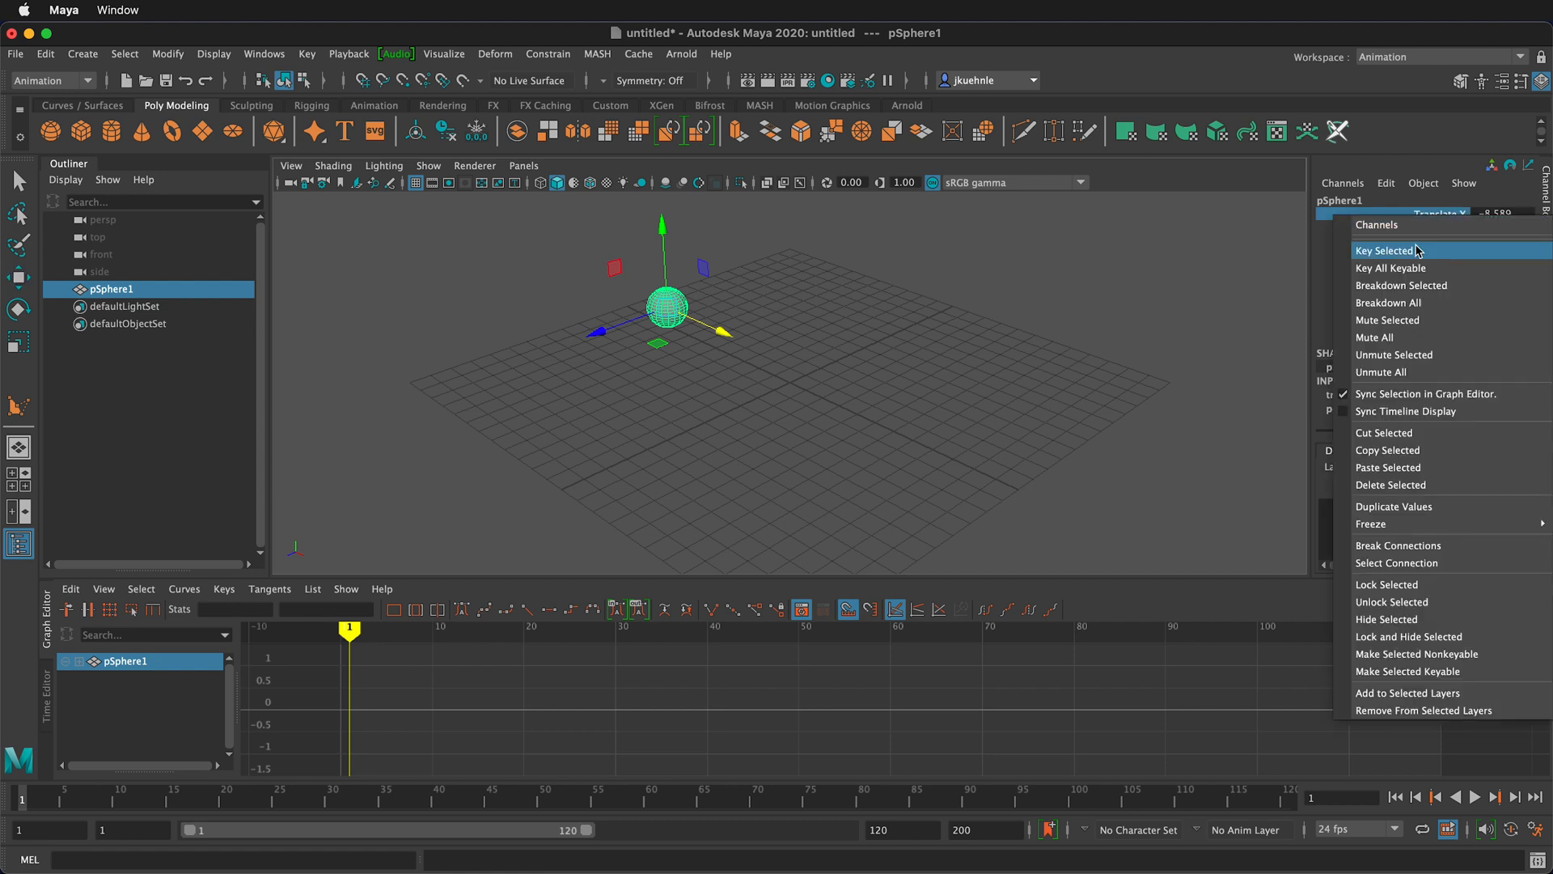
{"action": "left_click", "coordinate": [1387, 251]}
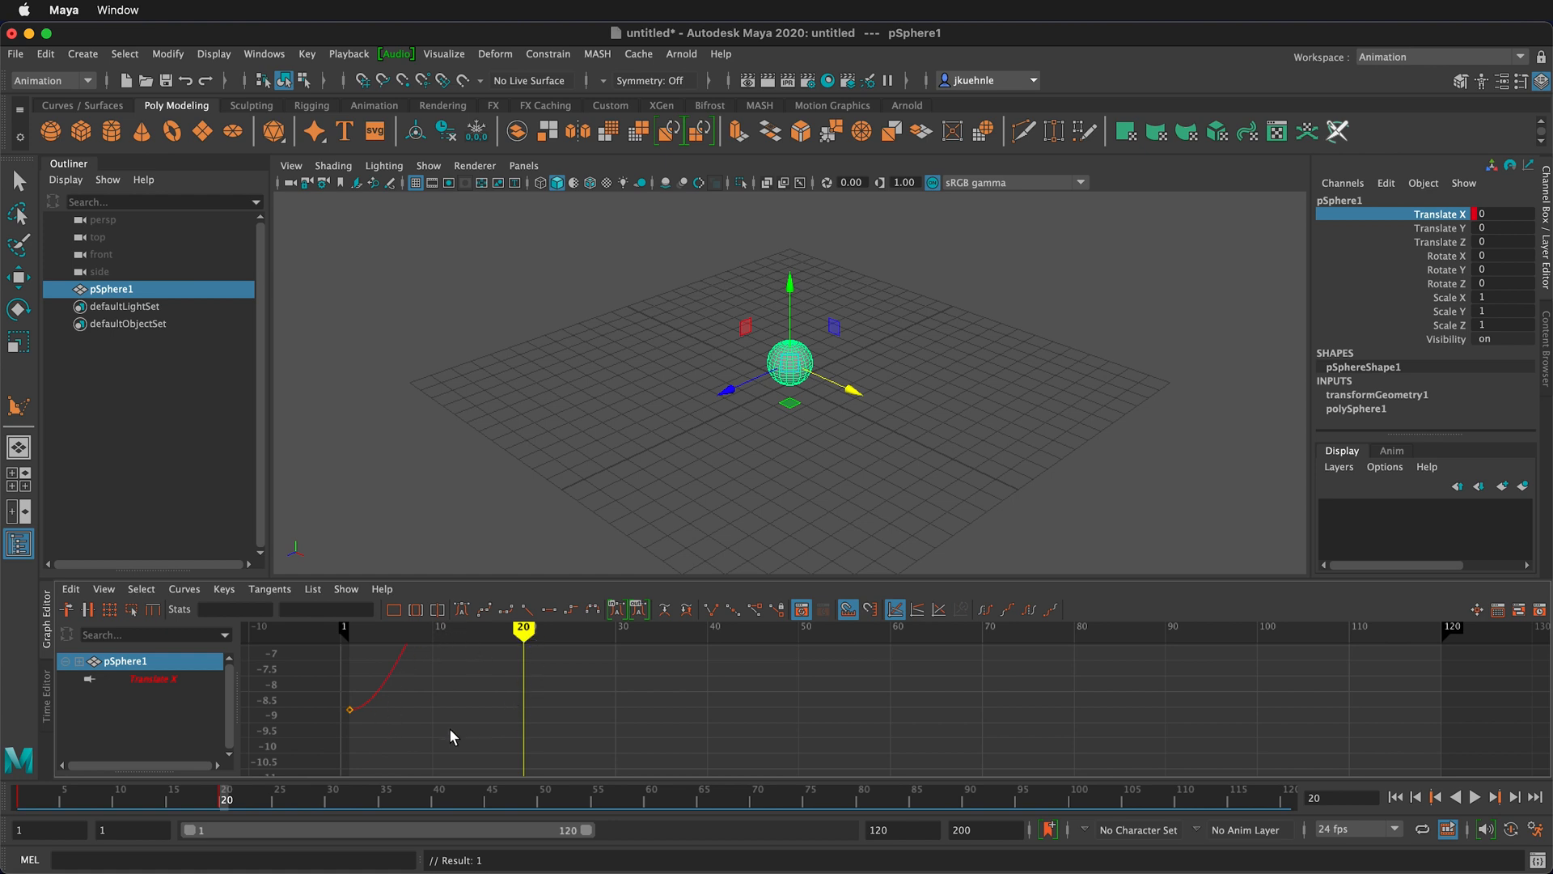
{"action": "mouse_move", "coordinate": [469, 703]}
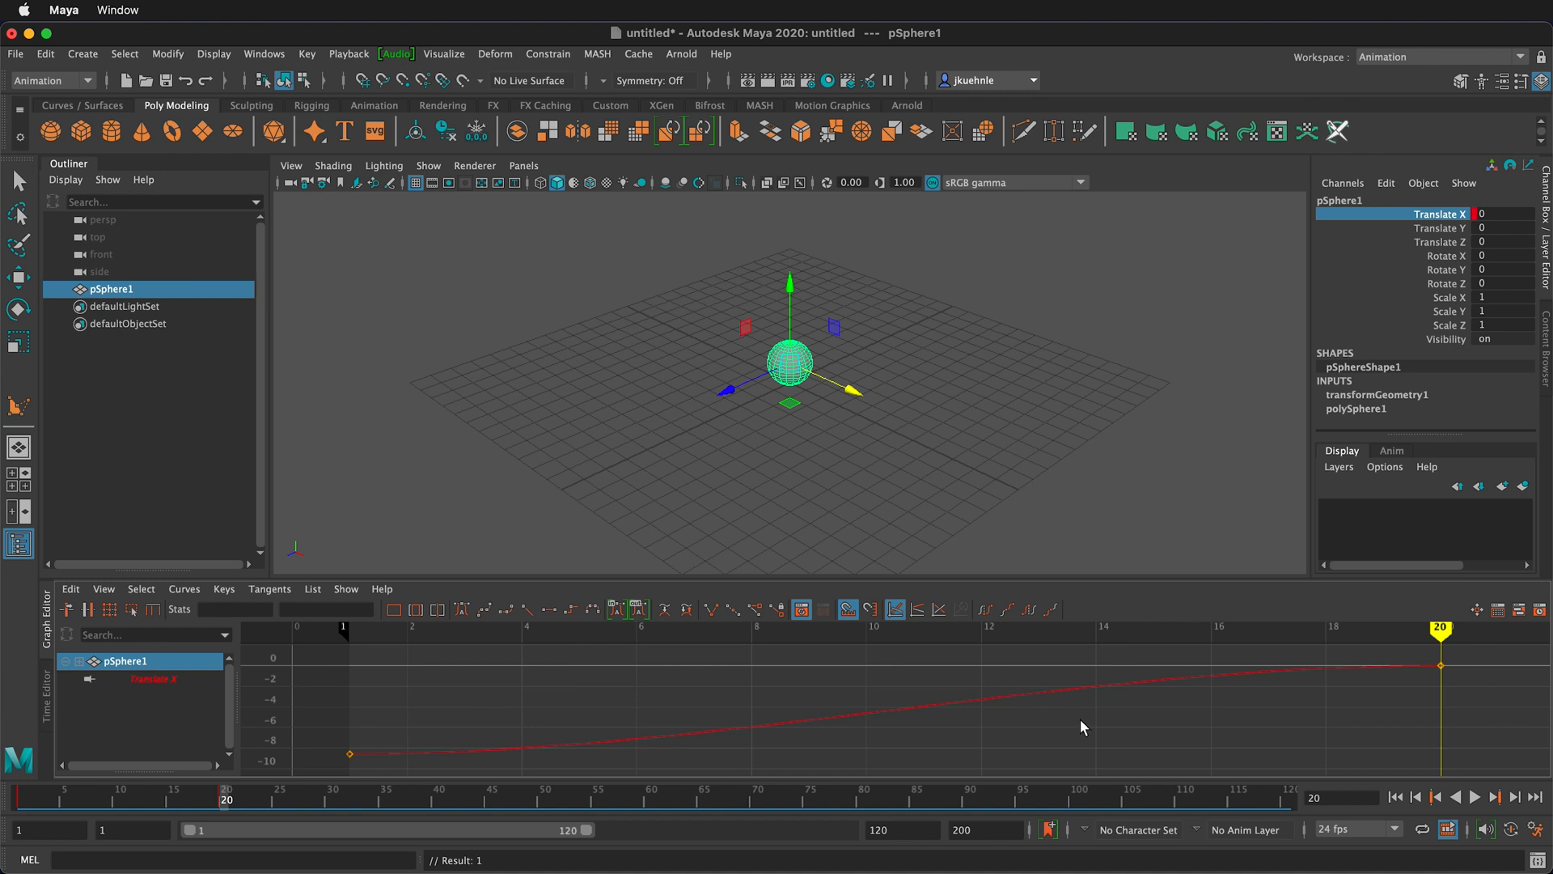
{"action": "mouse_move", "coordinate": [412, 771]}
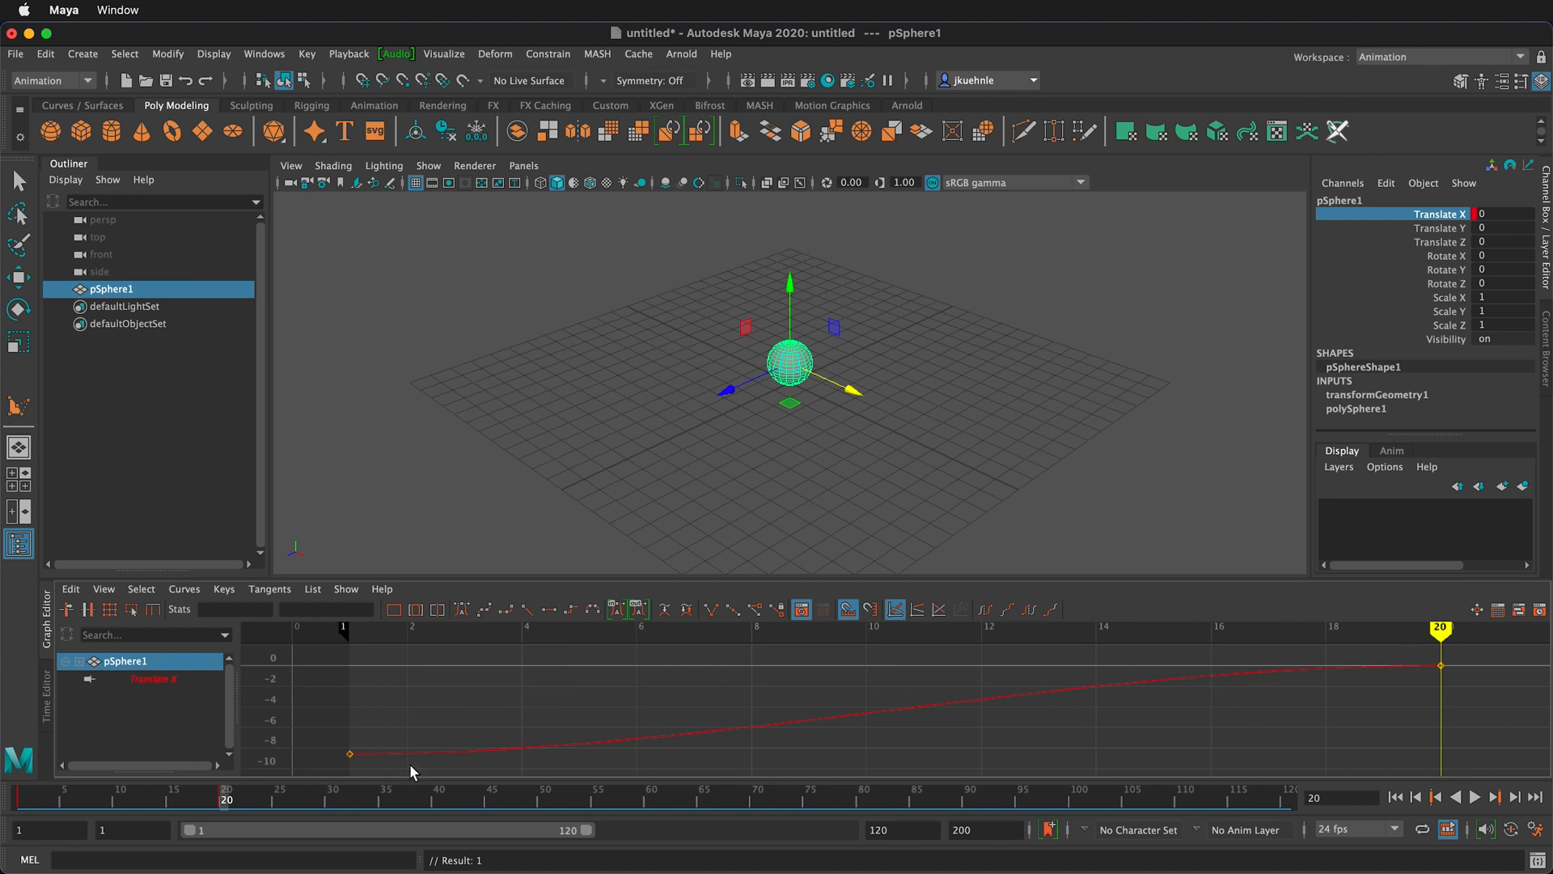
{"action": "mouse_move", "coordinate": [603, 741]}
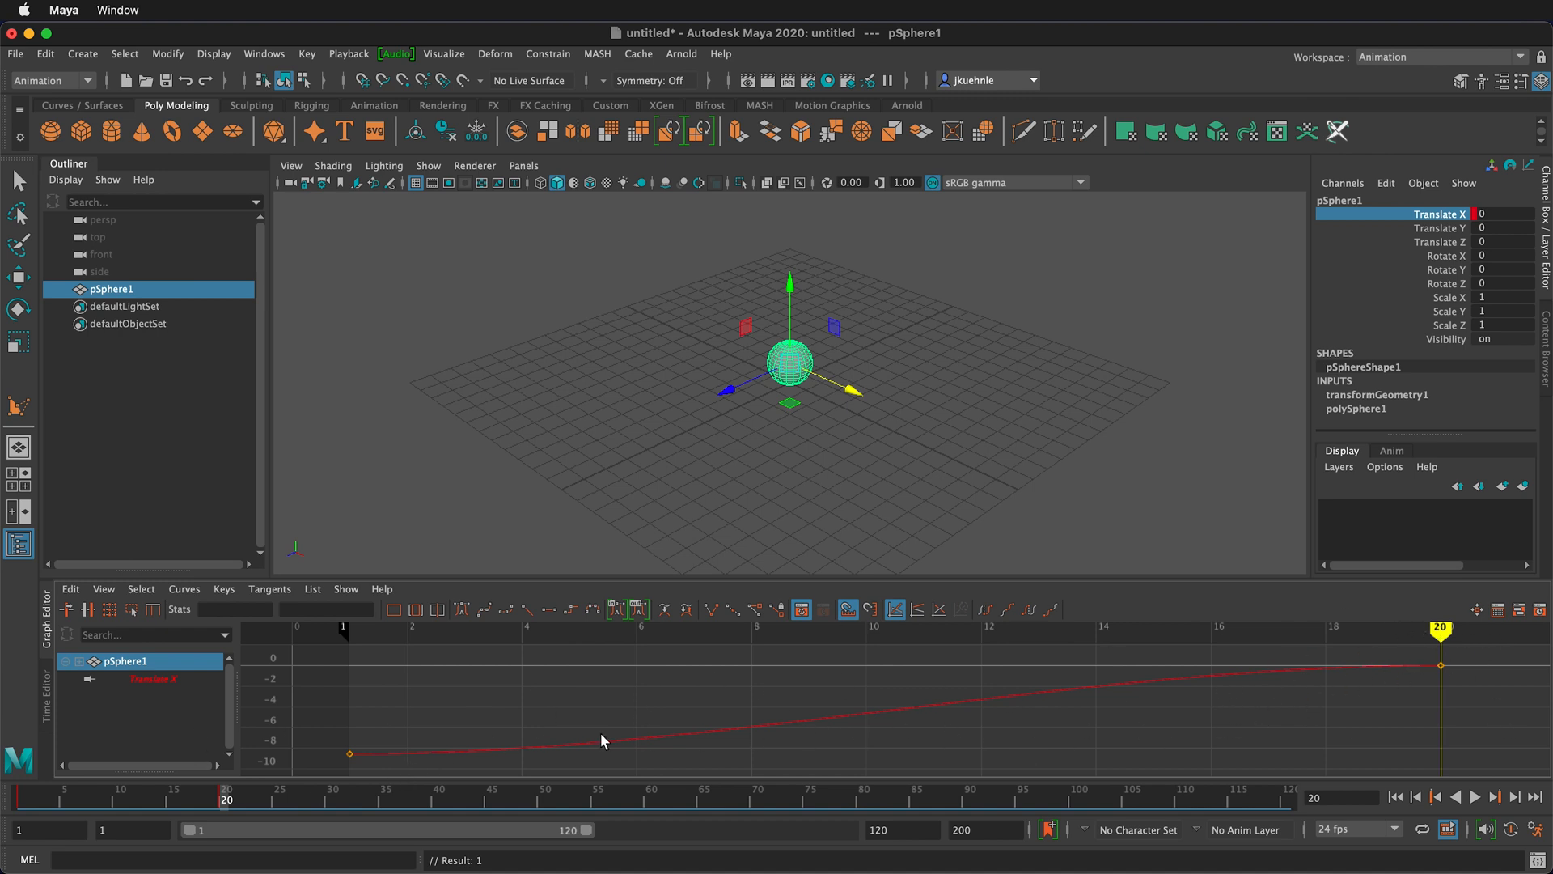
{"action": "mouse_move", "coordinate": [1136, 656]}
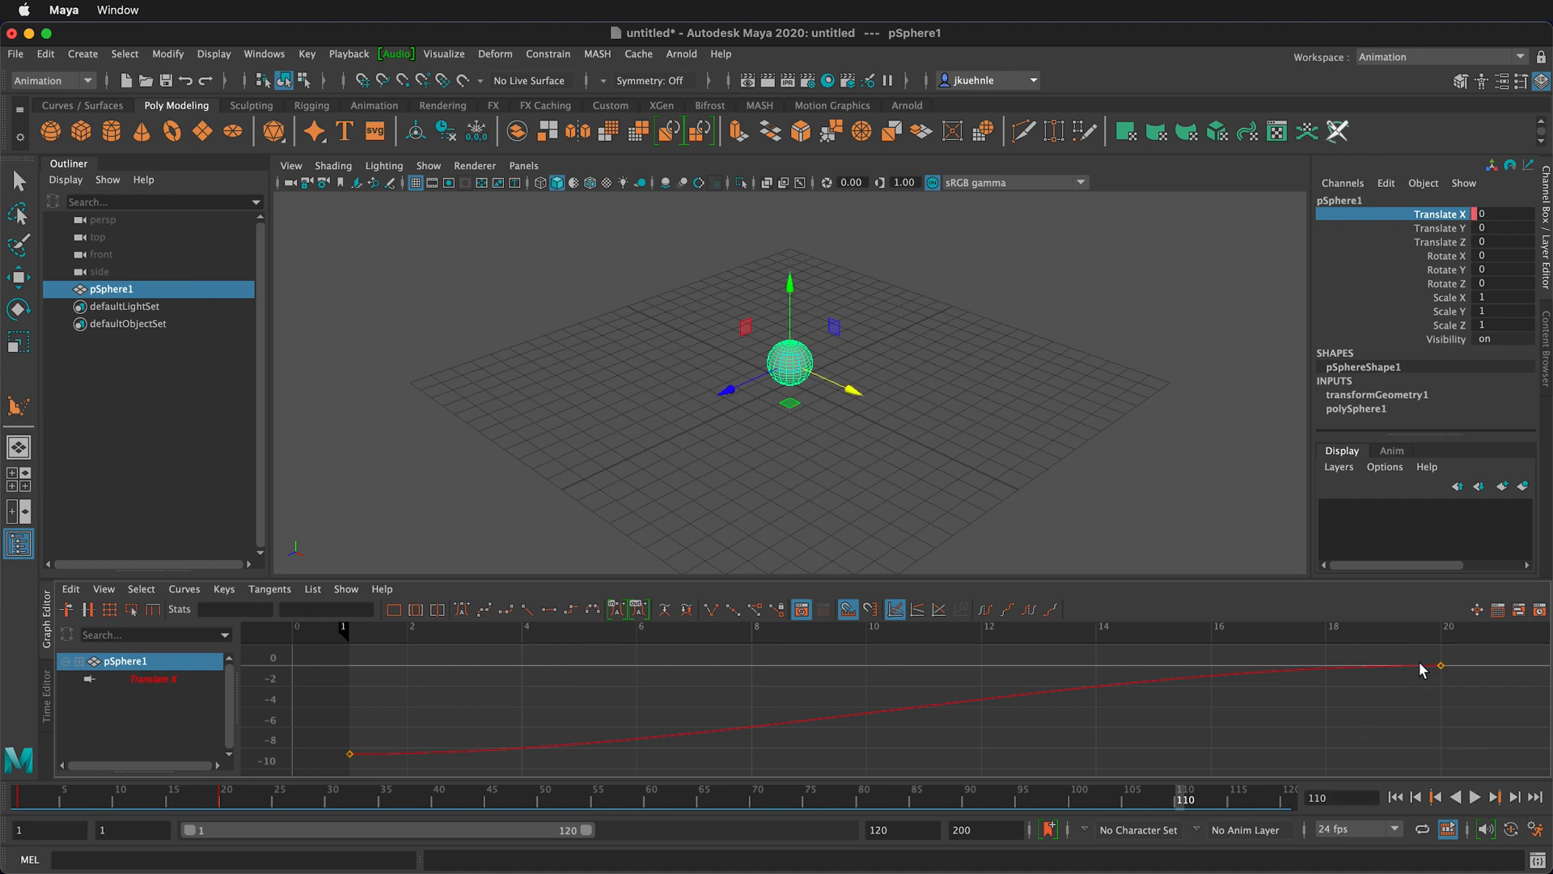
Bring up the Animation Preferences from the button beside the Time Slider.
{"action": "left_click", "coordinate": [264, 53]}
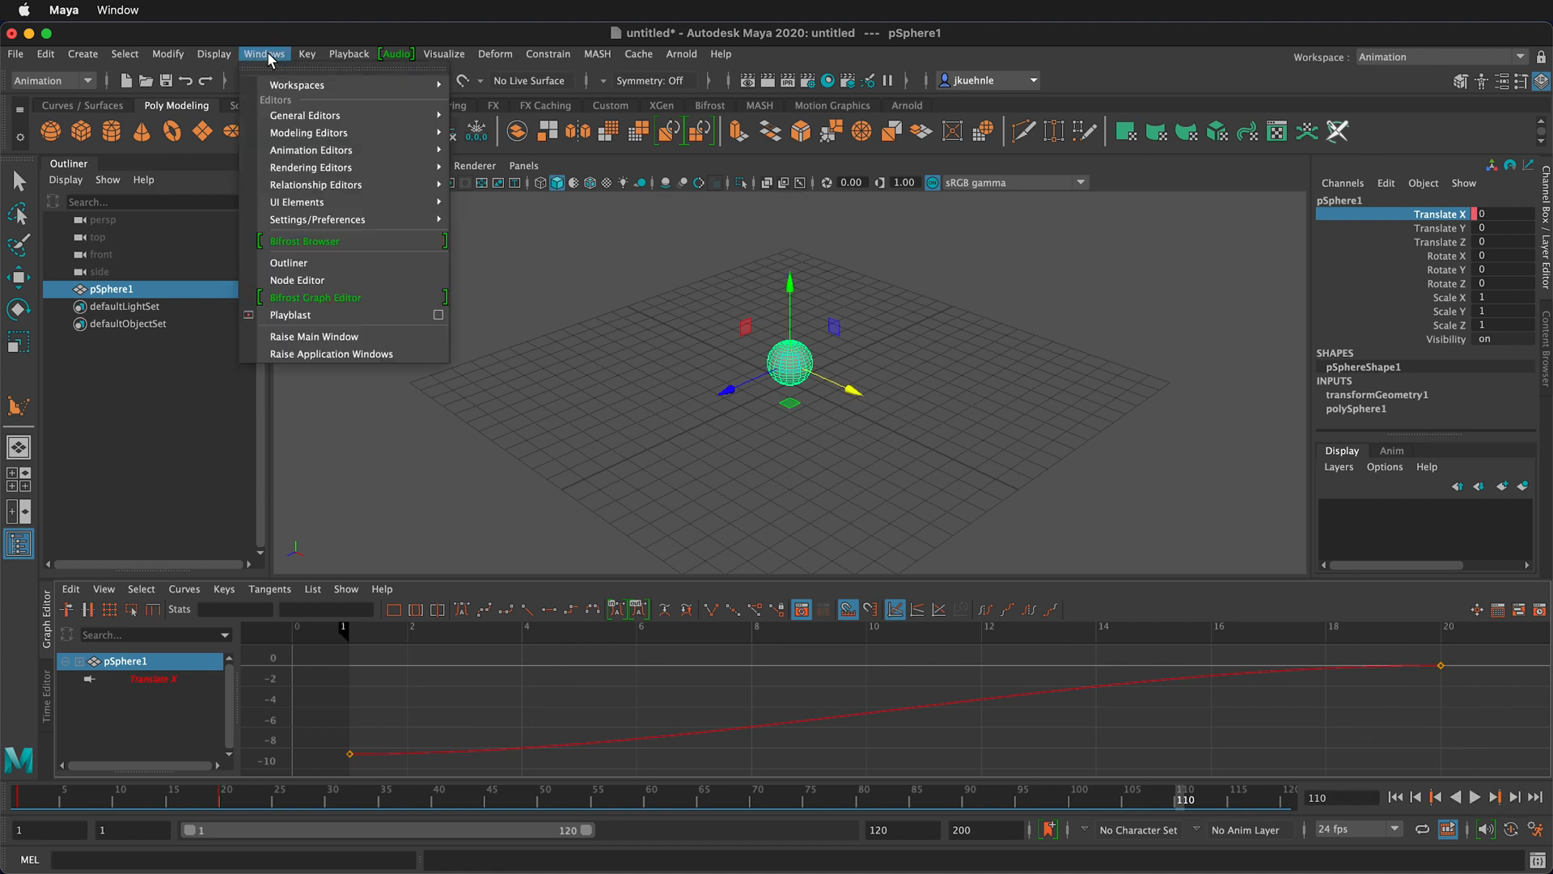
{"action": "left_click", "coordinate": [317, 219]}
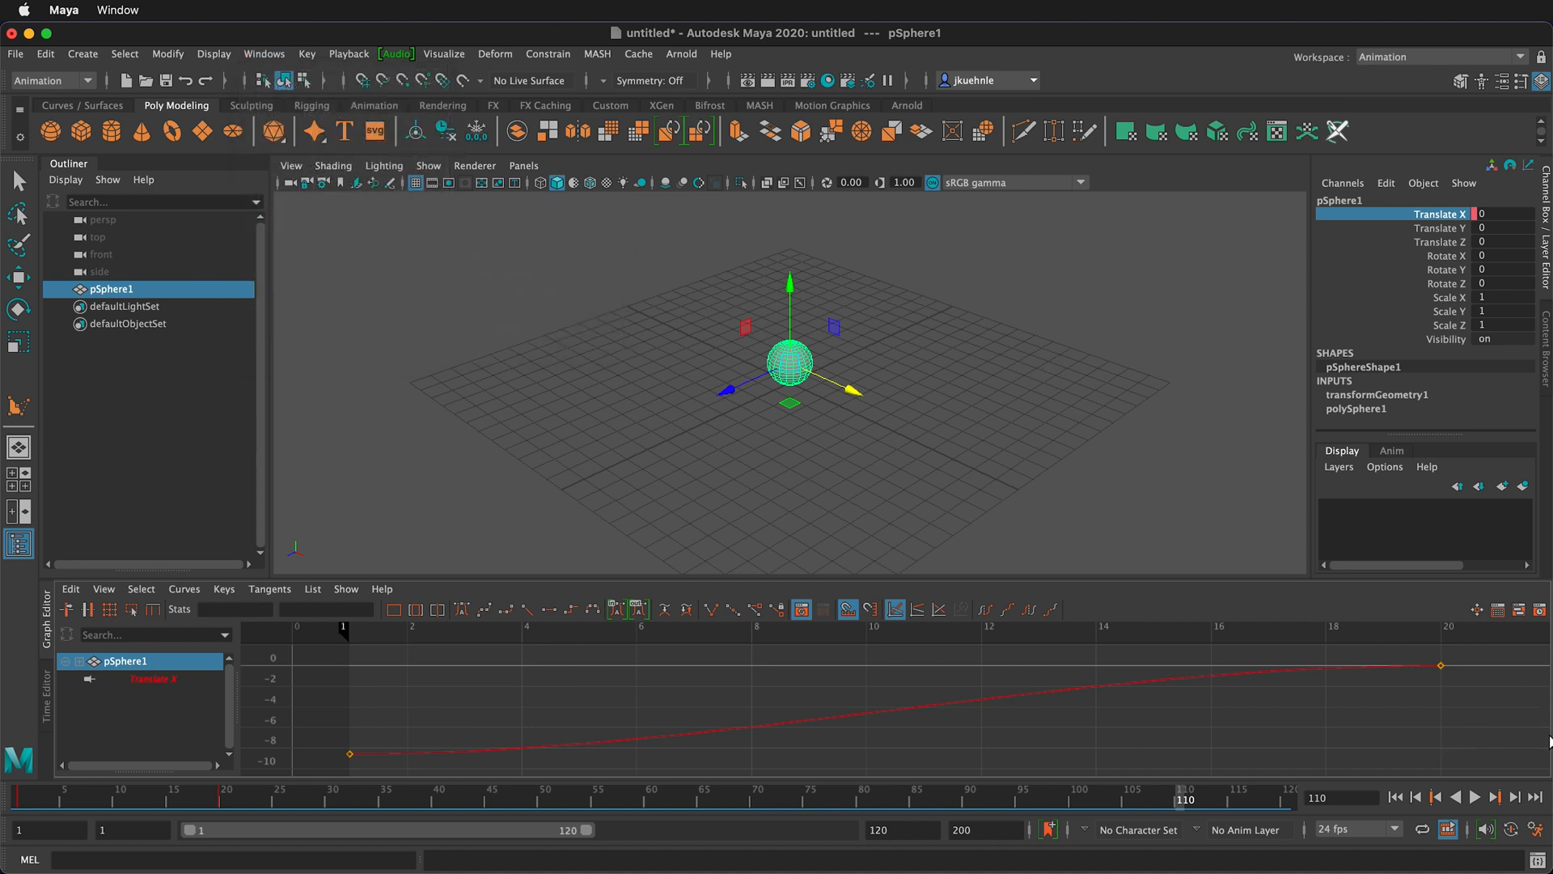
{"action": "mouse_move", "coordinate": [1539, 837]}
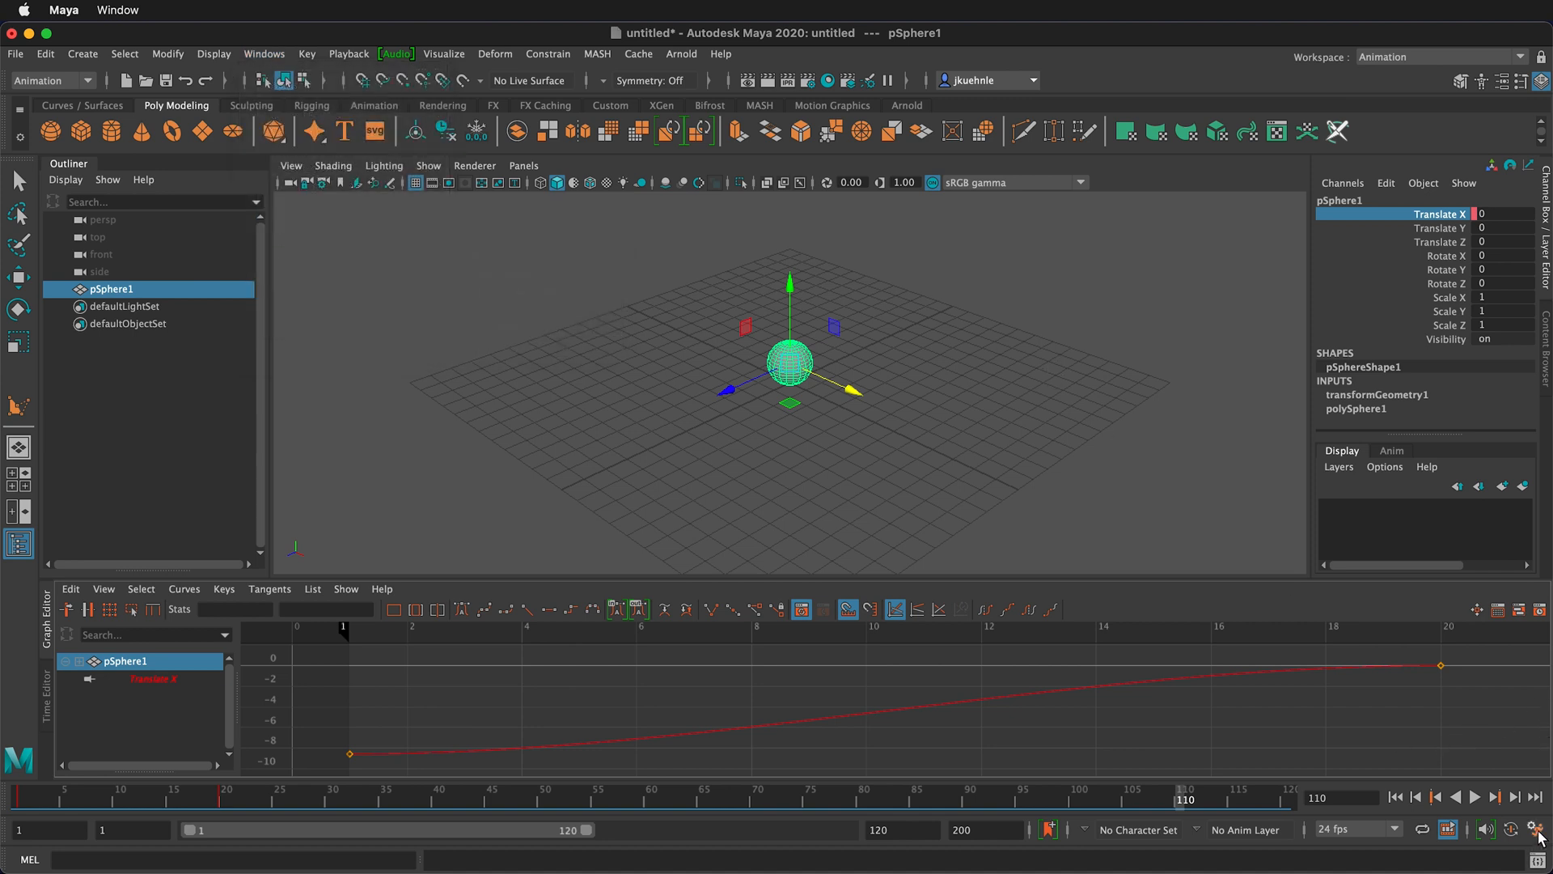
{"action": "mouse_move", "coordinate": [1538, 839]}
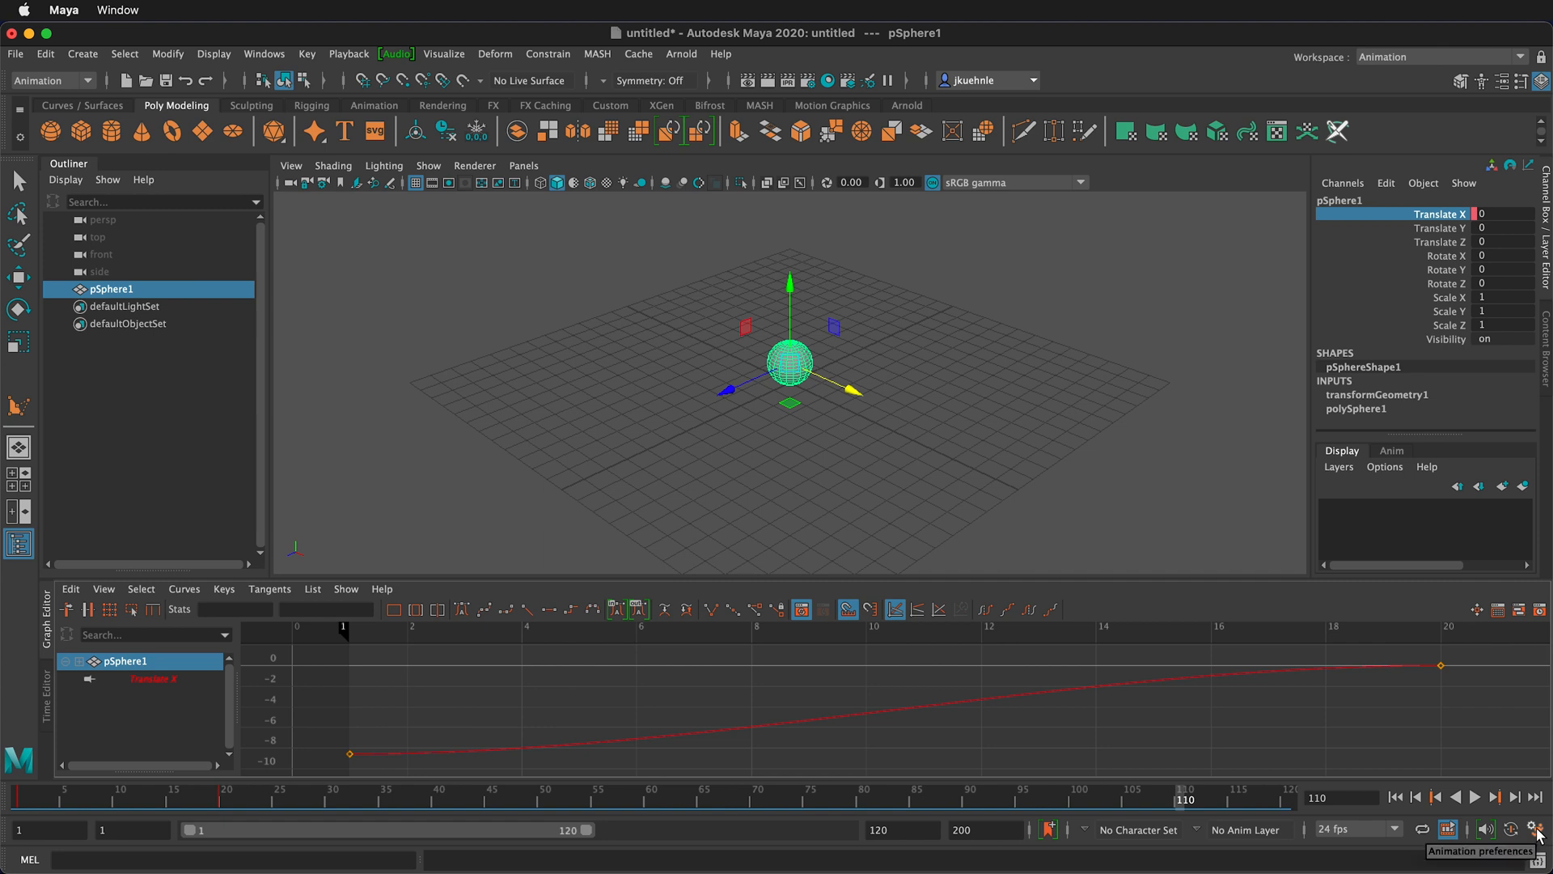
{"action": "left_click", "coordinate": [1537, 828]}
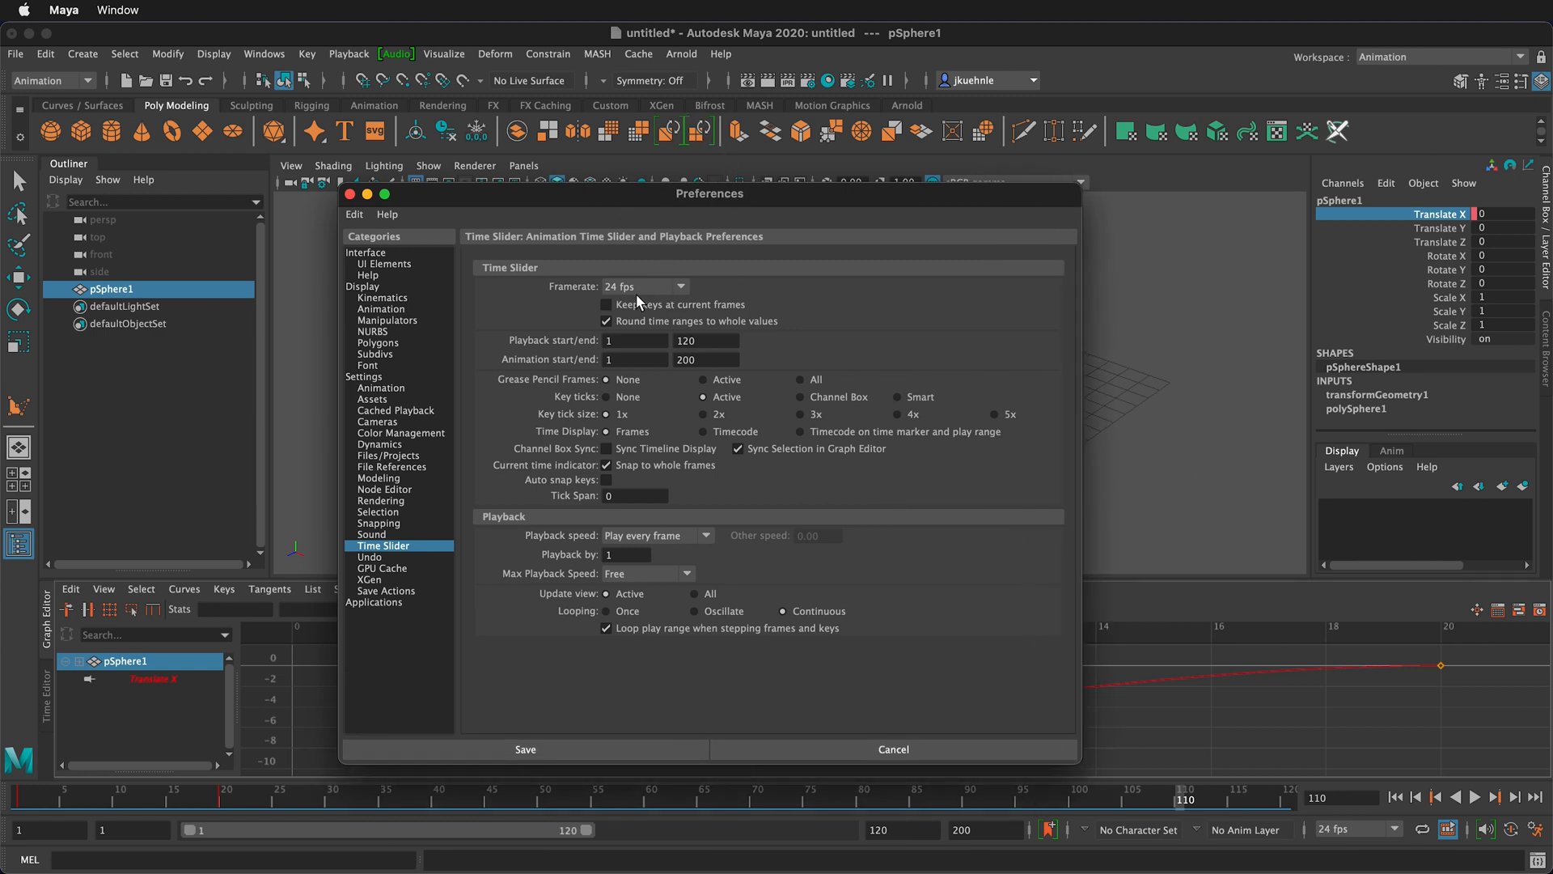
Set Framerate to 30 fps, leaving Keep keys at current frames off.
{"action": "left_click", "coordinate": [644, 287]}
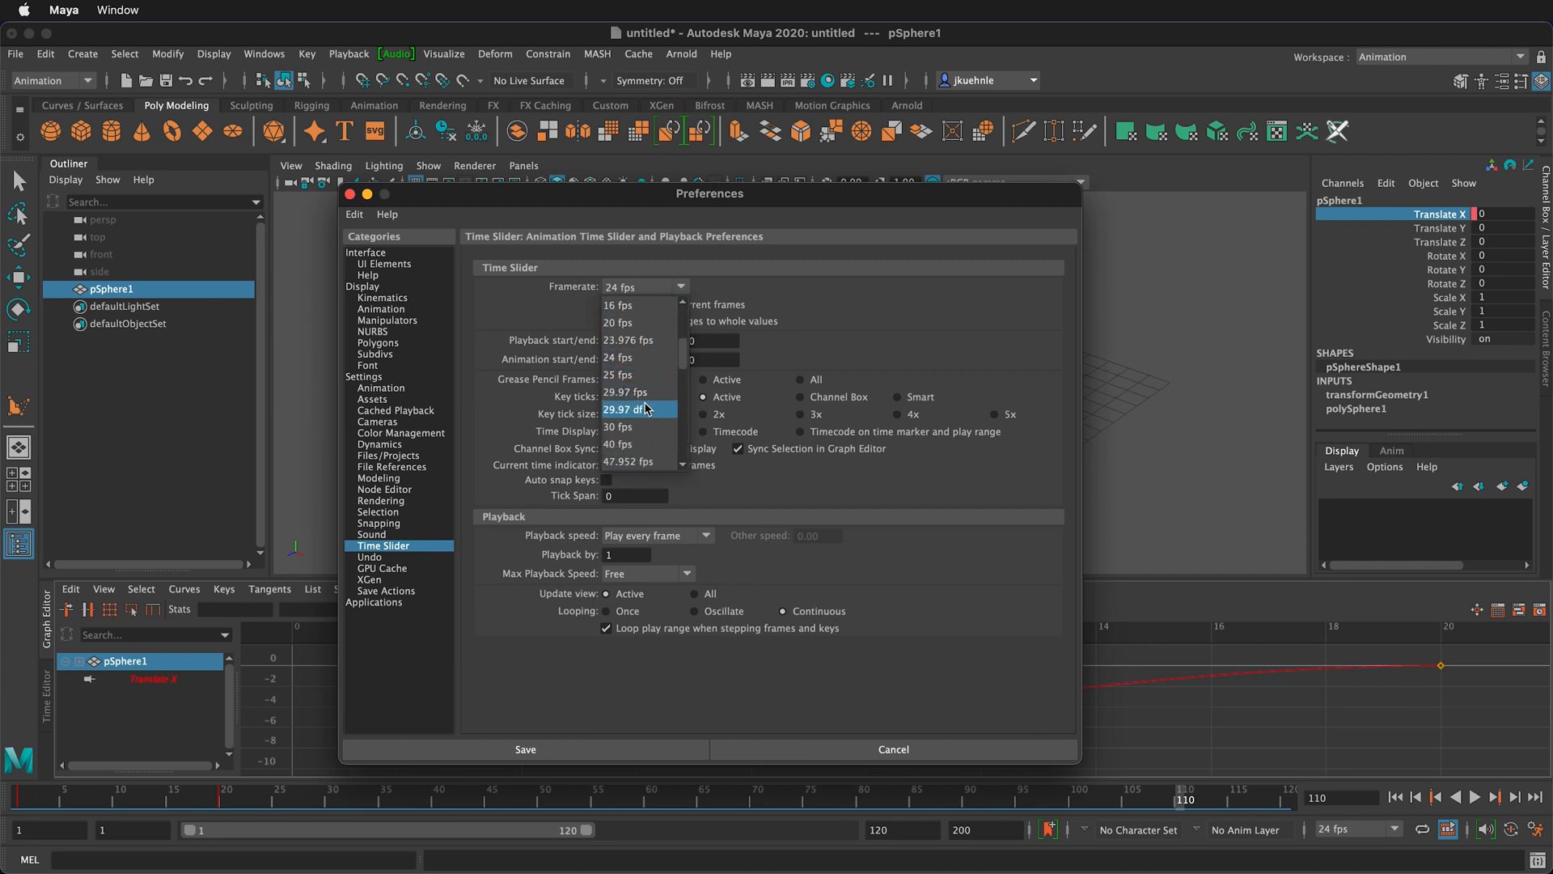
{"action": "mouse_move", "coordinate": [620, 426]}
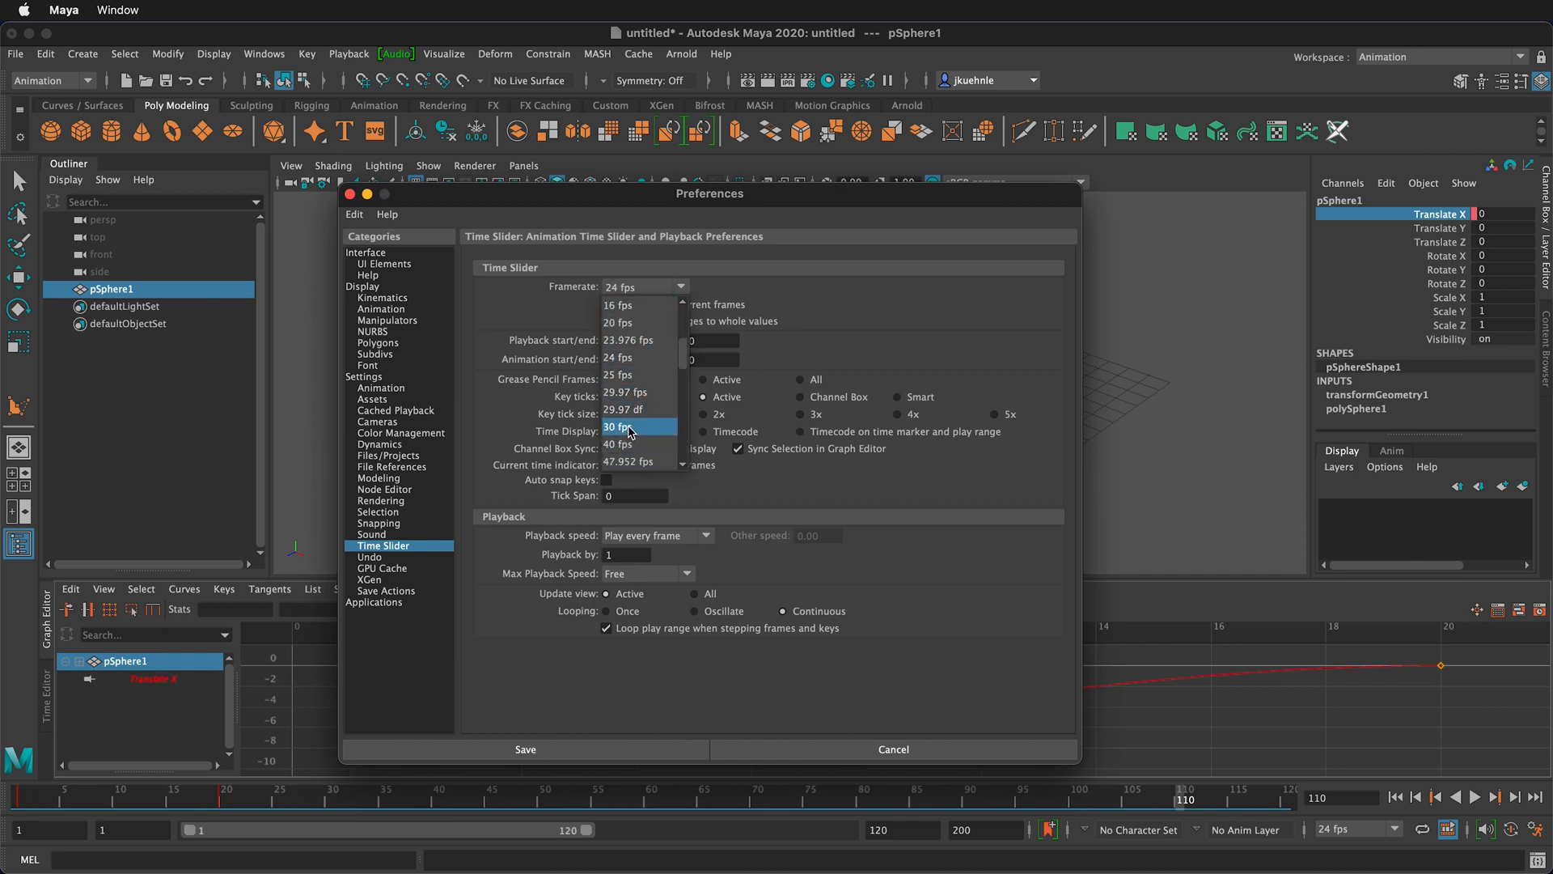
{"action": "left_click", "coordinate": [618, 426]}
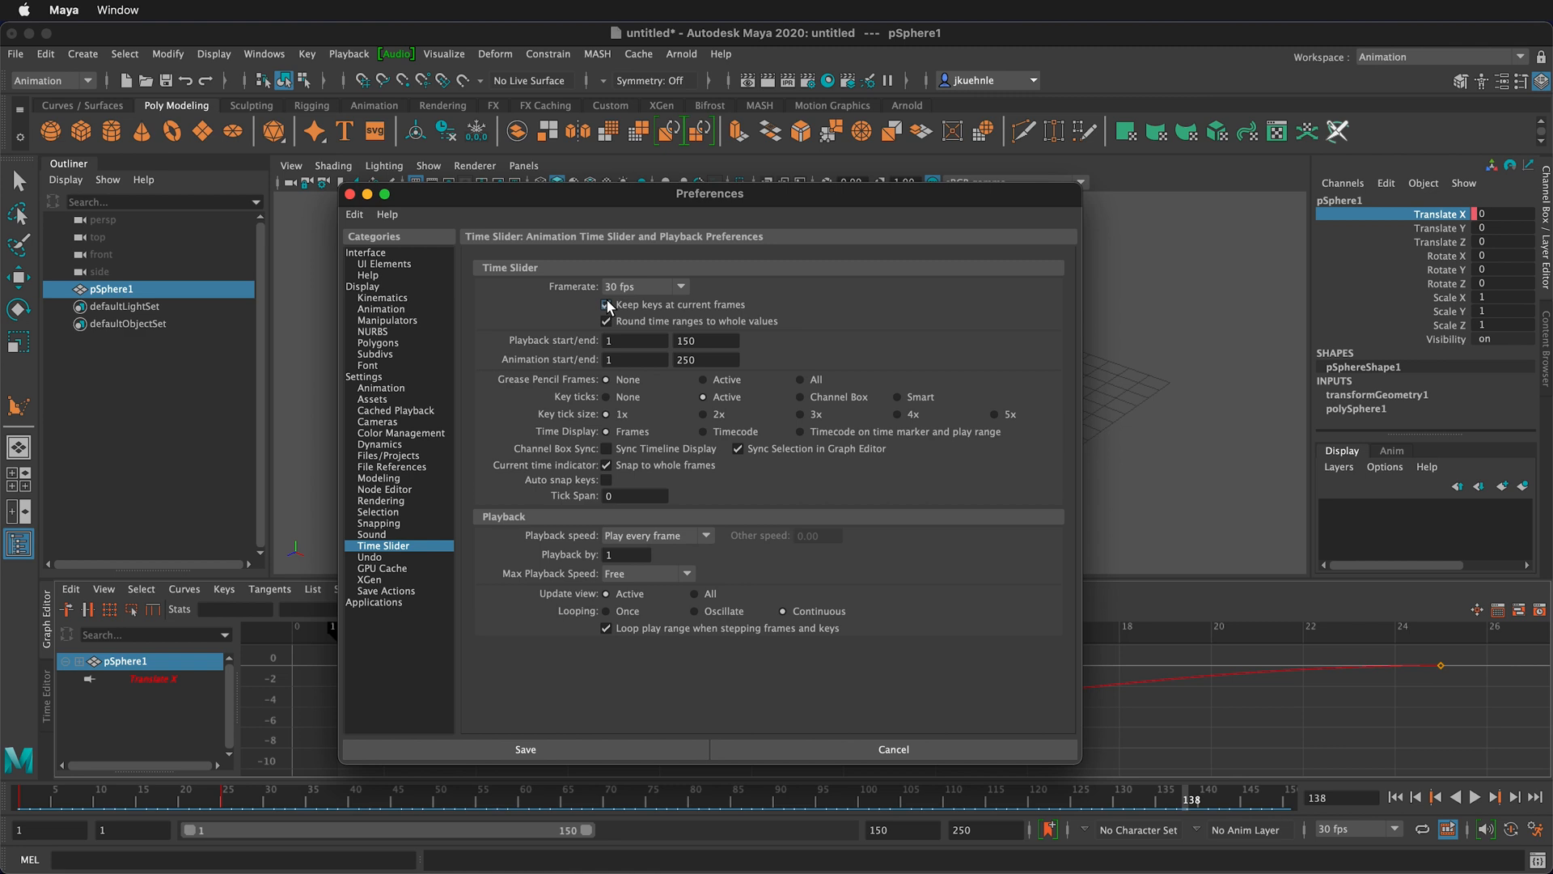
{"action": "left_click", "coordinate": [606, 304]}
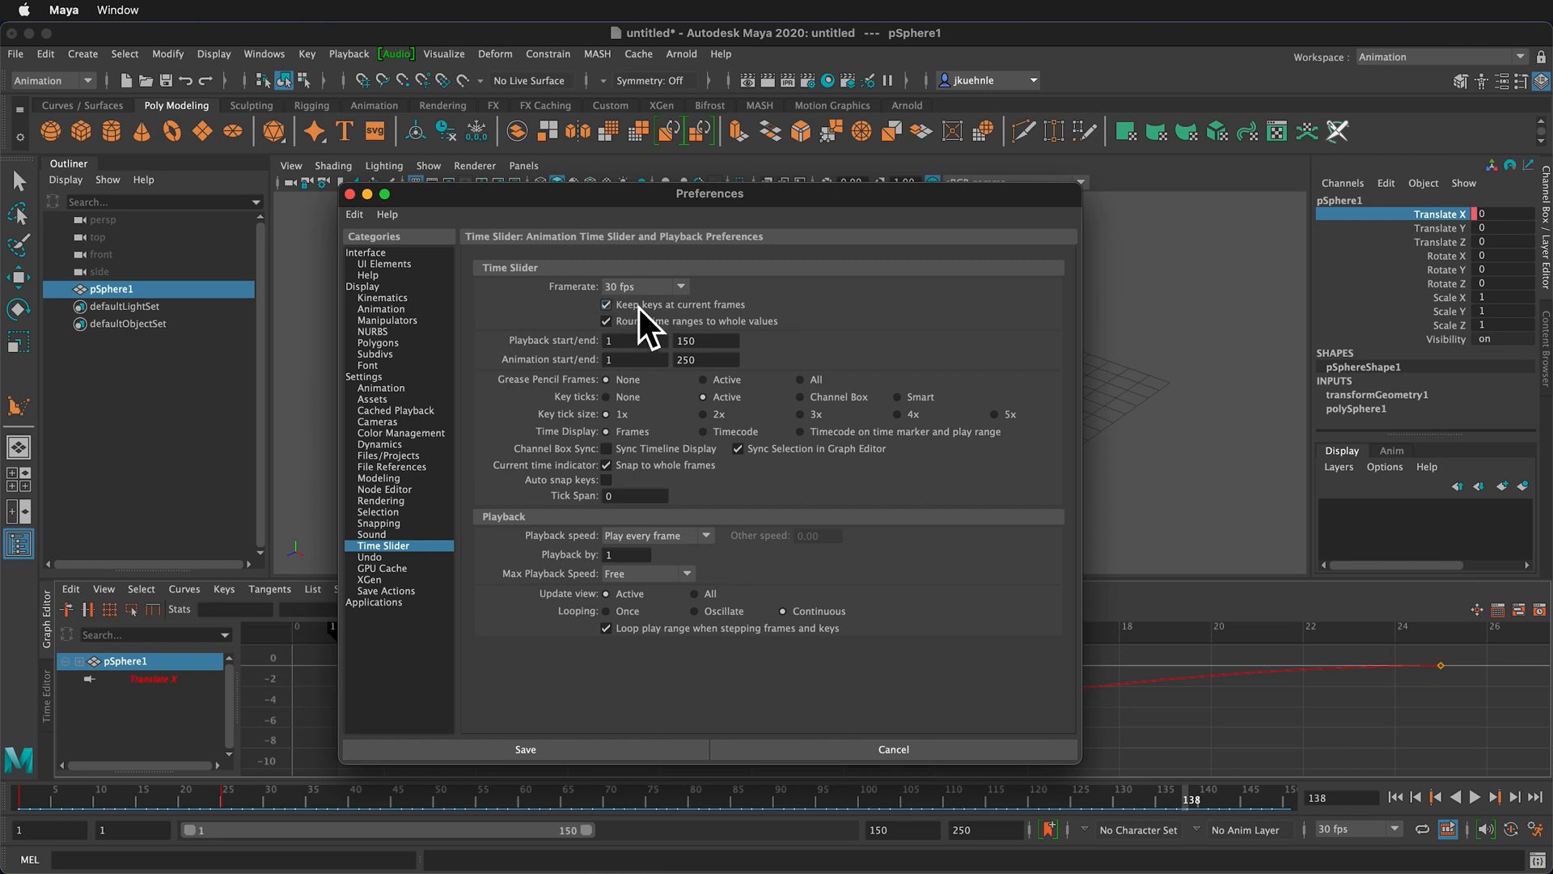
{"action": "left_click", "coordinate": [605, 320]}
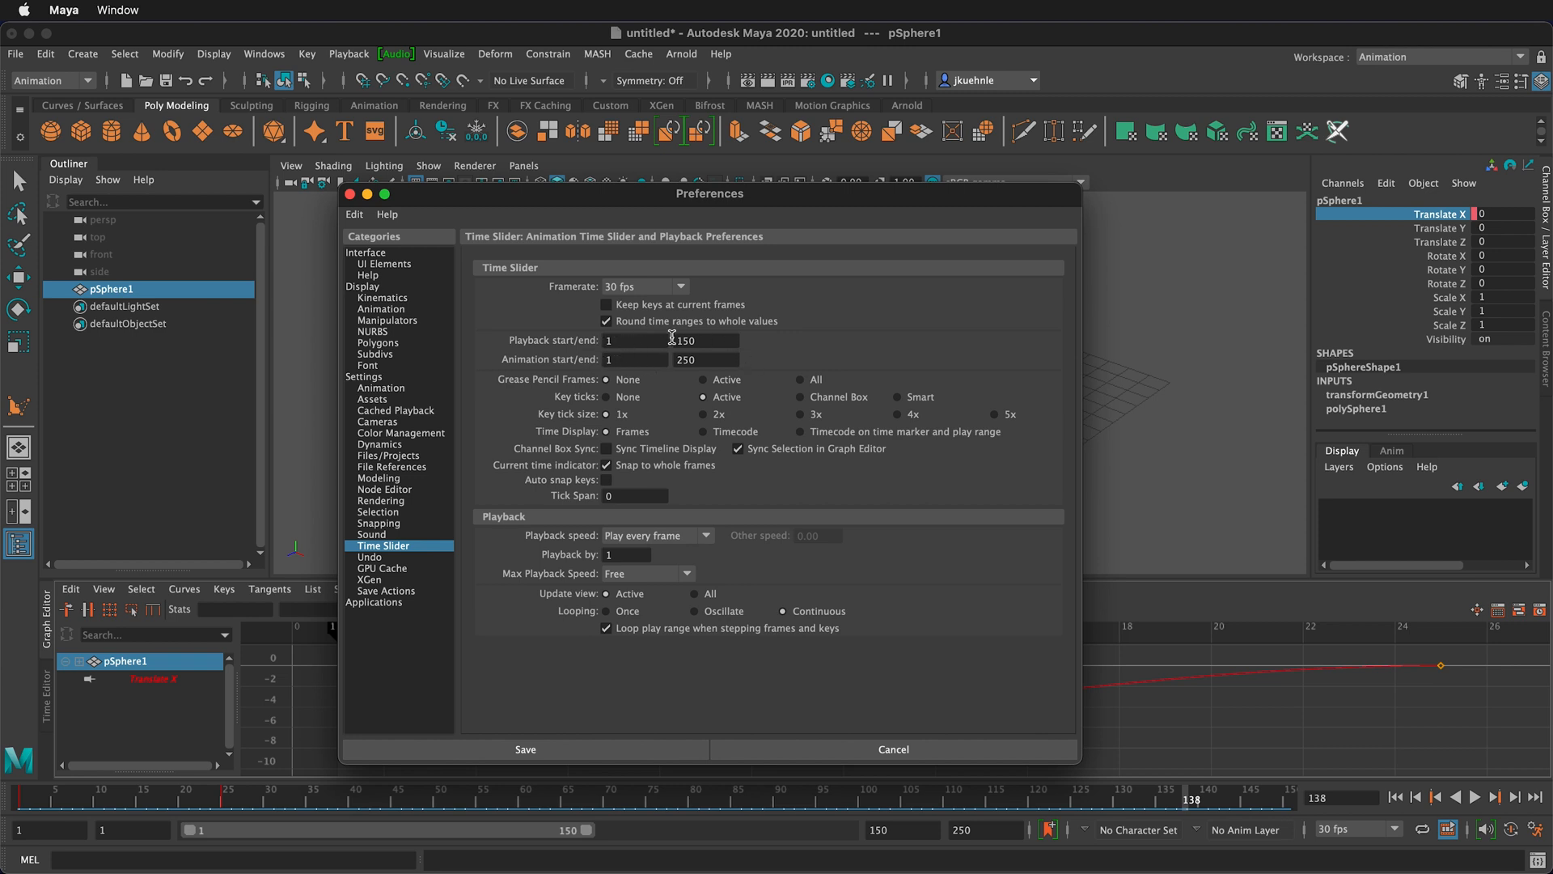
{"action": "mouse_move", "coordinate": [987, 839]}
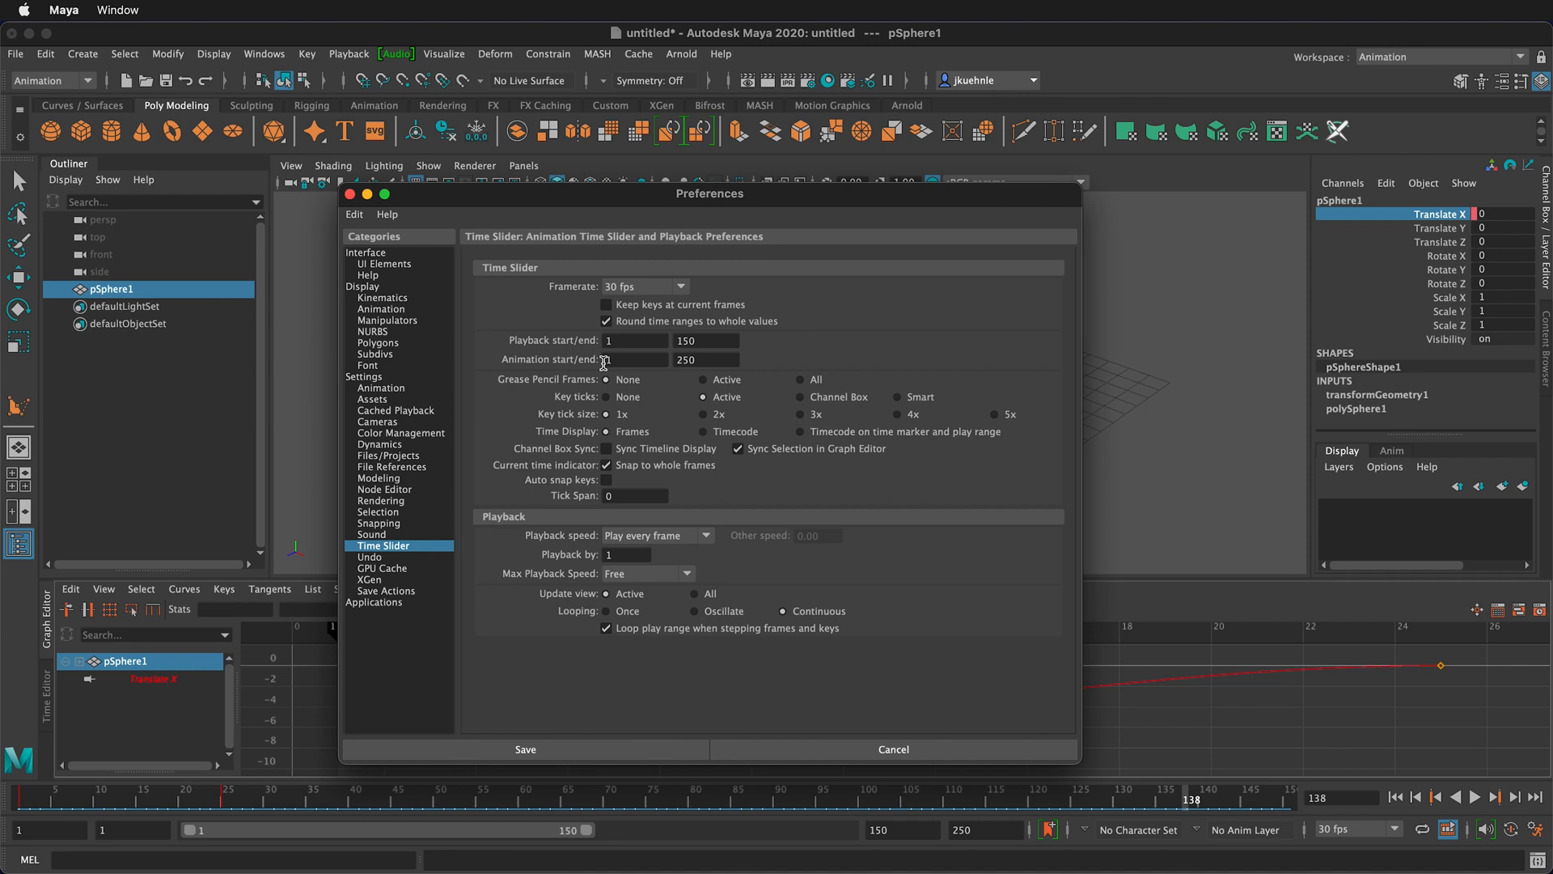
Start editing the Playback start frame, which still reads 1.
{"action": "left_click", "coordinate": [706, 359]}
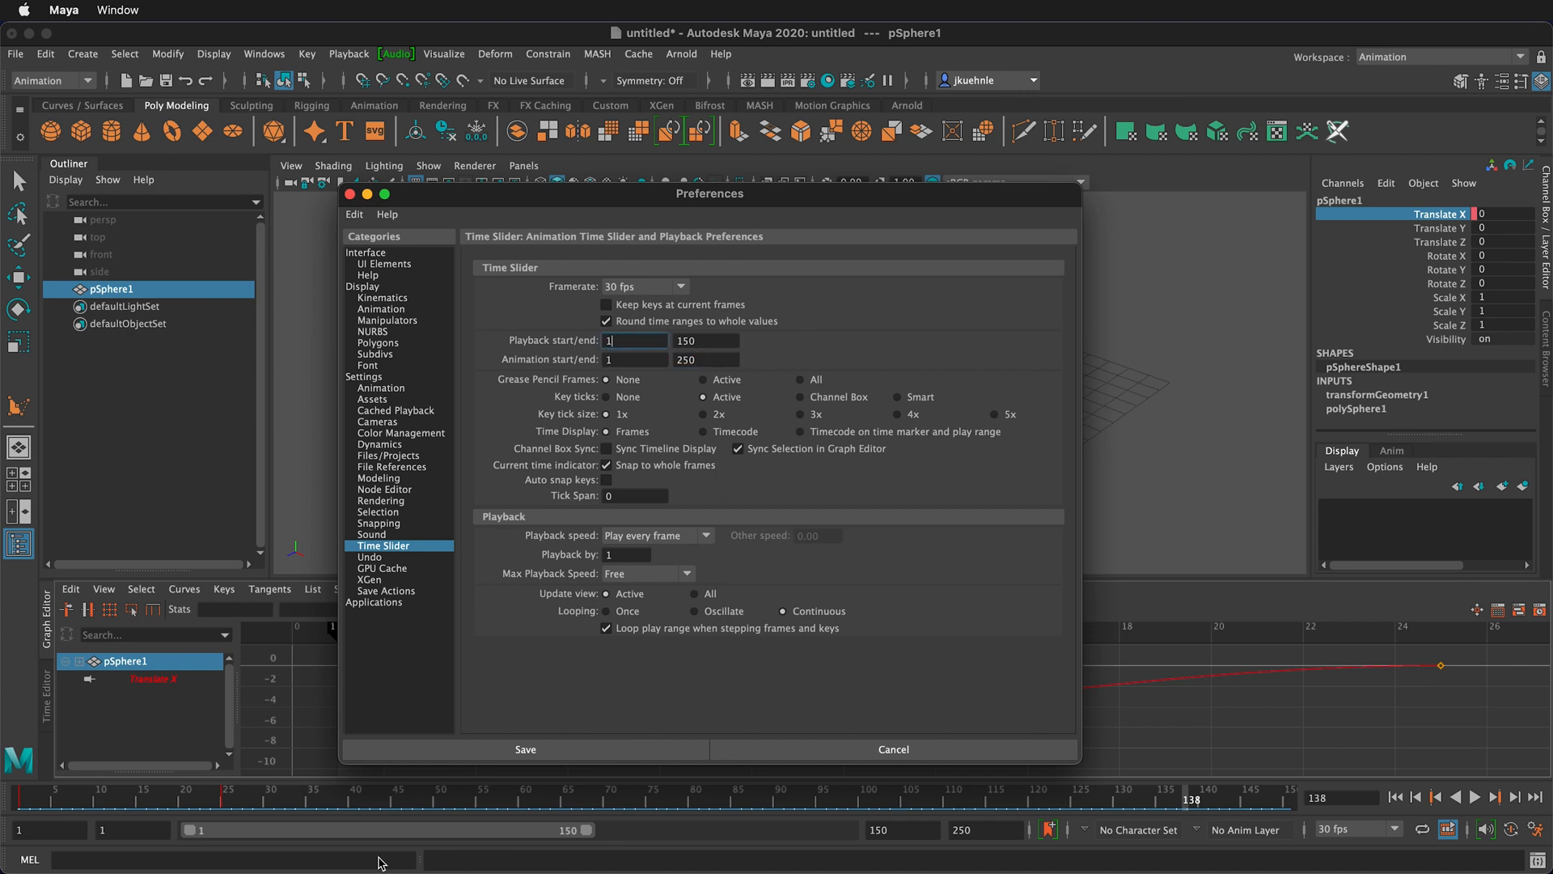
{"action": "mouse_move", "coordinate": [620, 835]}
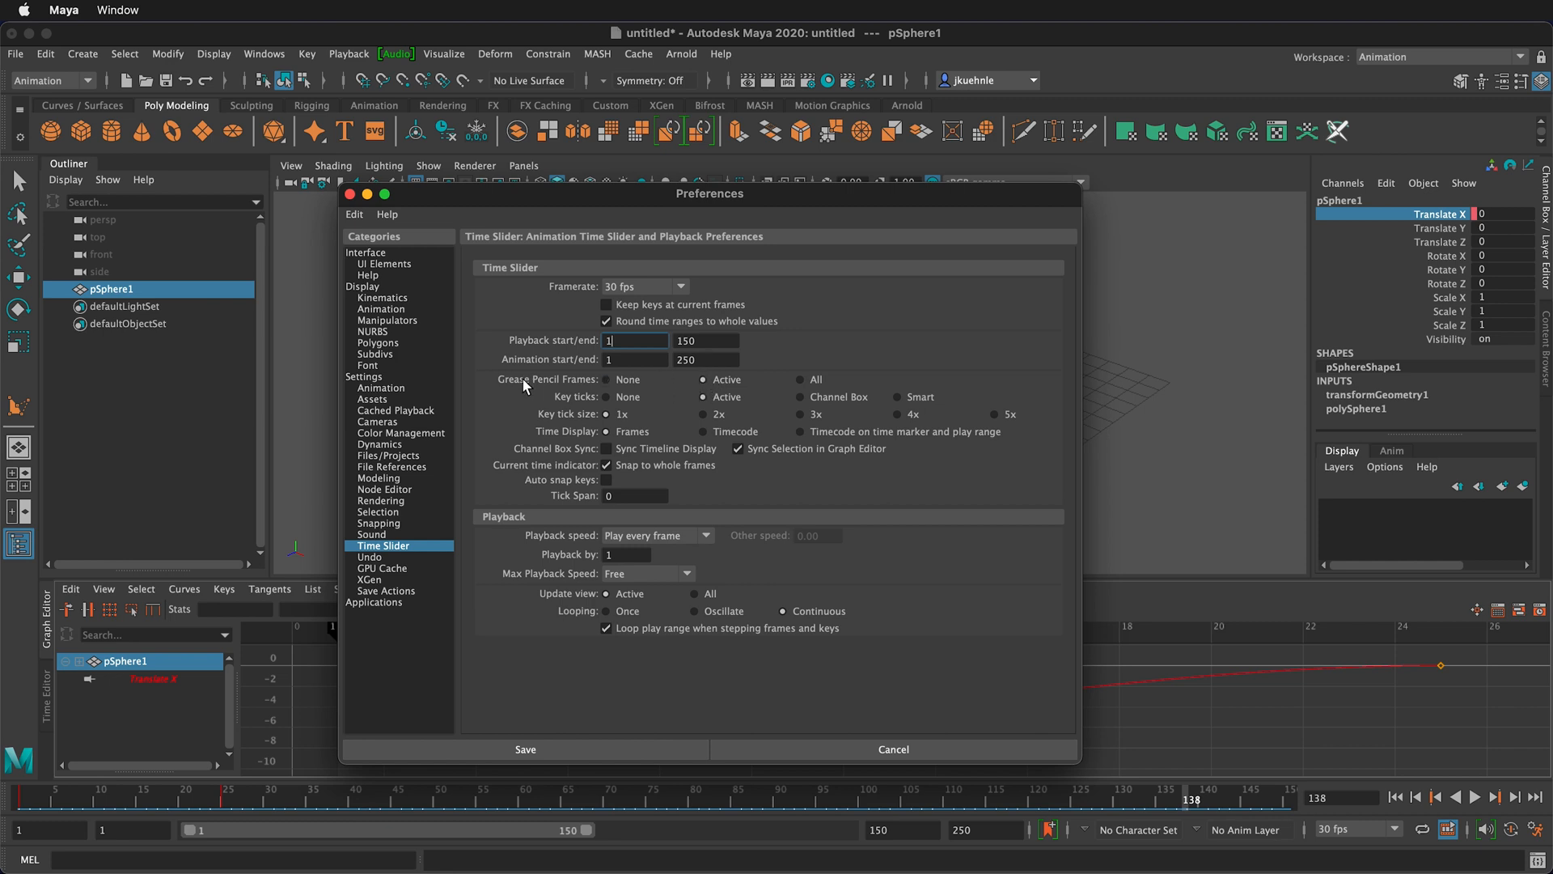
{"action": "mouse_move", "coordinate": [700, 385]}
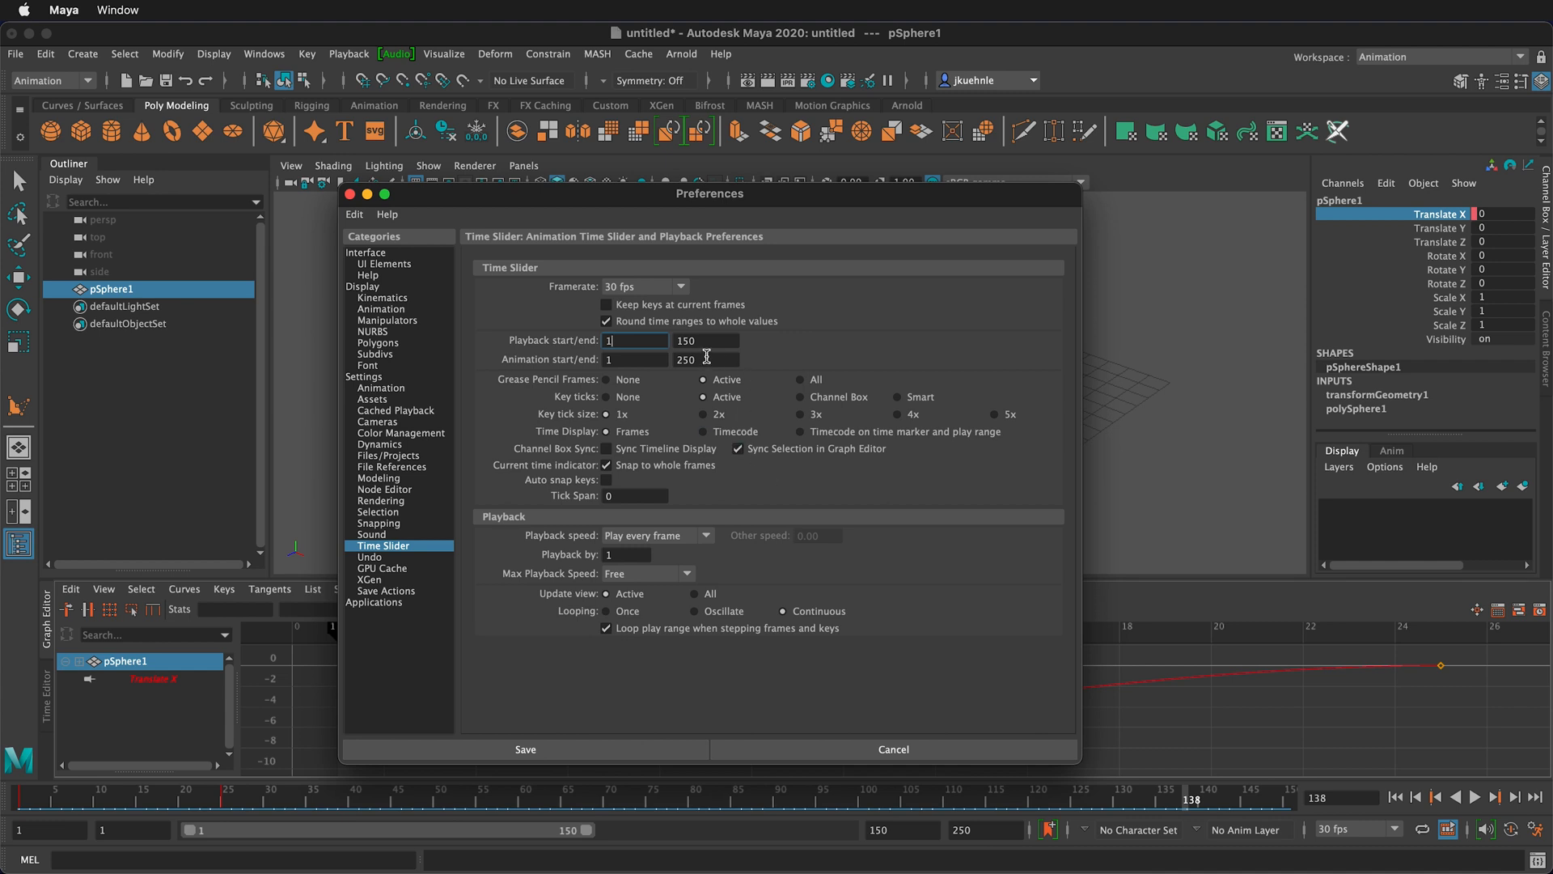
{"action": "mouse_move", "coordinate": [720, 354]}
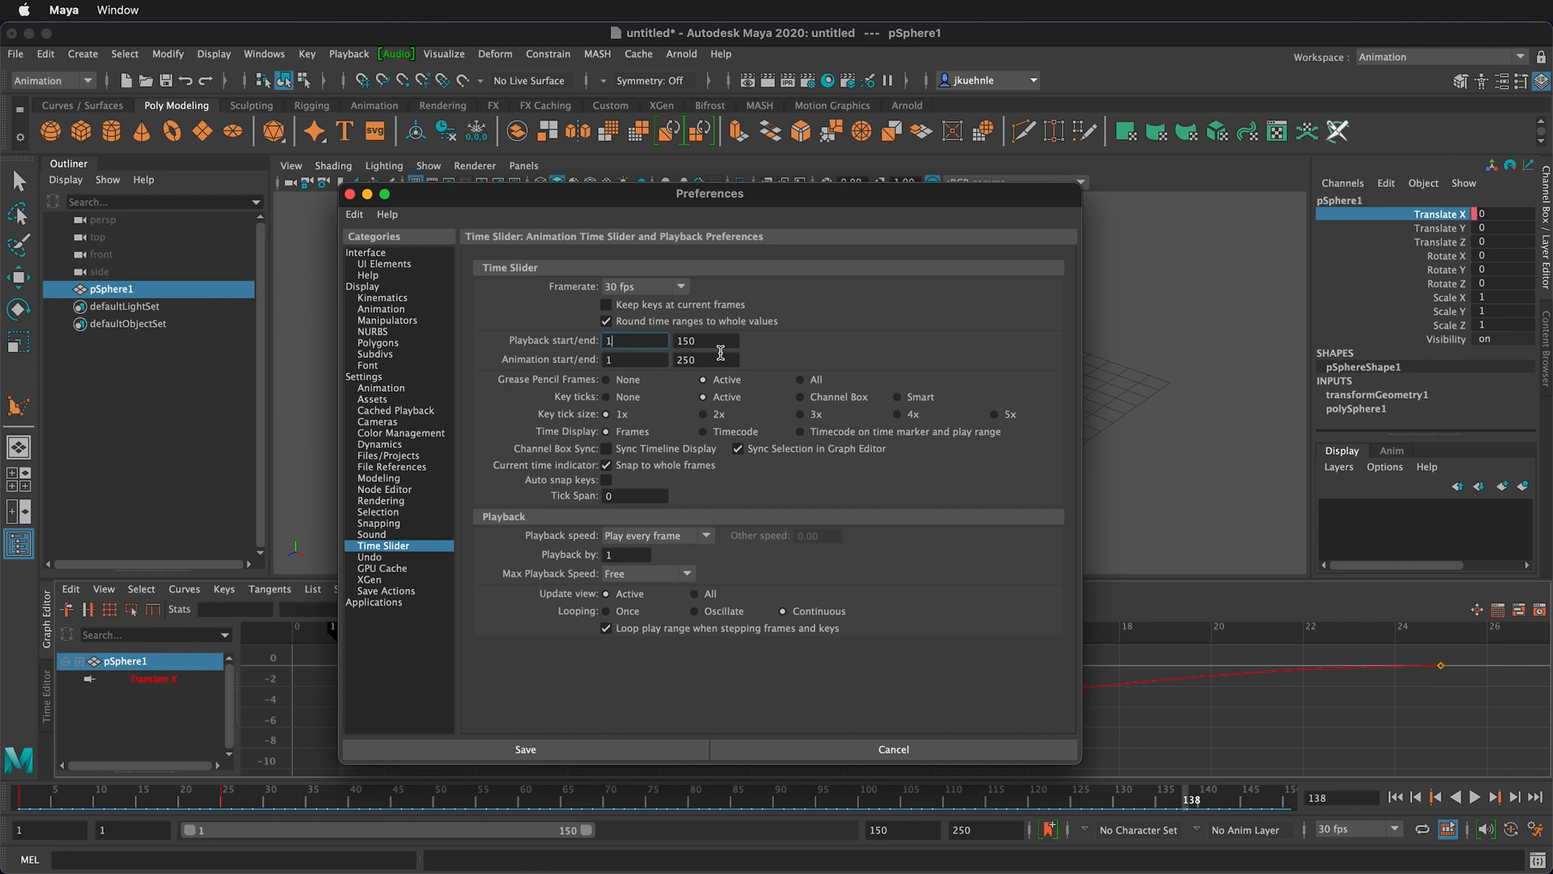
{"action": "mouse_move", "coordinate": [694, 383]}
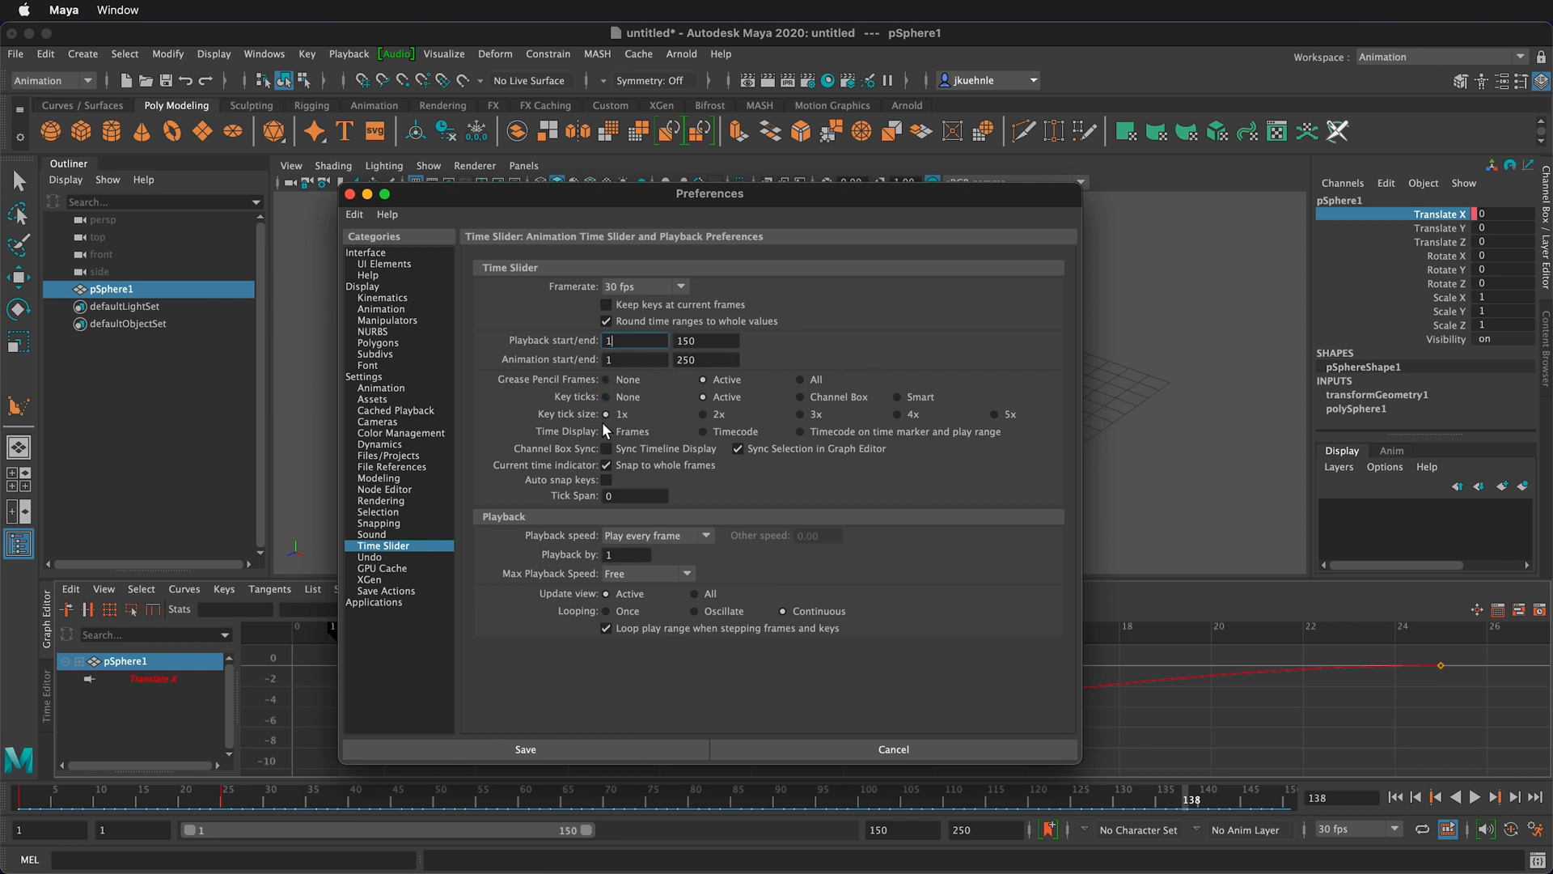
{"action": "mouse_move", "coordinate": [686, 406]}
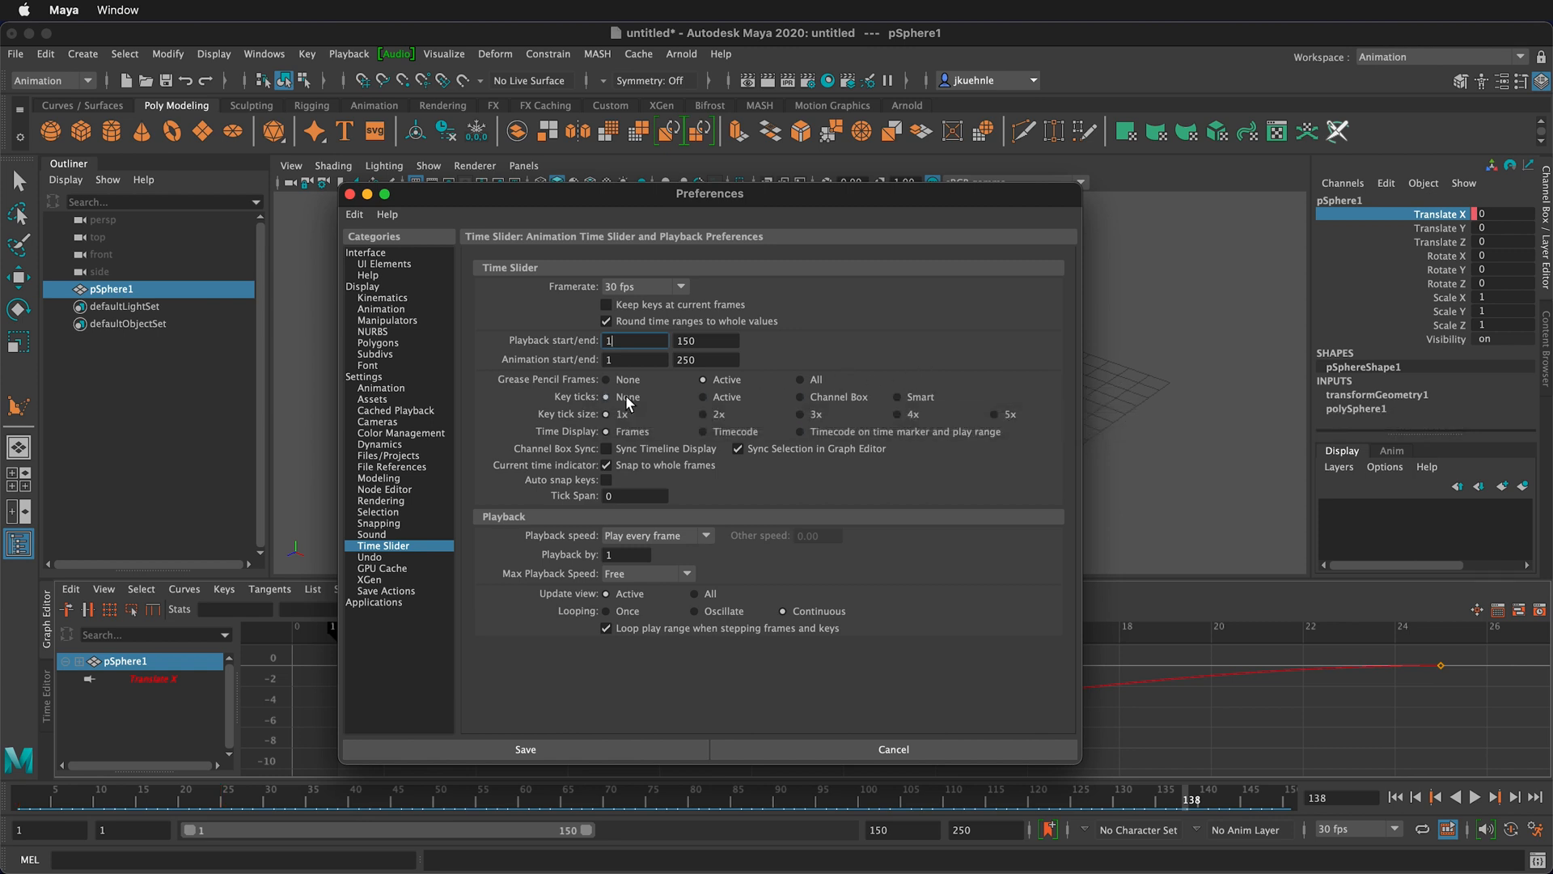
Set Key ticks to Active and keep Time Display on Frames.
{"action": "left_click", "coordinate": [801, 398]}
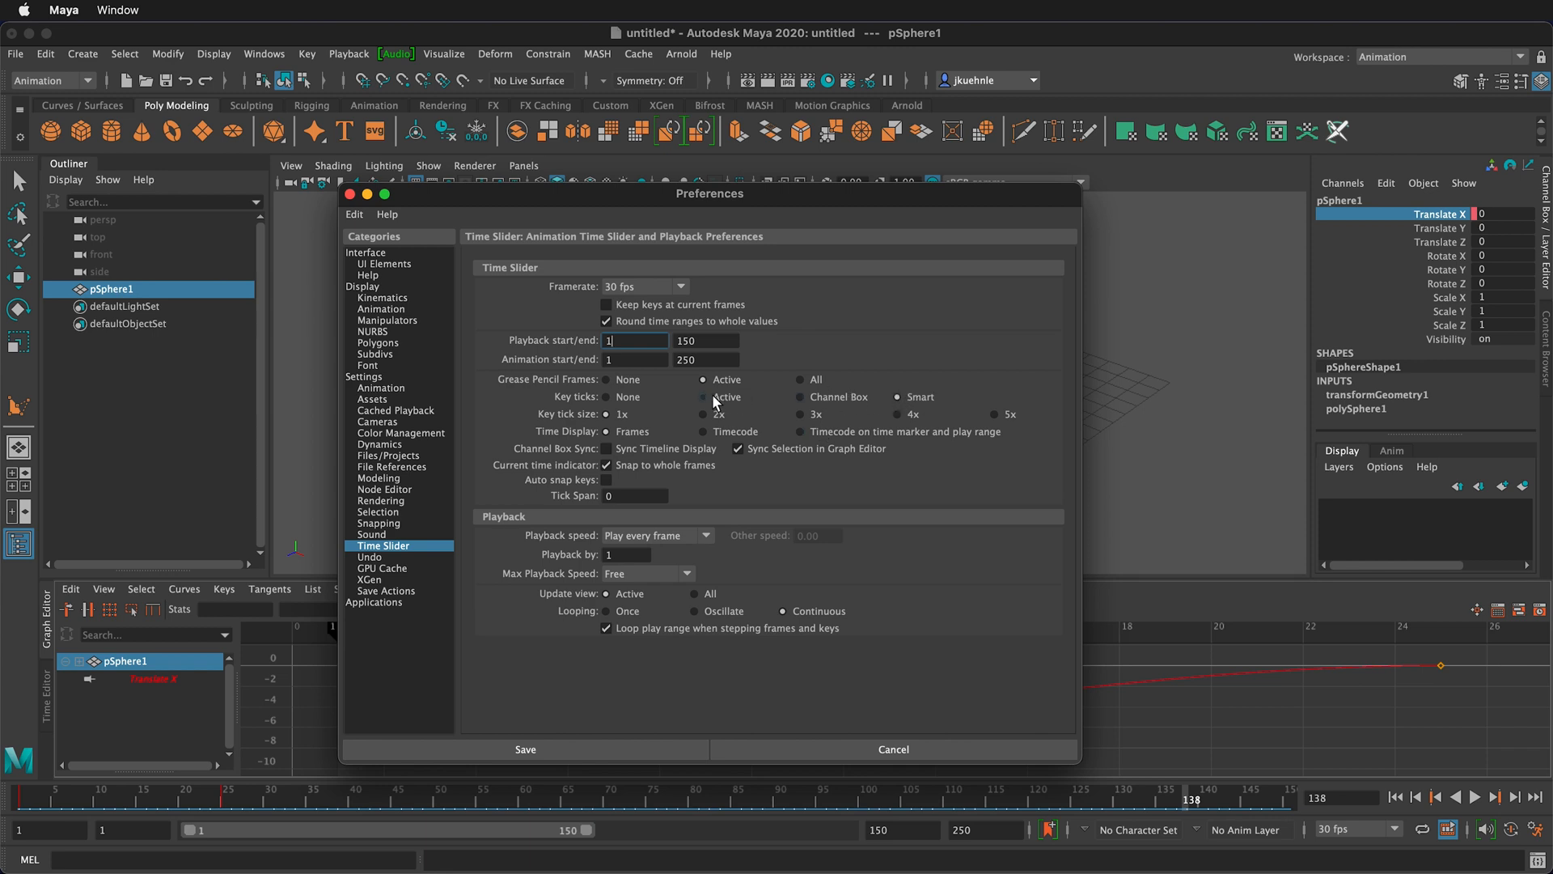
{"action": "left_click", "coordinate": [704, 397]}
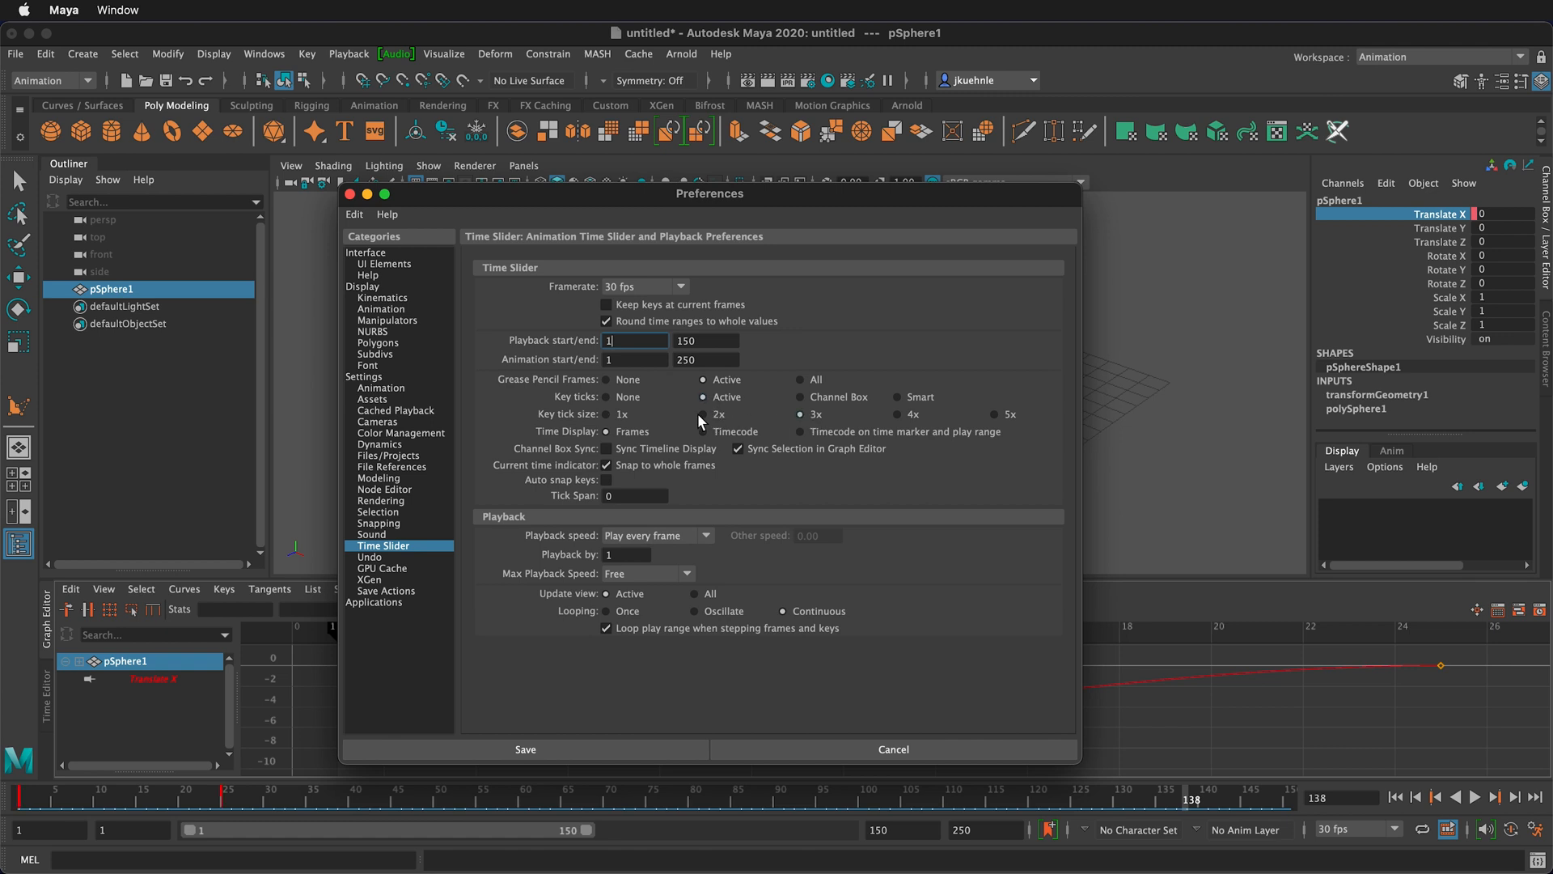
{"action": "mouse_move", "coordinate": [738, 418]}
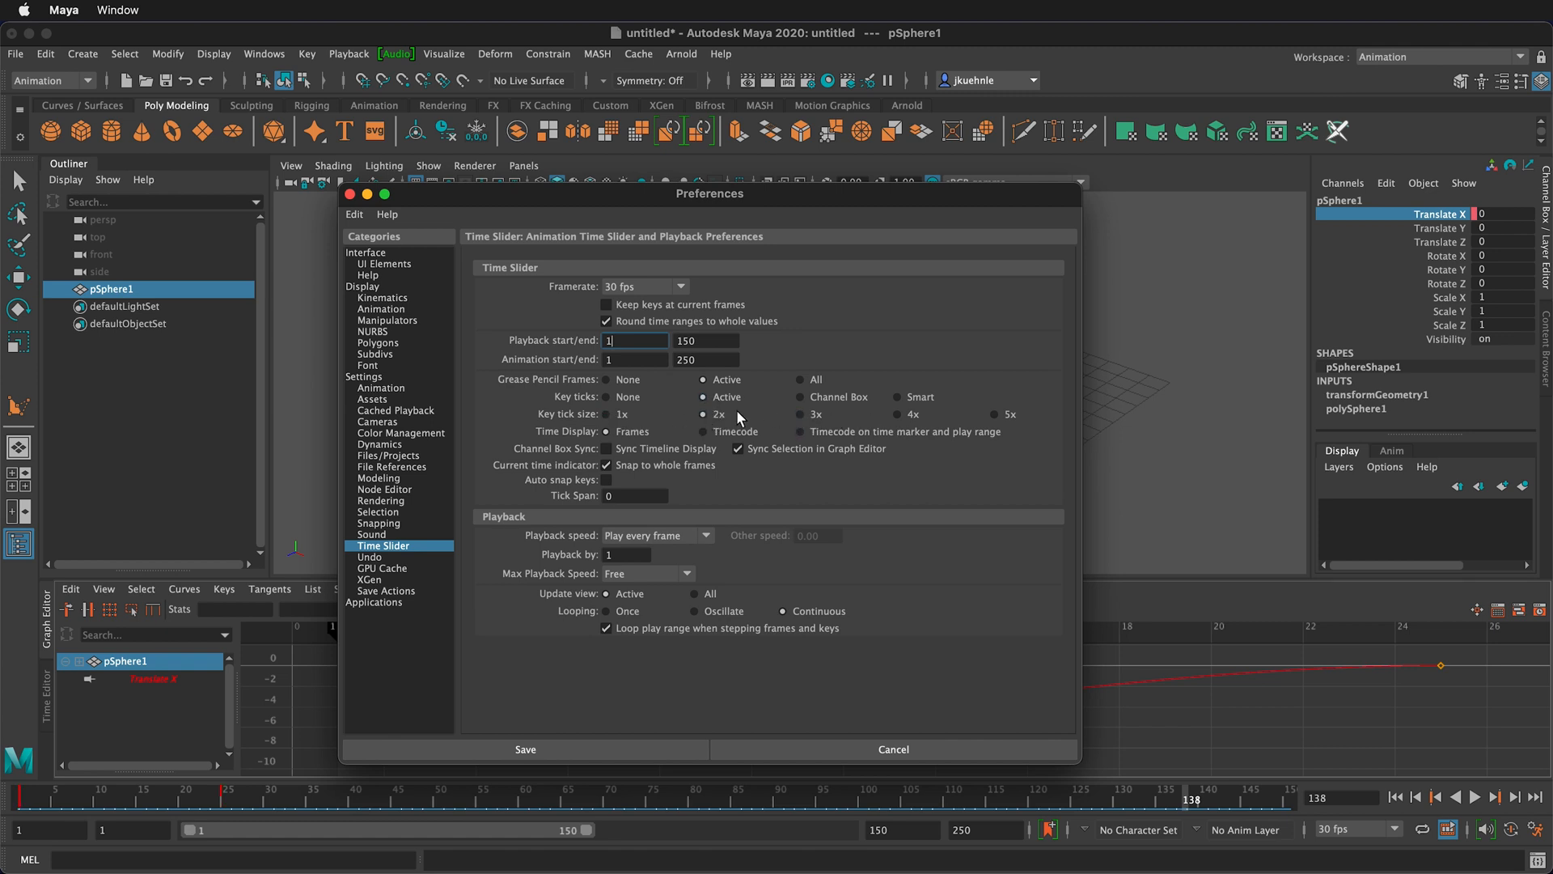
{"action": "mouse_move", "coordinate": [882, 426]}
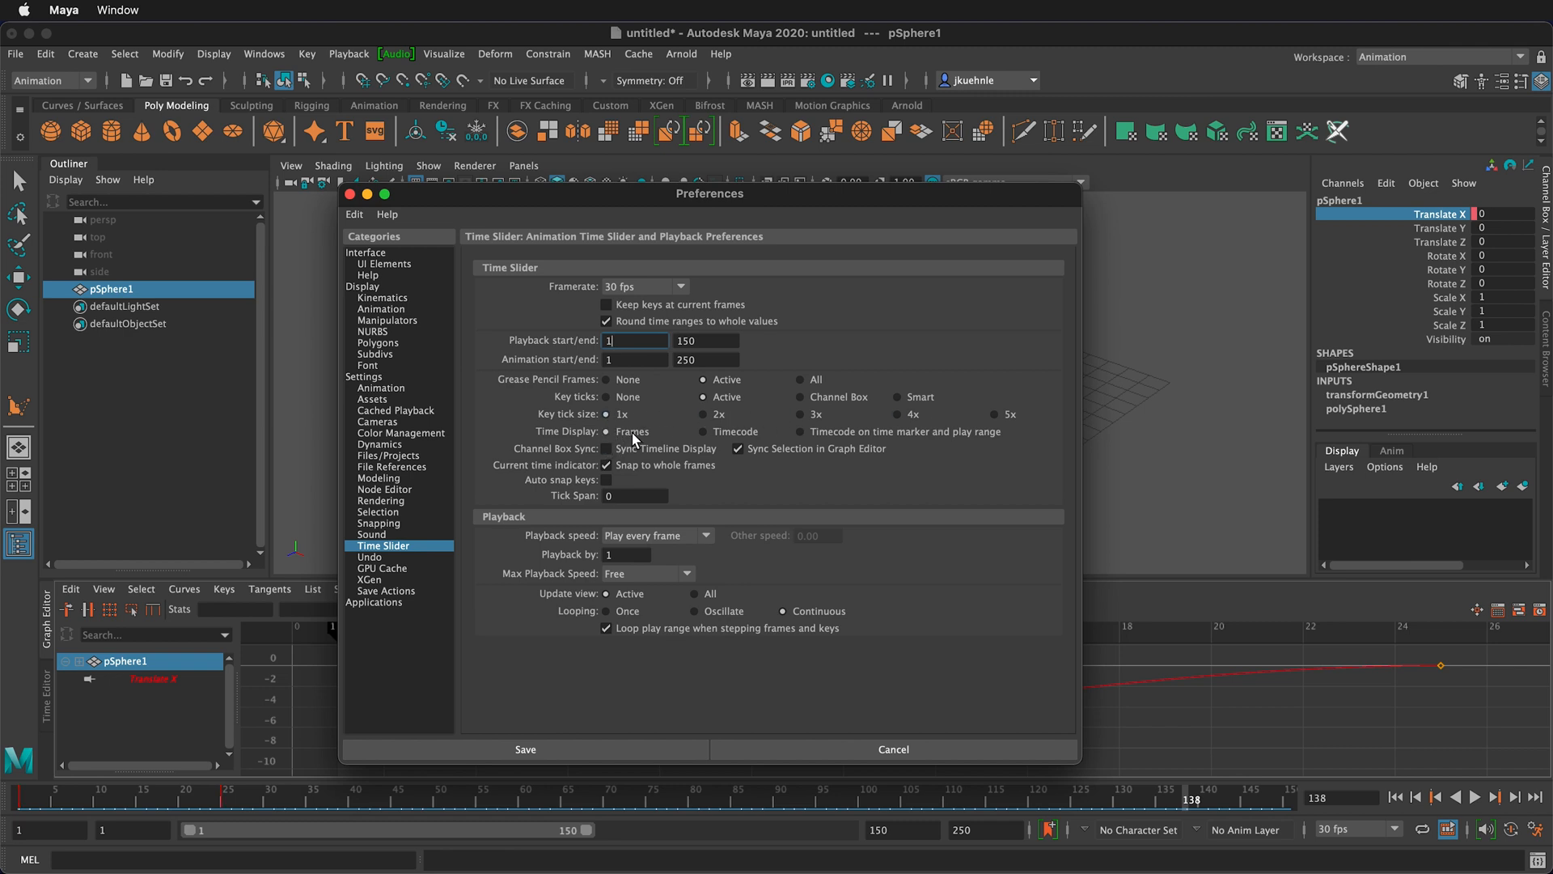
{"action": "left_click", "coordinate": [704, 430]}
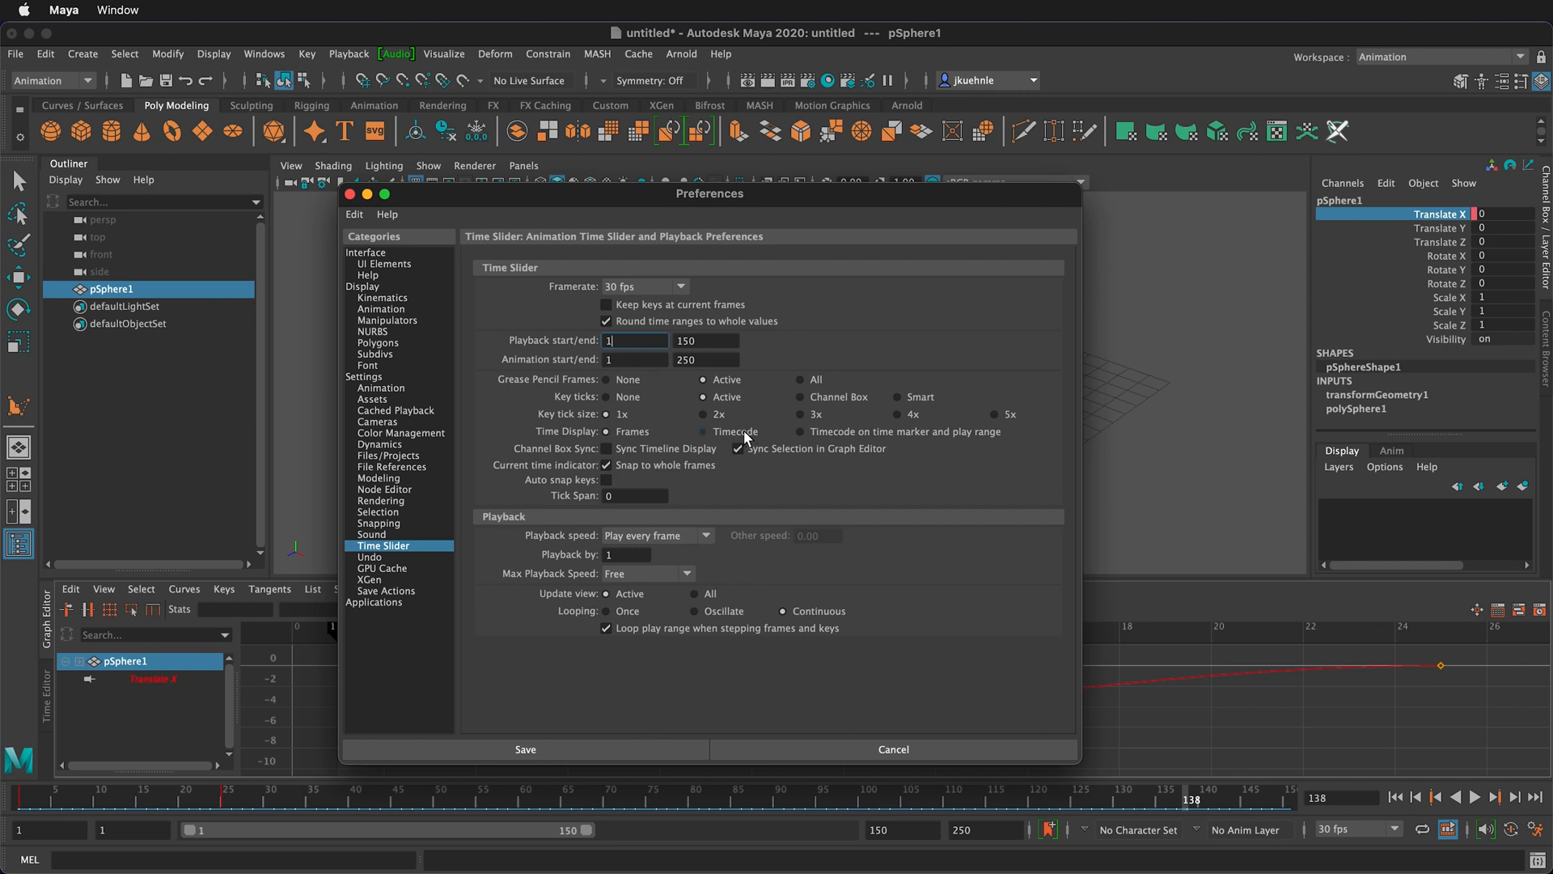
{"action": "left_click", "coordinate": [738, 448]}
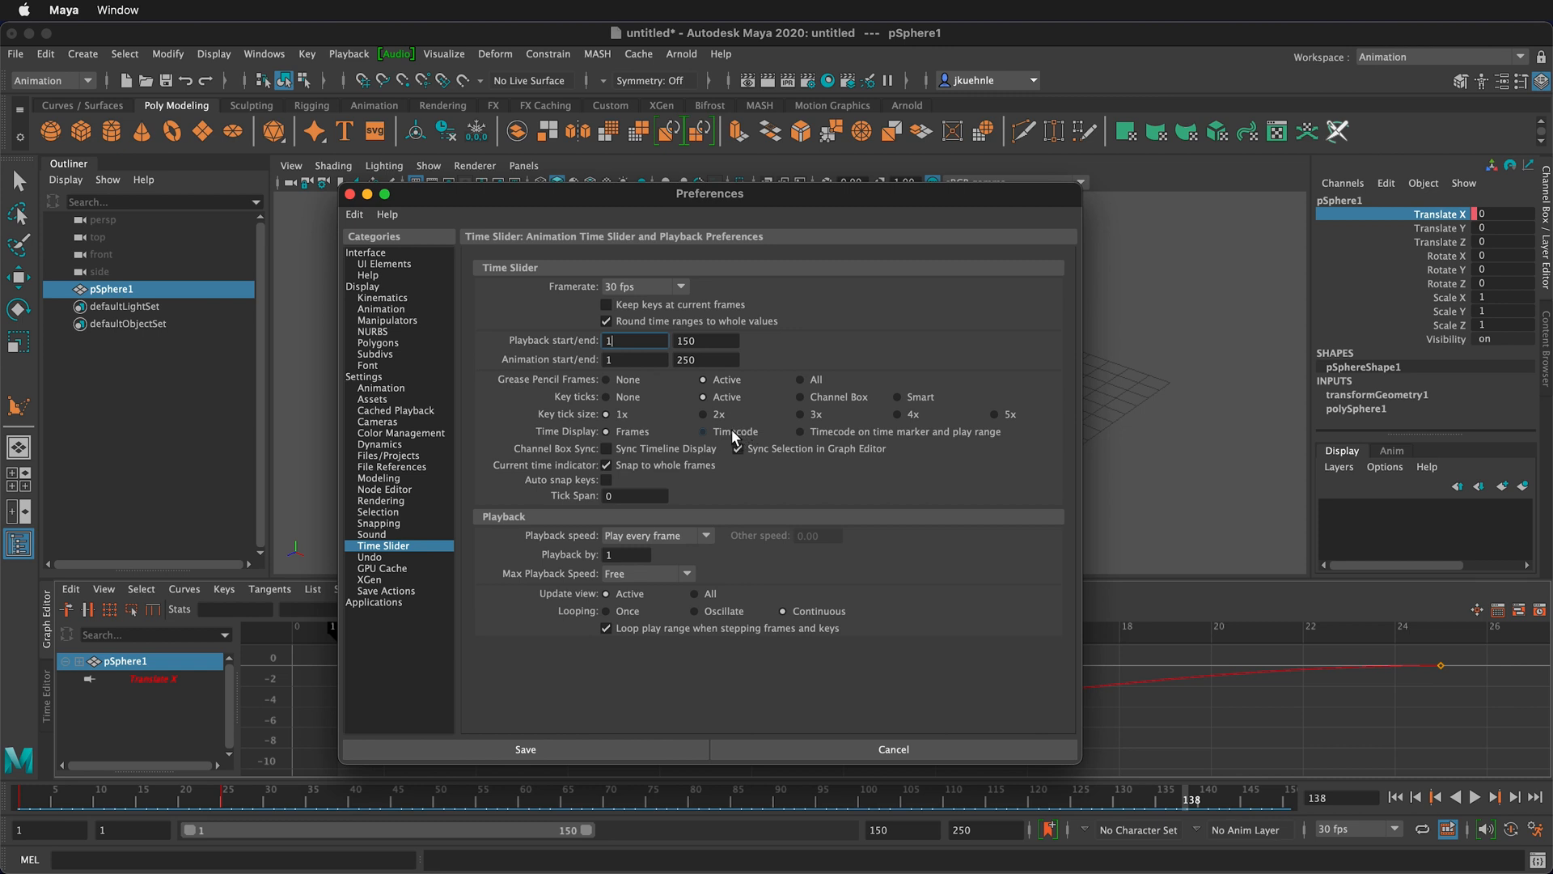
{"action": "left_click", "coordinate": [737, 448]}
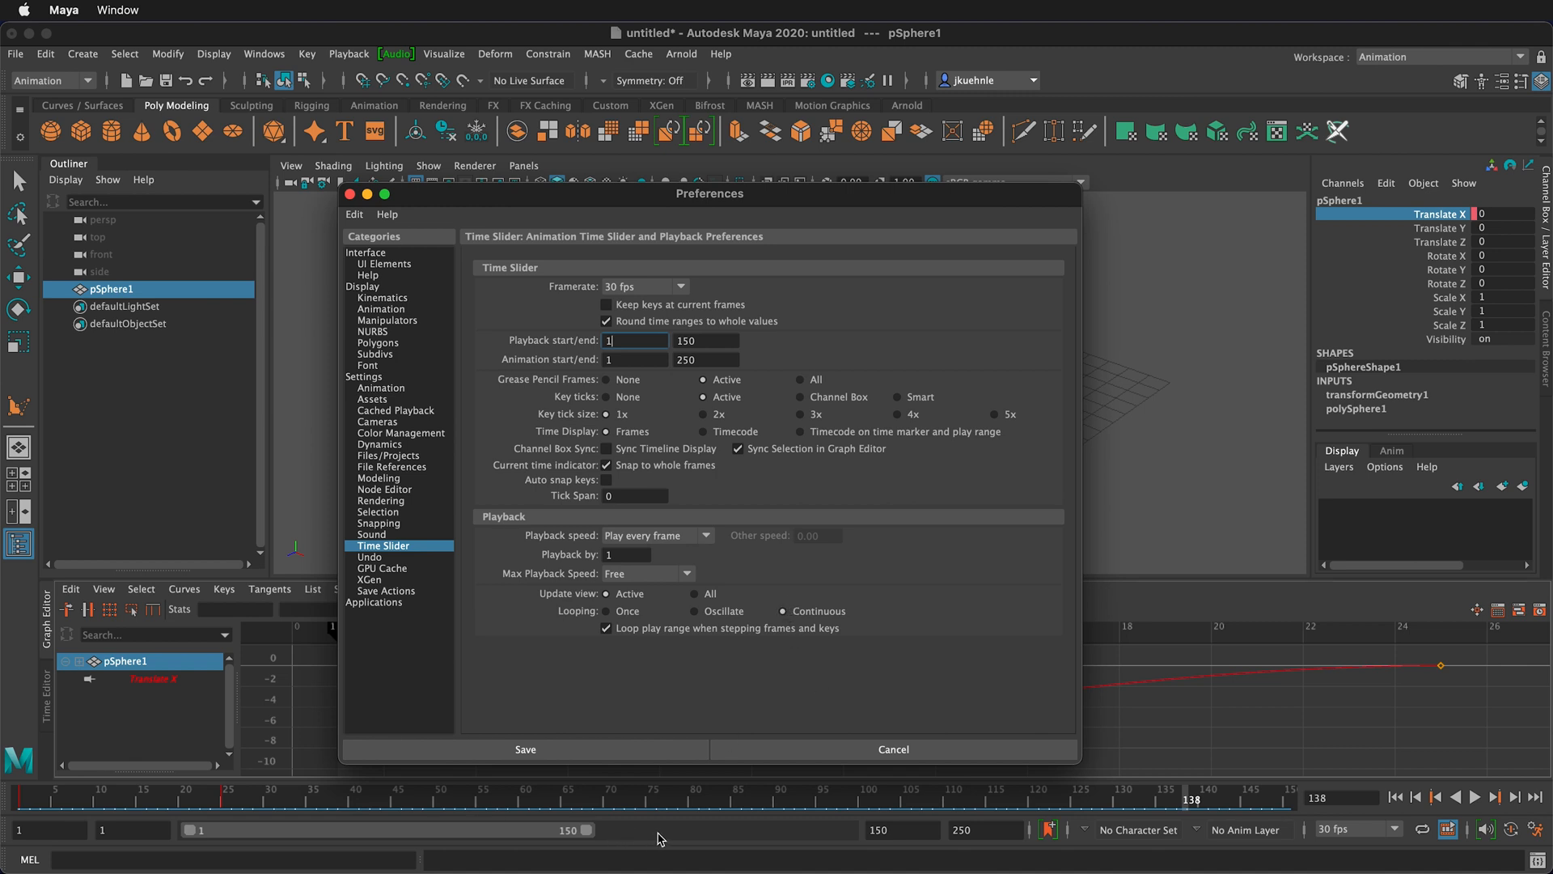
{"action": "mouse_move", "coordinate": [738, 465]}
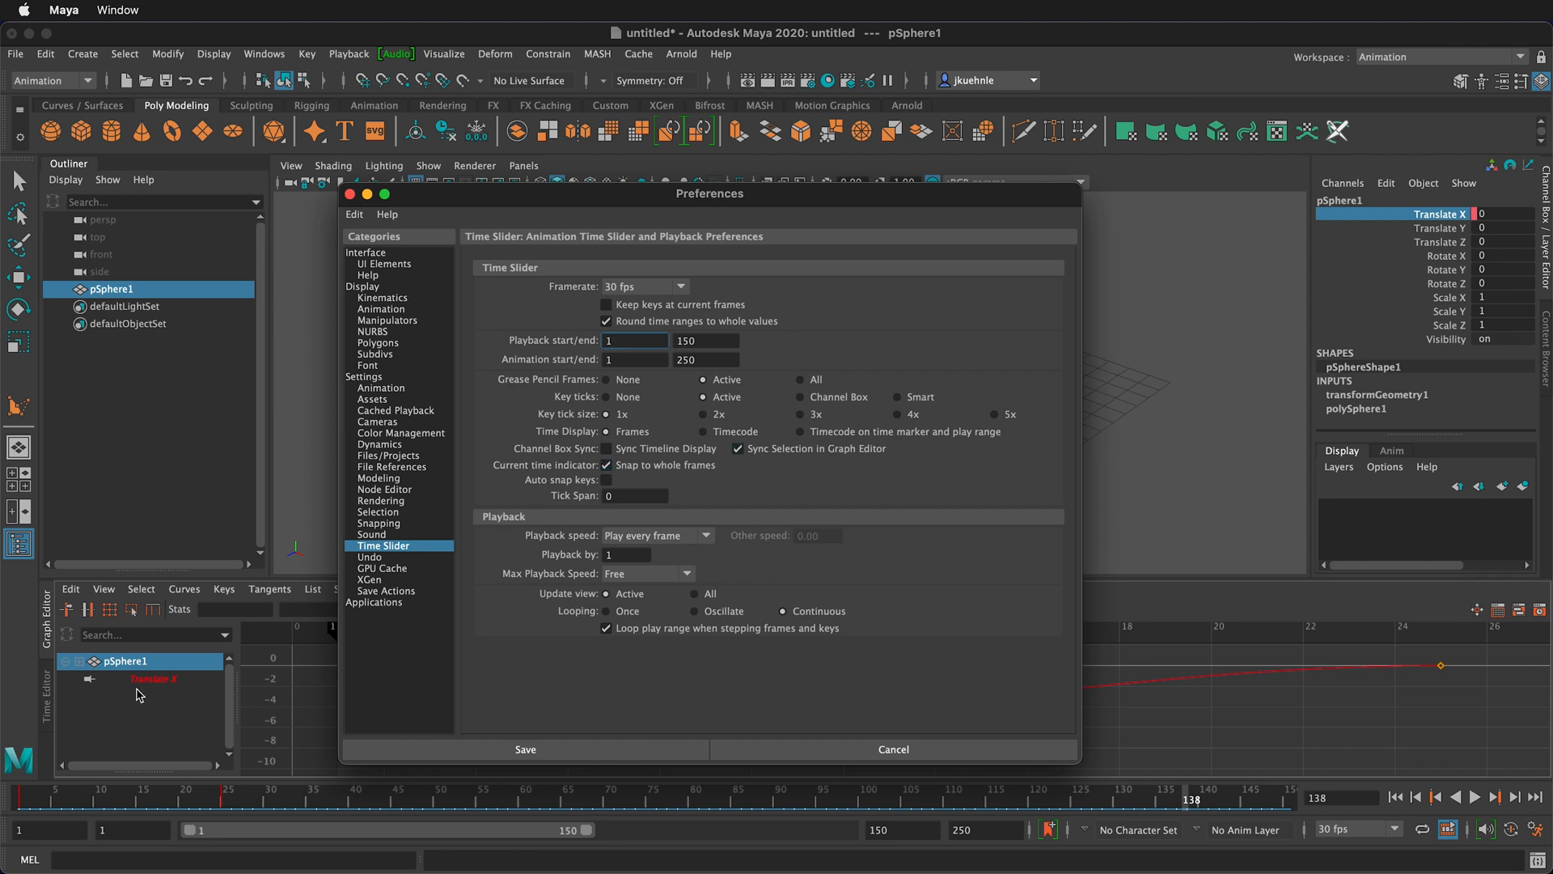
{"action": "mouse_move", "coordinate": [1451, 226]}
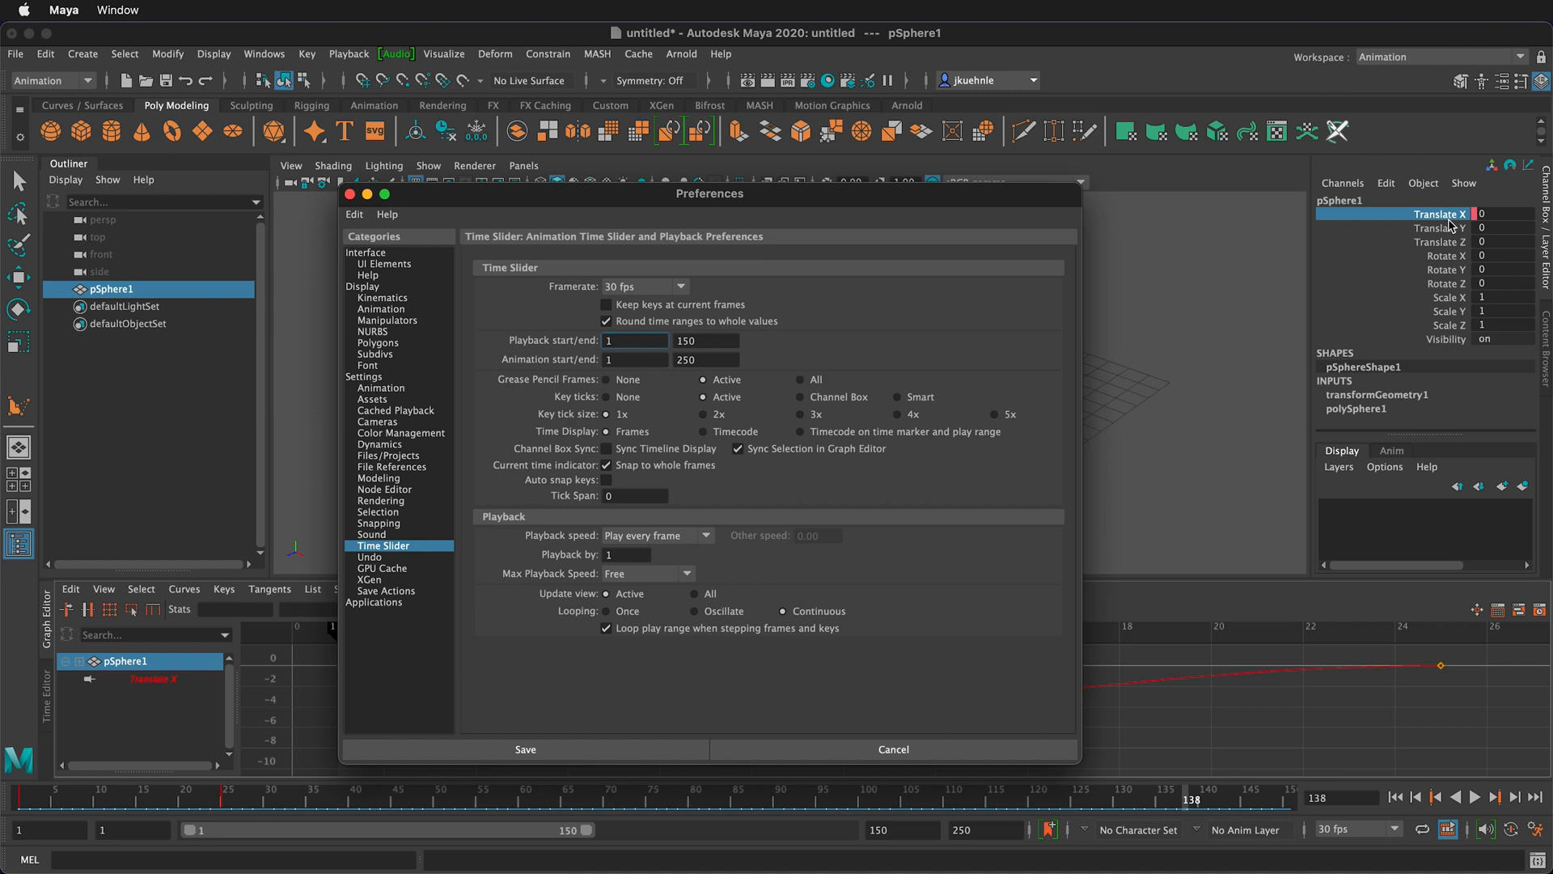
{"action": "mouse_move", "coordinate": [123, 699]}
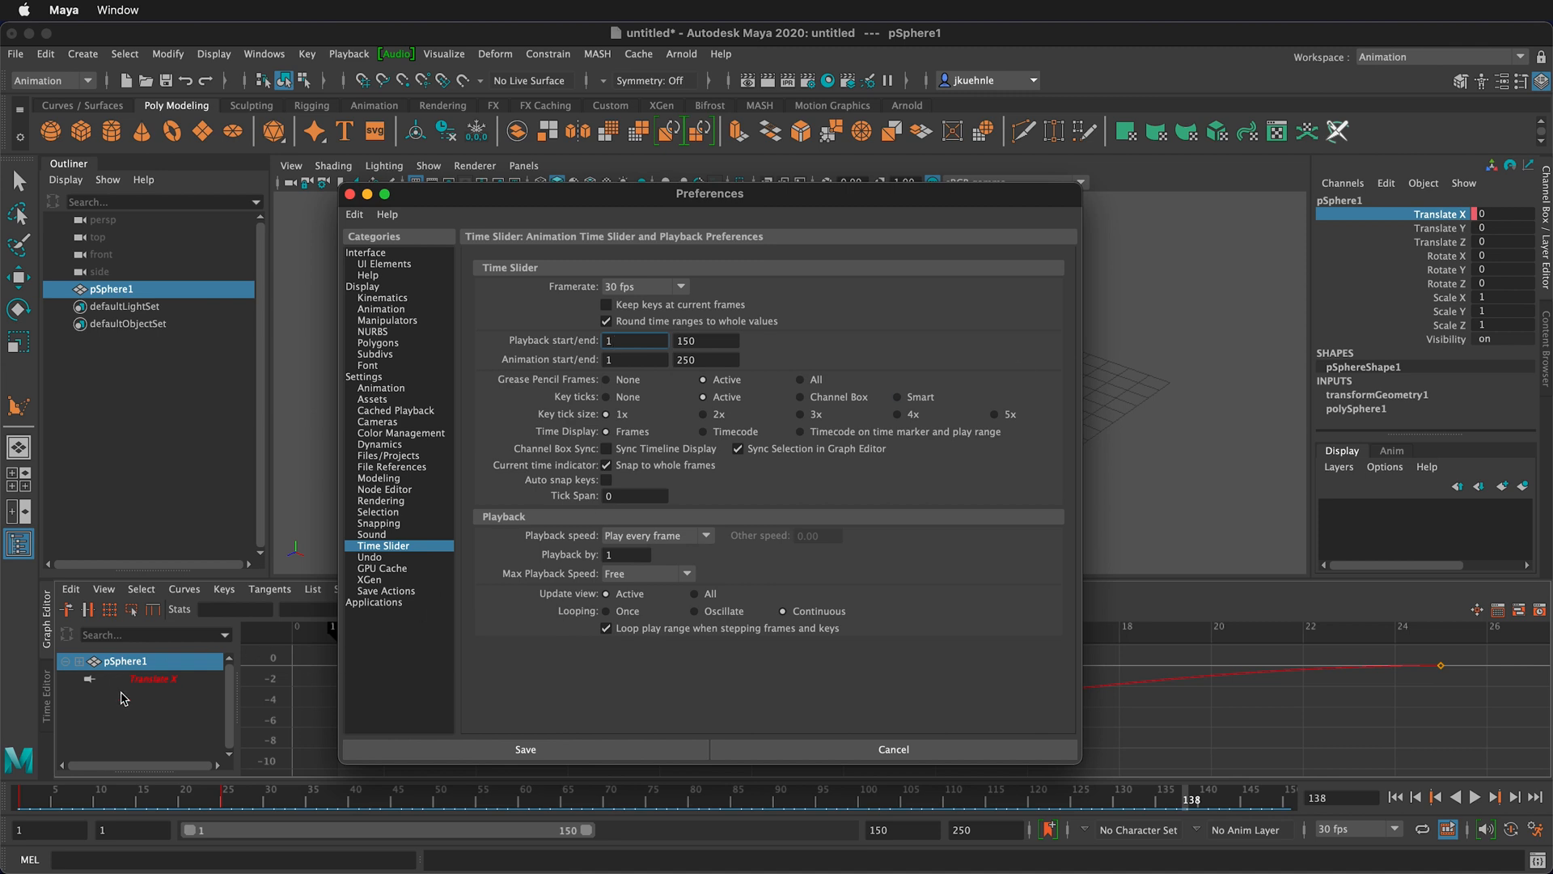
{"action": "mouse_move", "coordinate": [183, 676]}
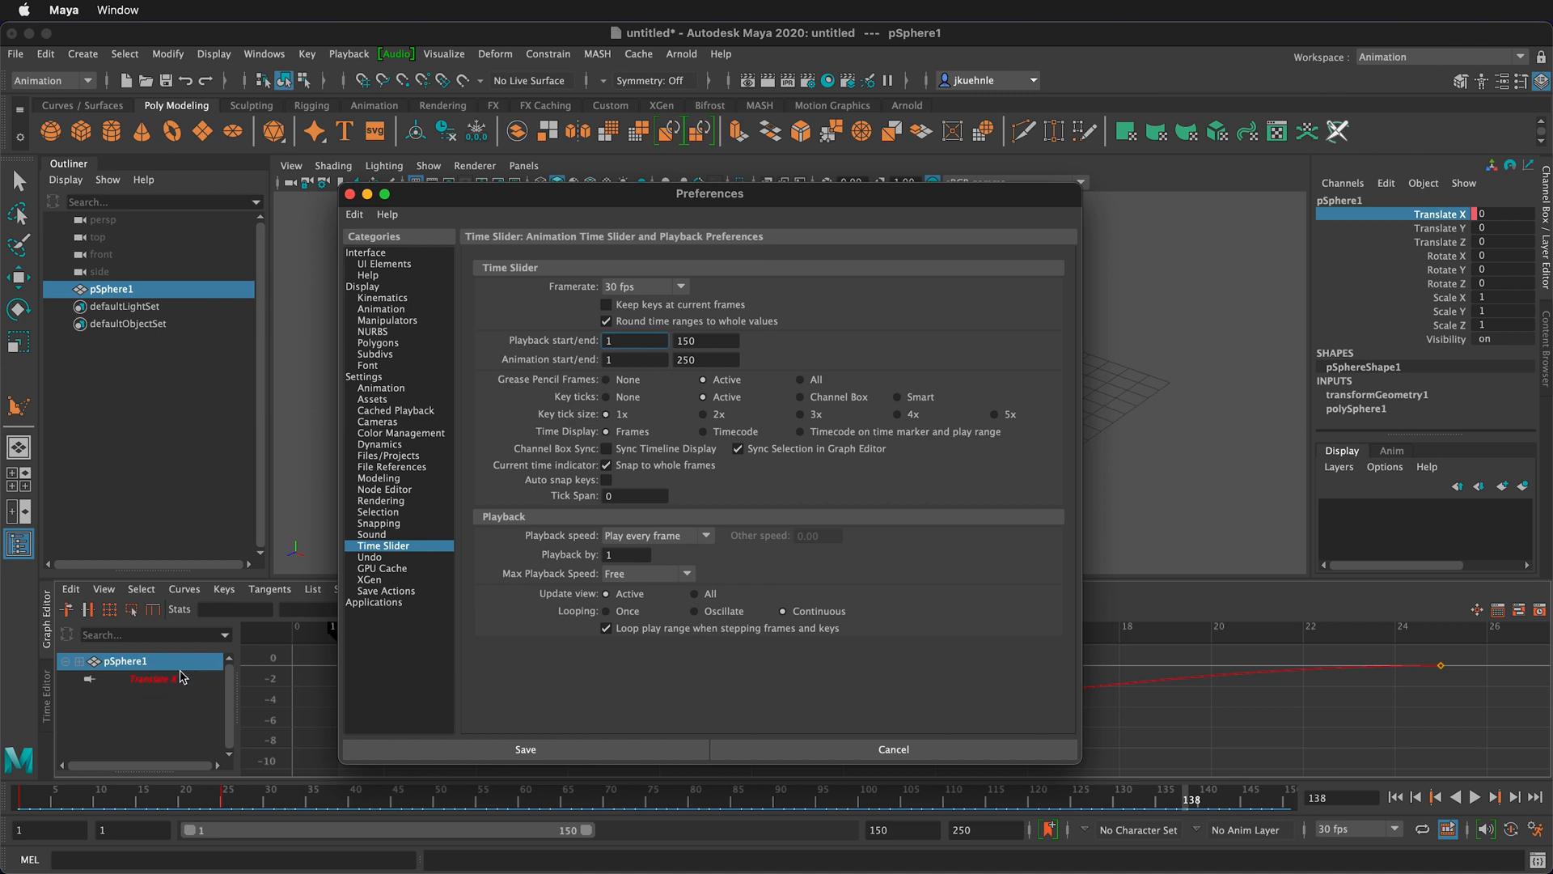
{"action": "mouse_move", "coordinate": [747, 477]}
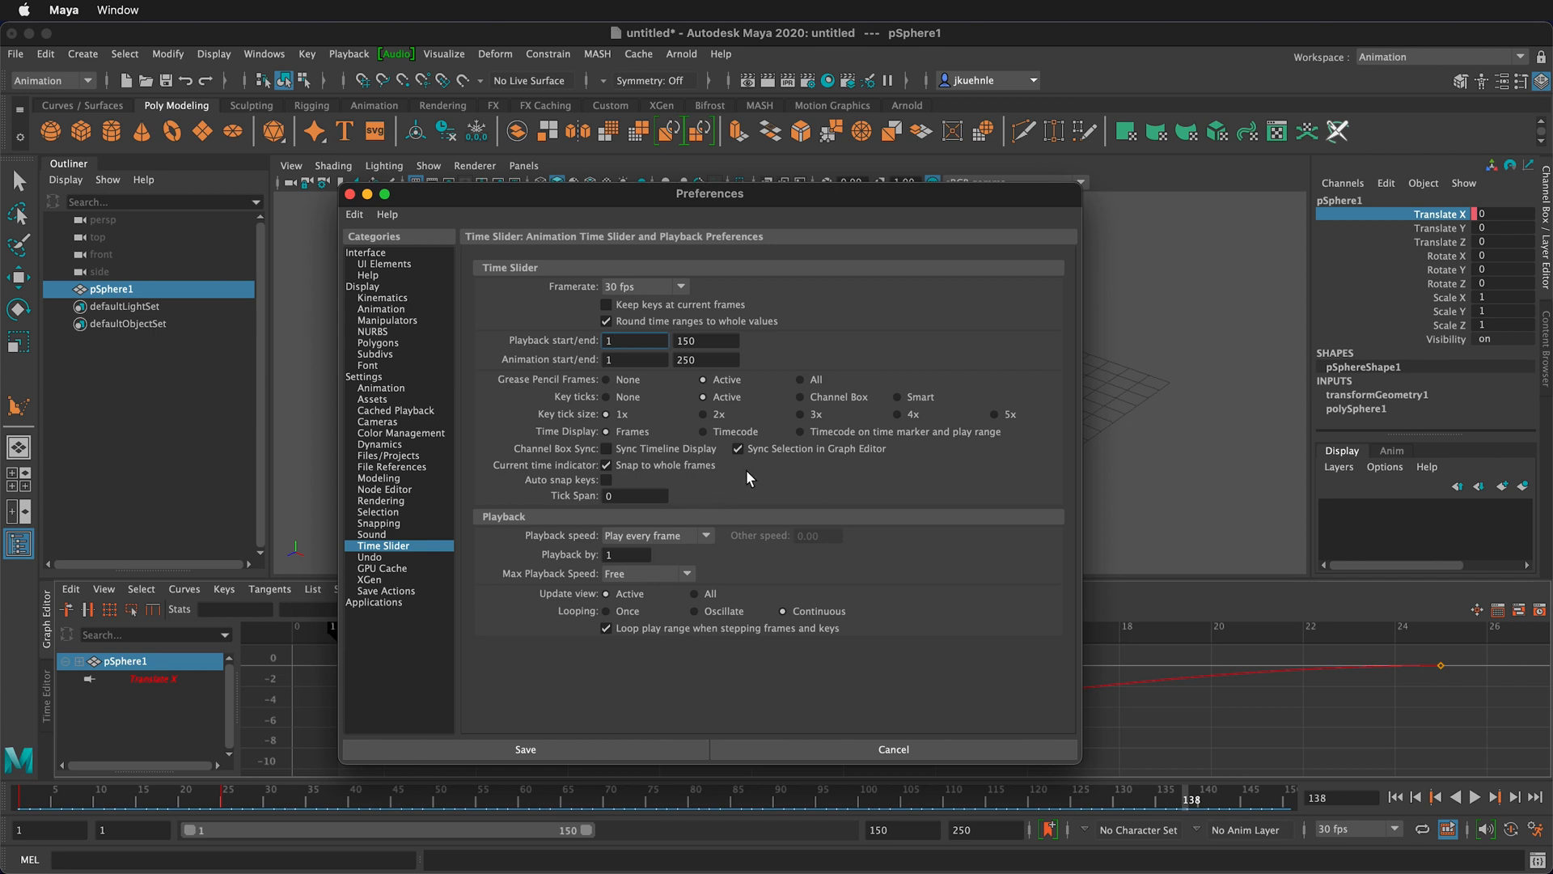
{"action": "left_click", "coordinate": [605, 448]}
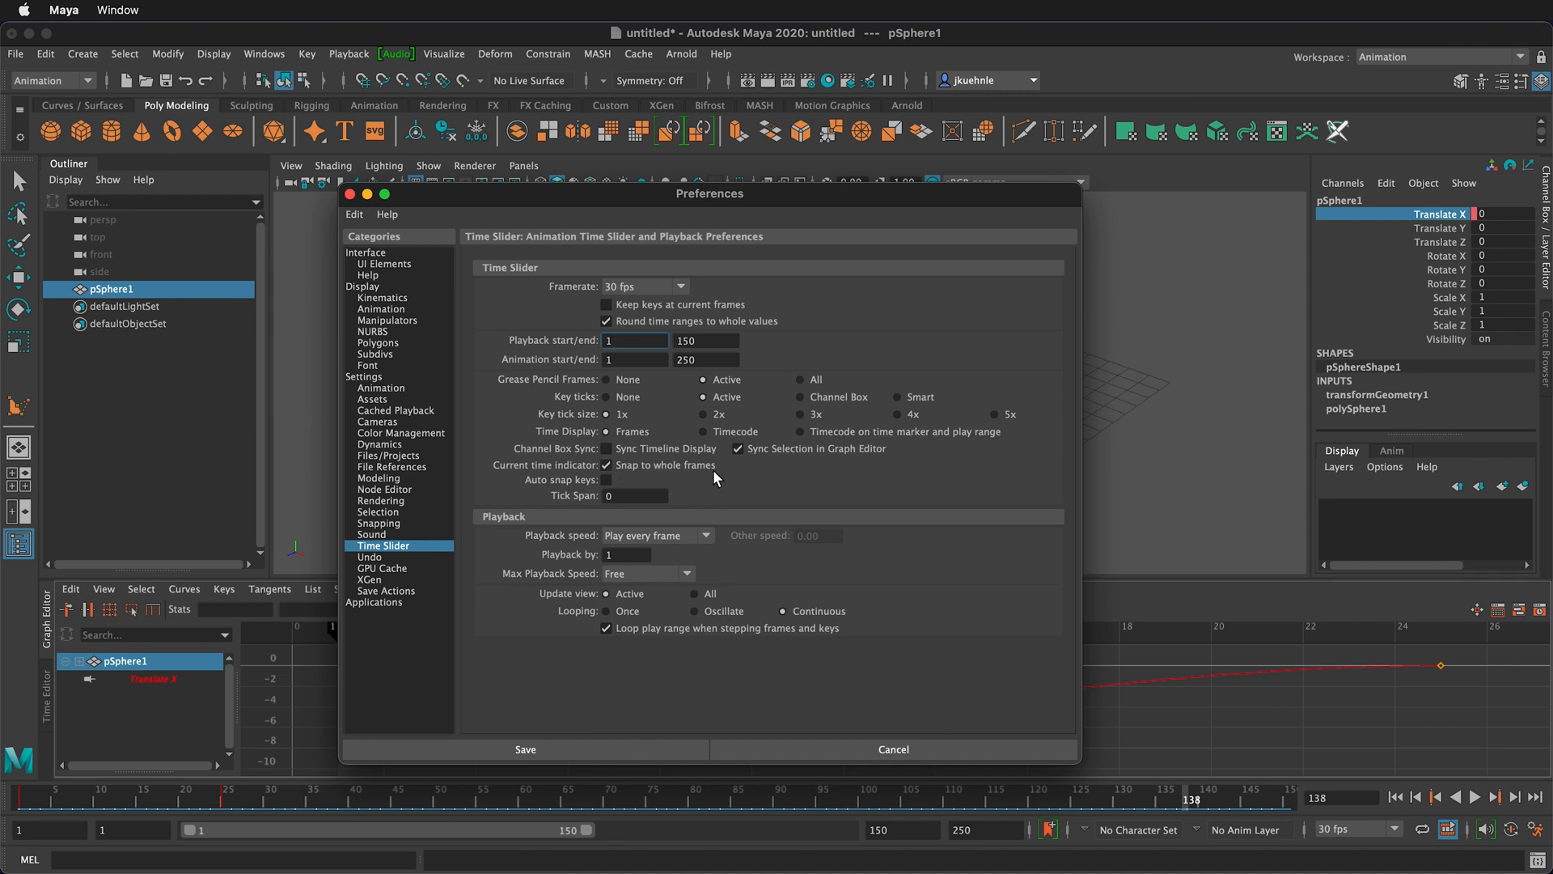
{"action": "mouse_move", "coordinate": [724, 474]}
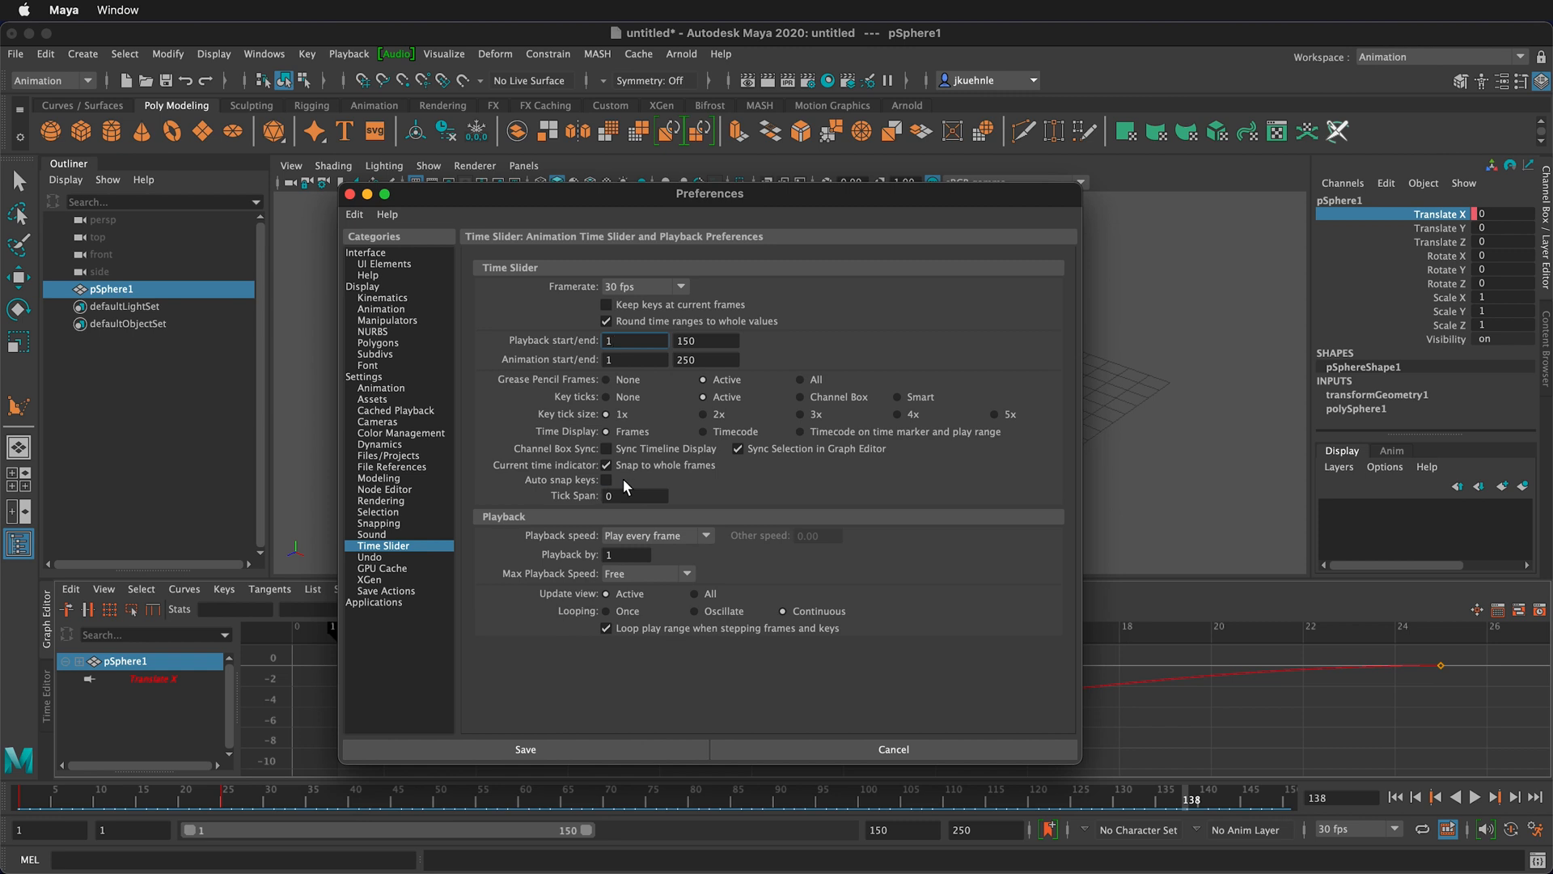
{"action": "left_click", "coordinate": [605, 479]}
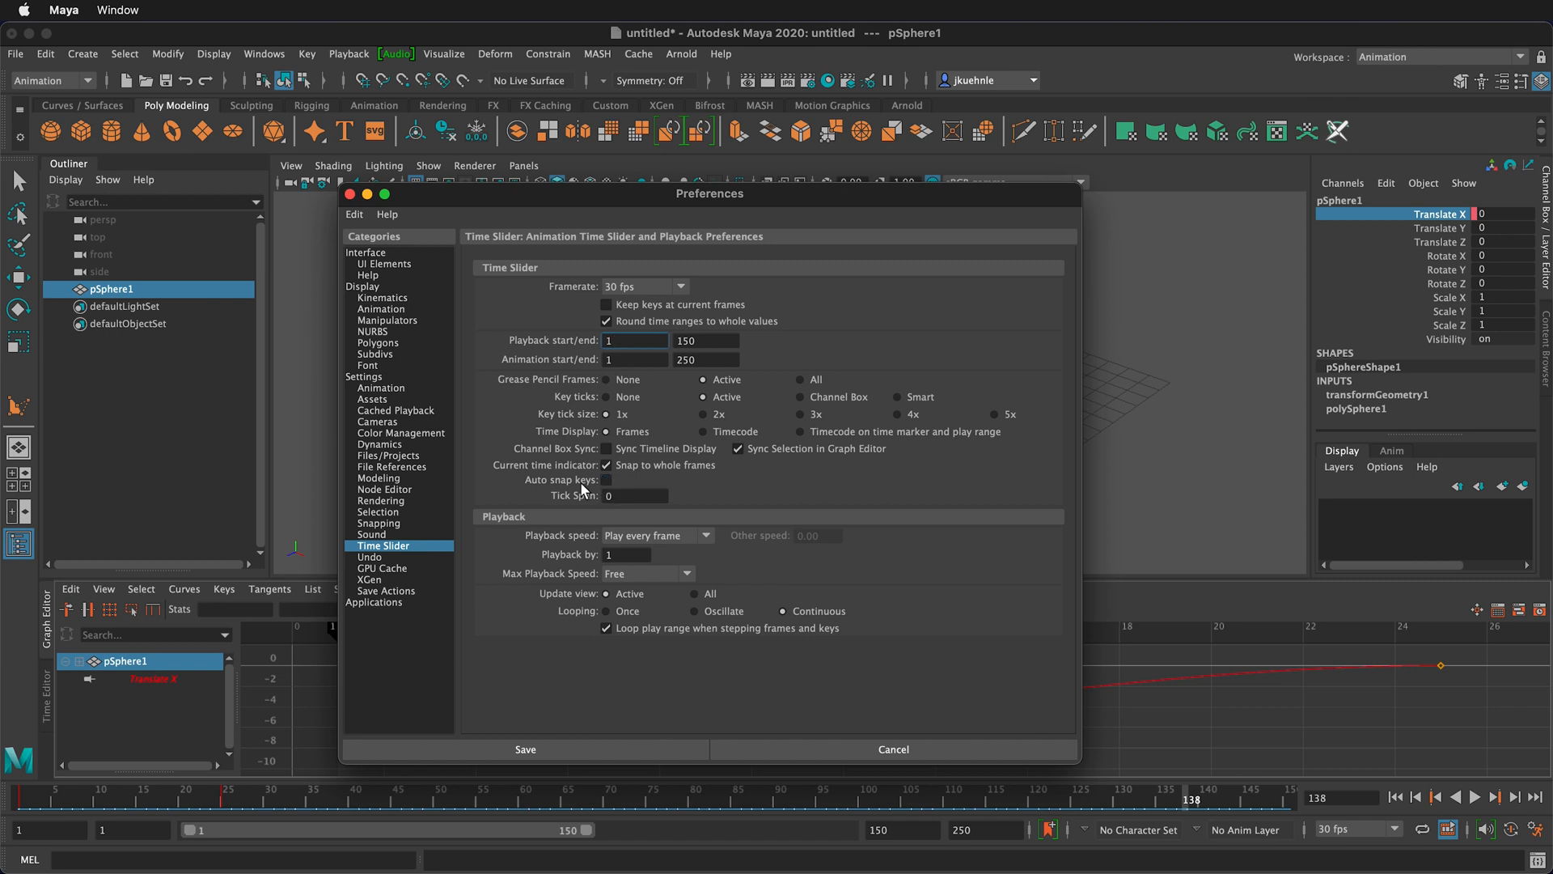
{"action": "left_click", "coordinate": [605, 464]}
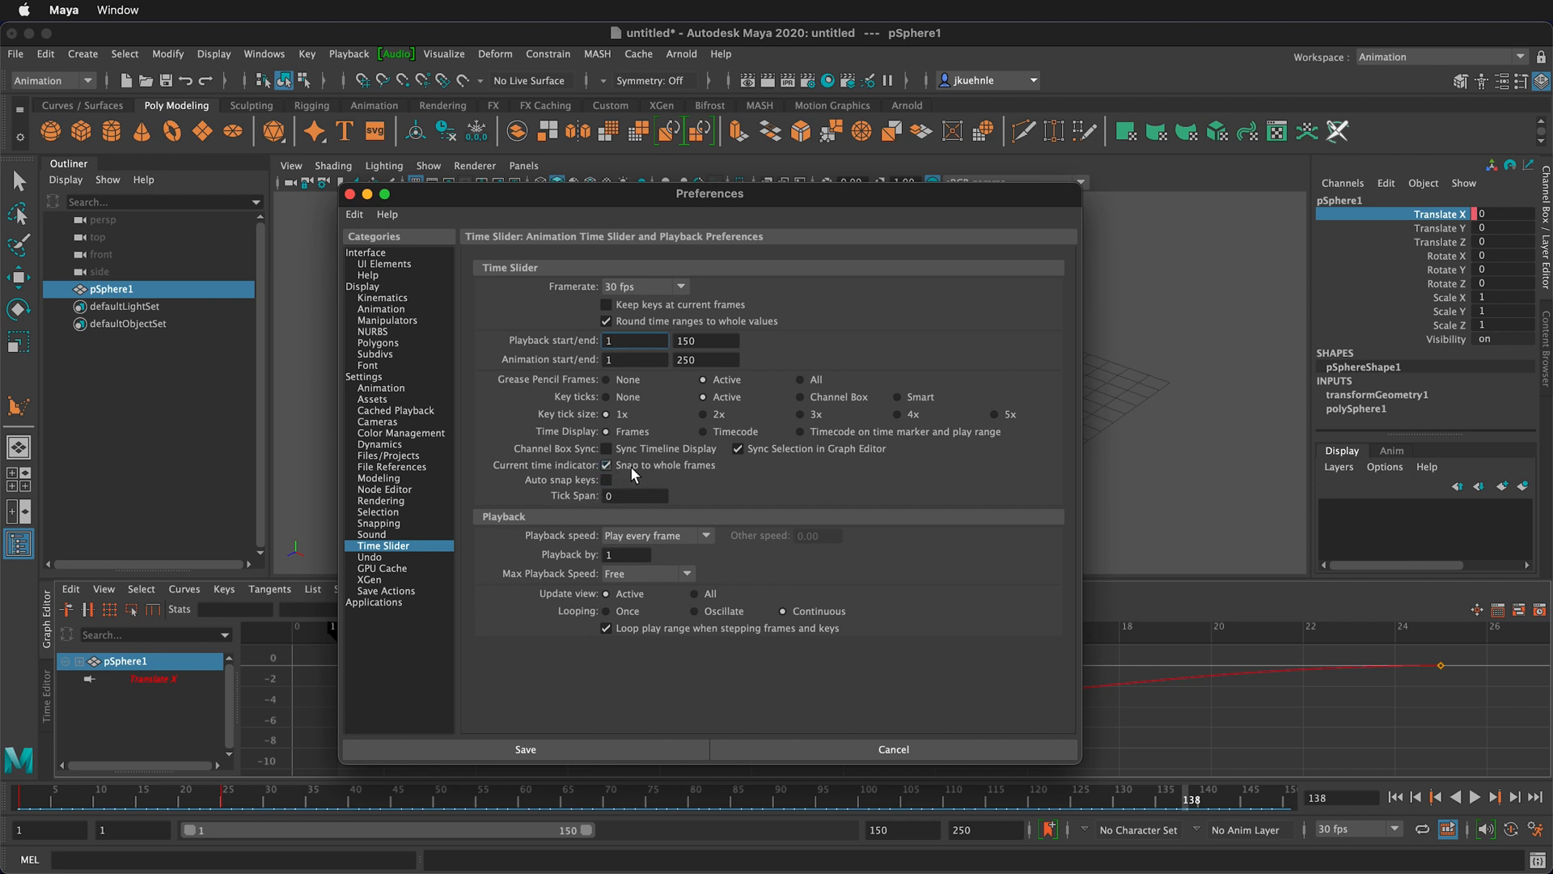
{"action": "left_click", "coordinate": [605, 466]}
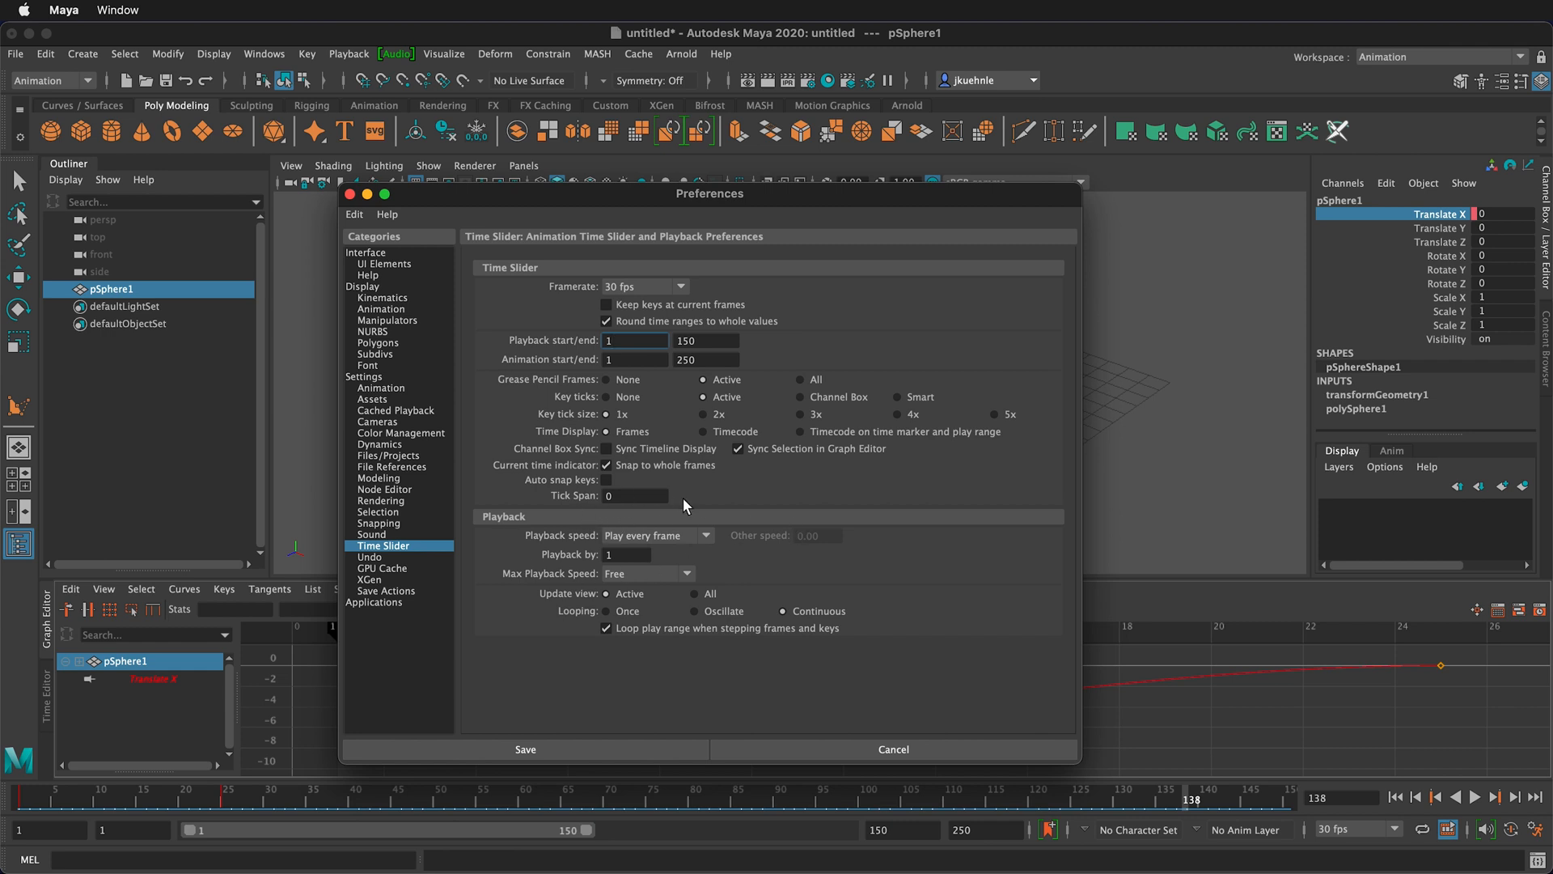
{"action": "mouse_move", "coordinate": [930, 504]}
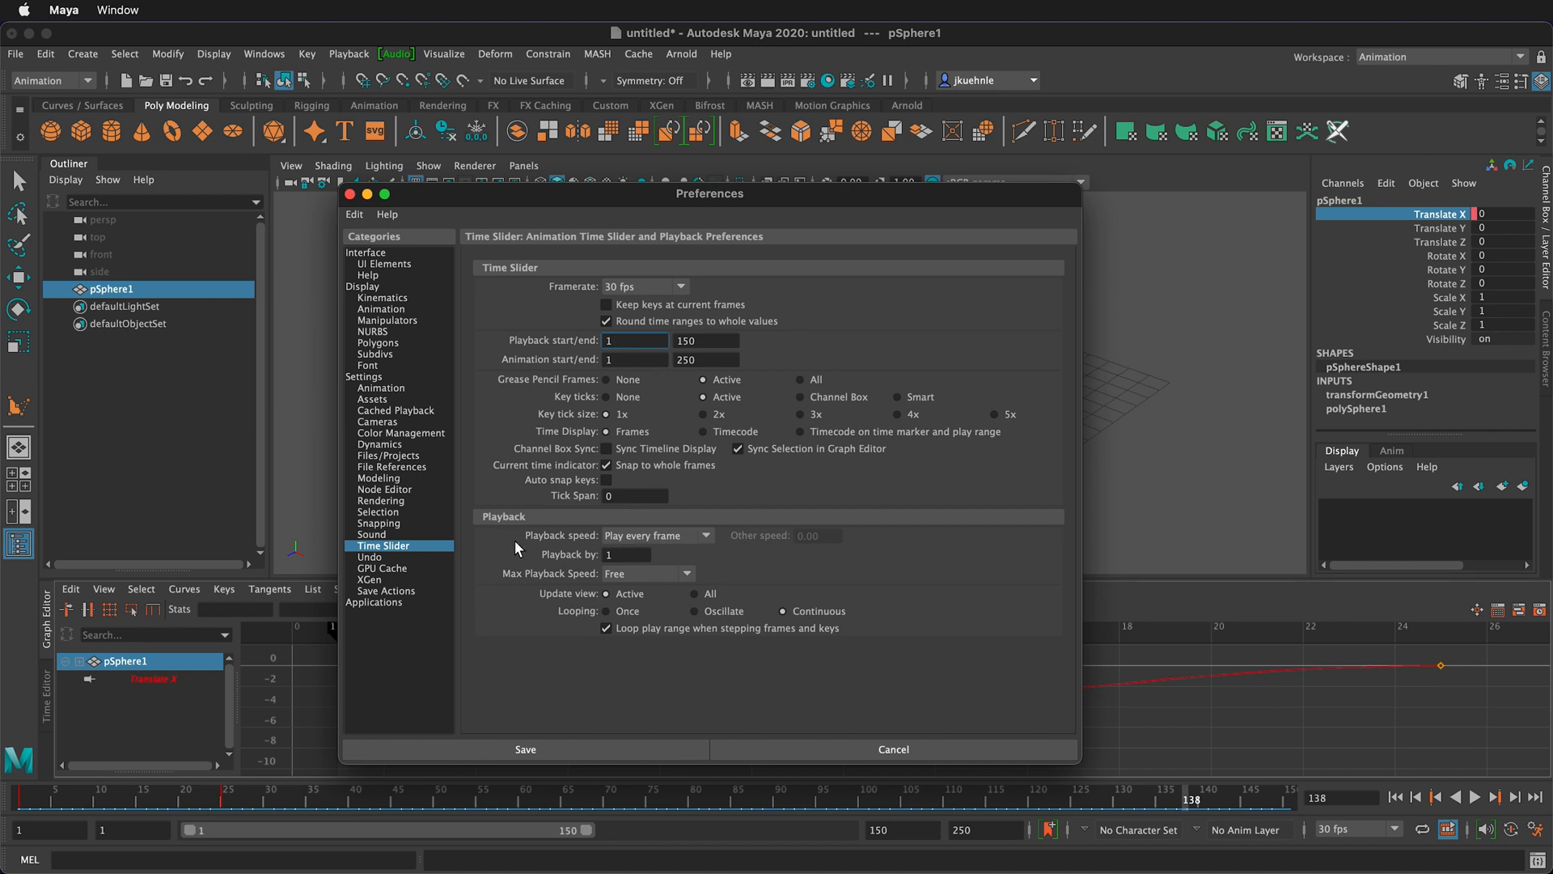
{"action": "mouse_move", "coordinate": [497, 542]}
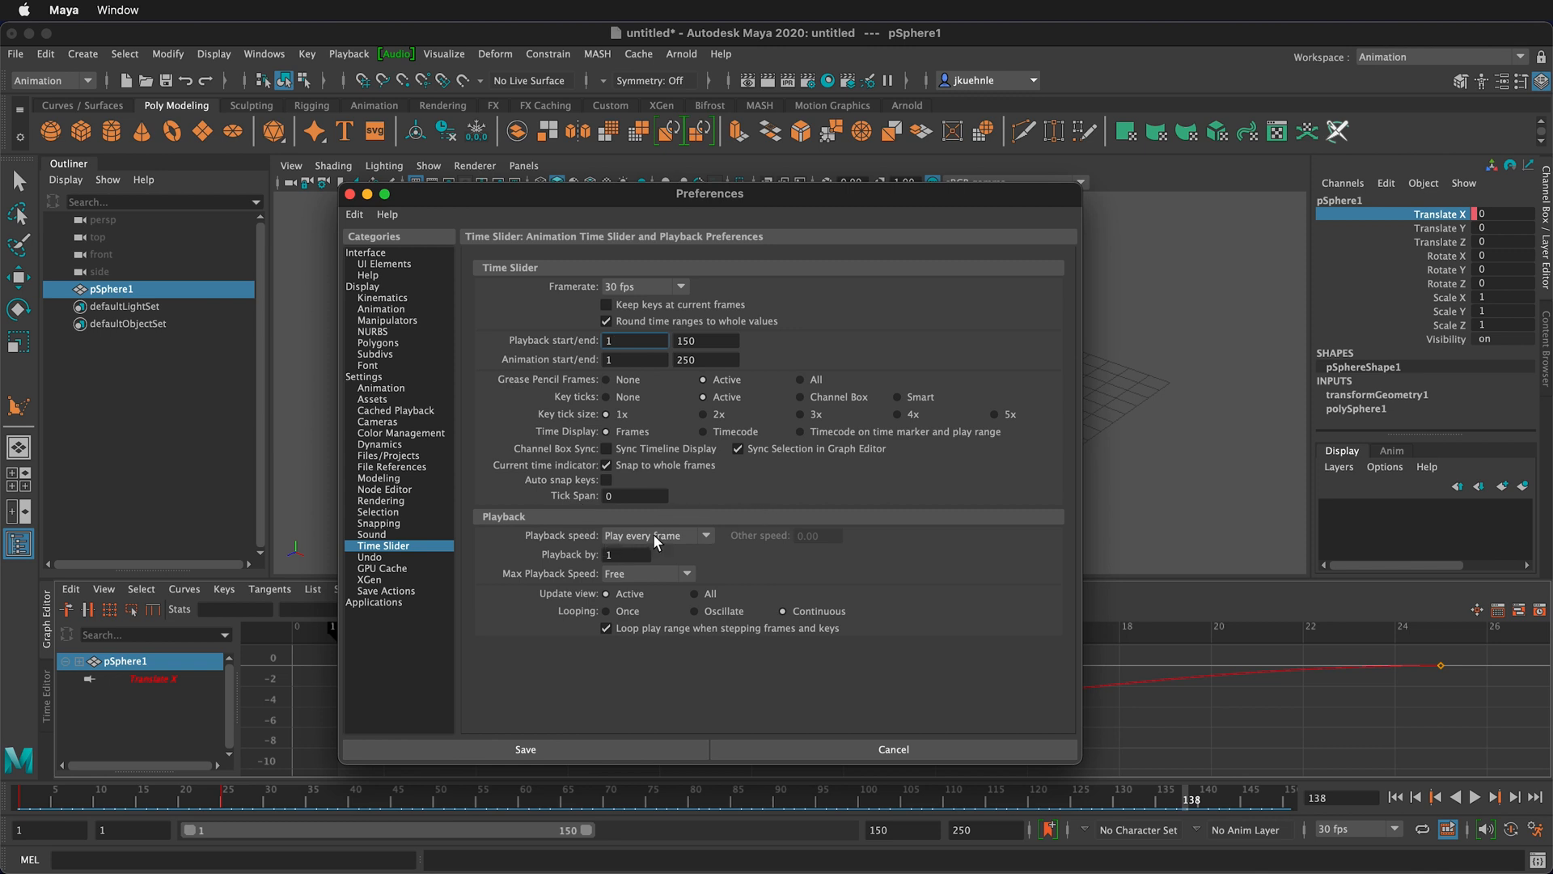
{"action": "mouse_move", "coordinate": [726, 537]}
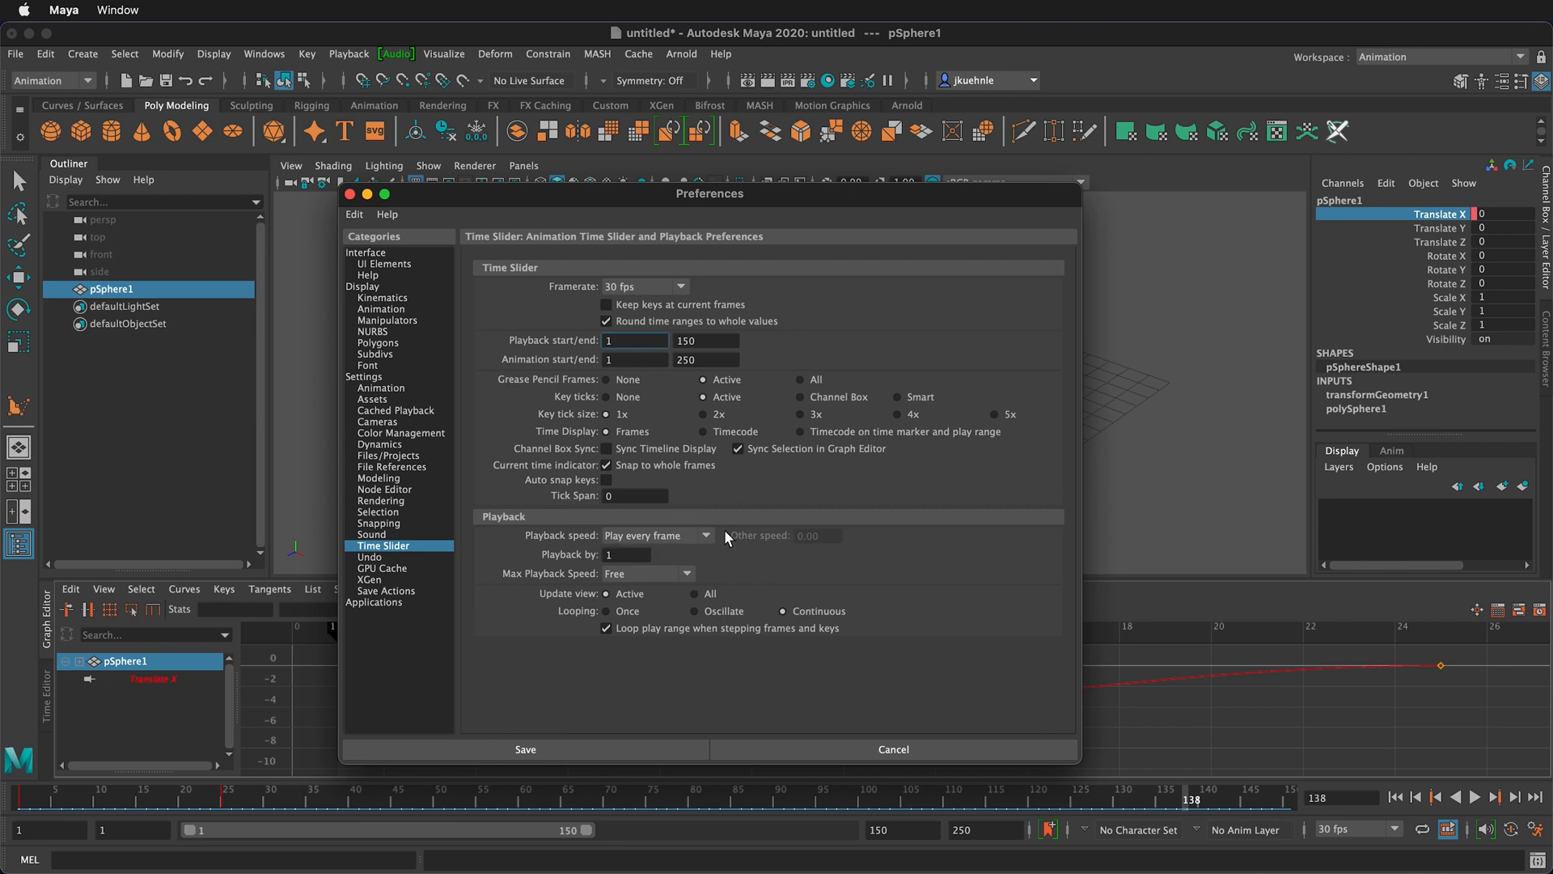
{"action": "mouse_move", "coordinate": [727, 535]}
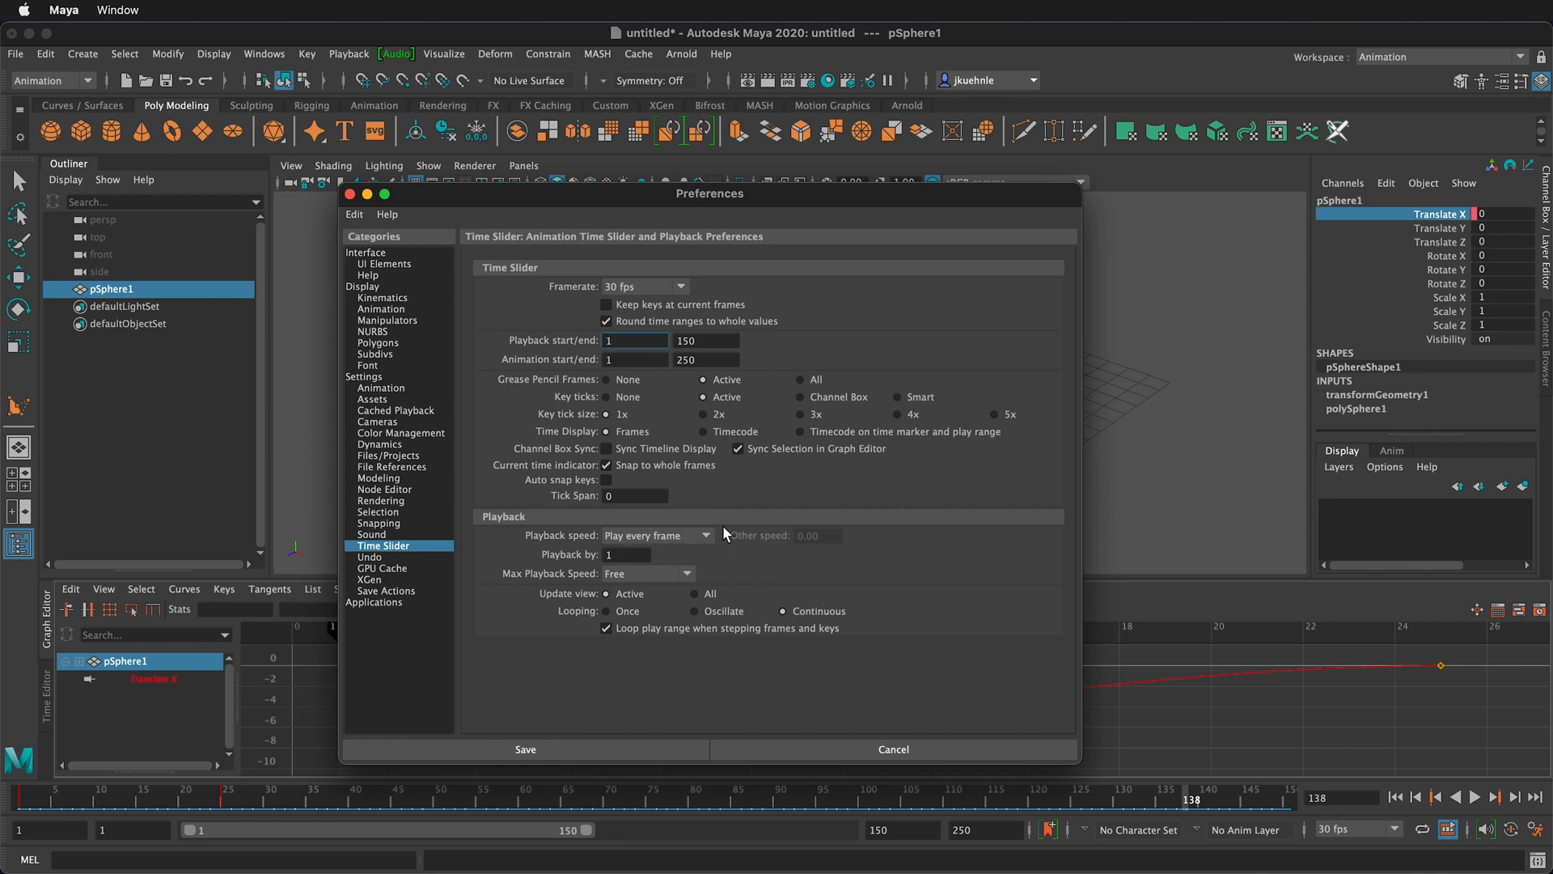
{"action": "mouse_move", "coordinate": [718, 542]}
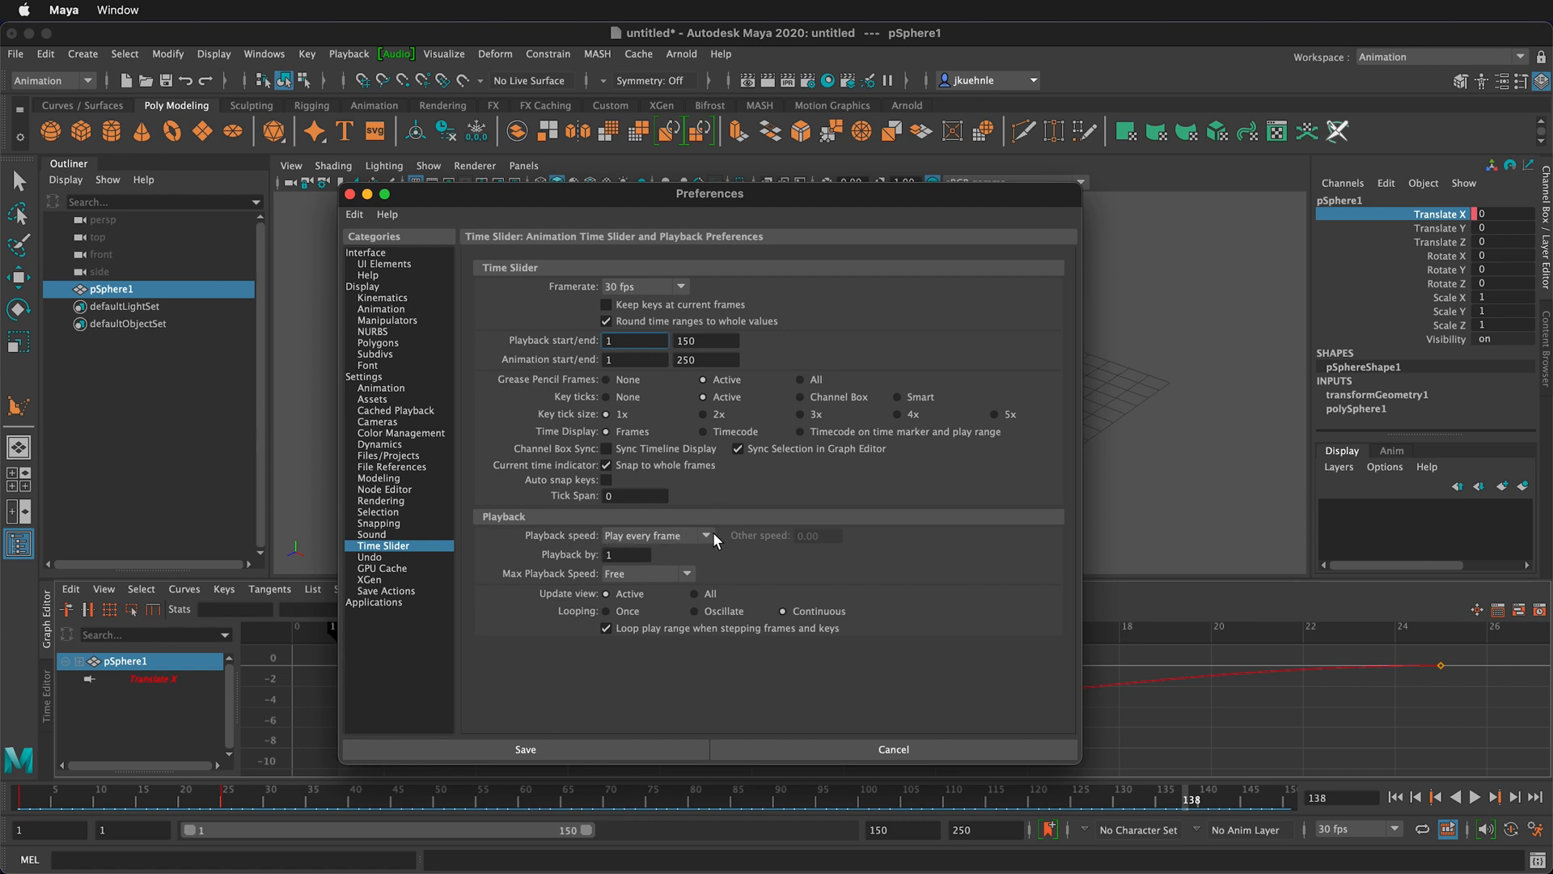
Set Playback speed to real-time 30 fps x 1.
{"action": "left_click", "coordinate": [706, 536]}
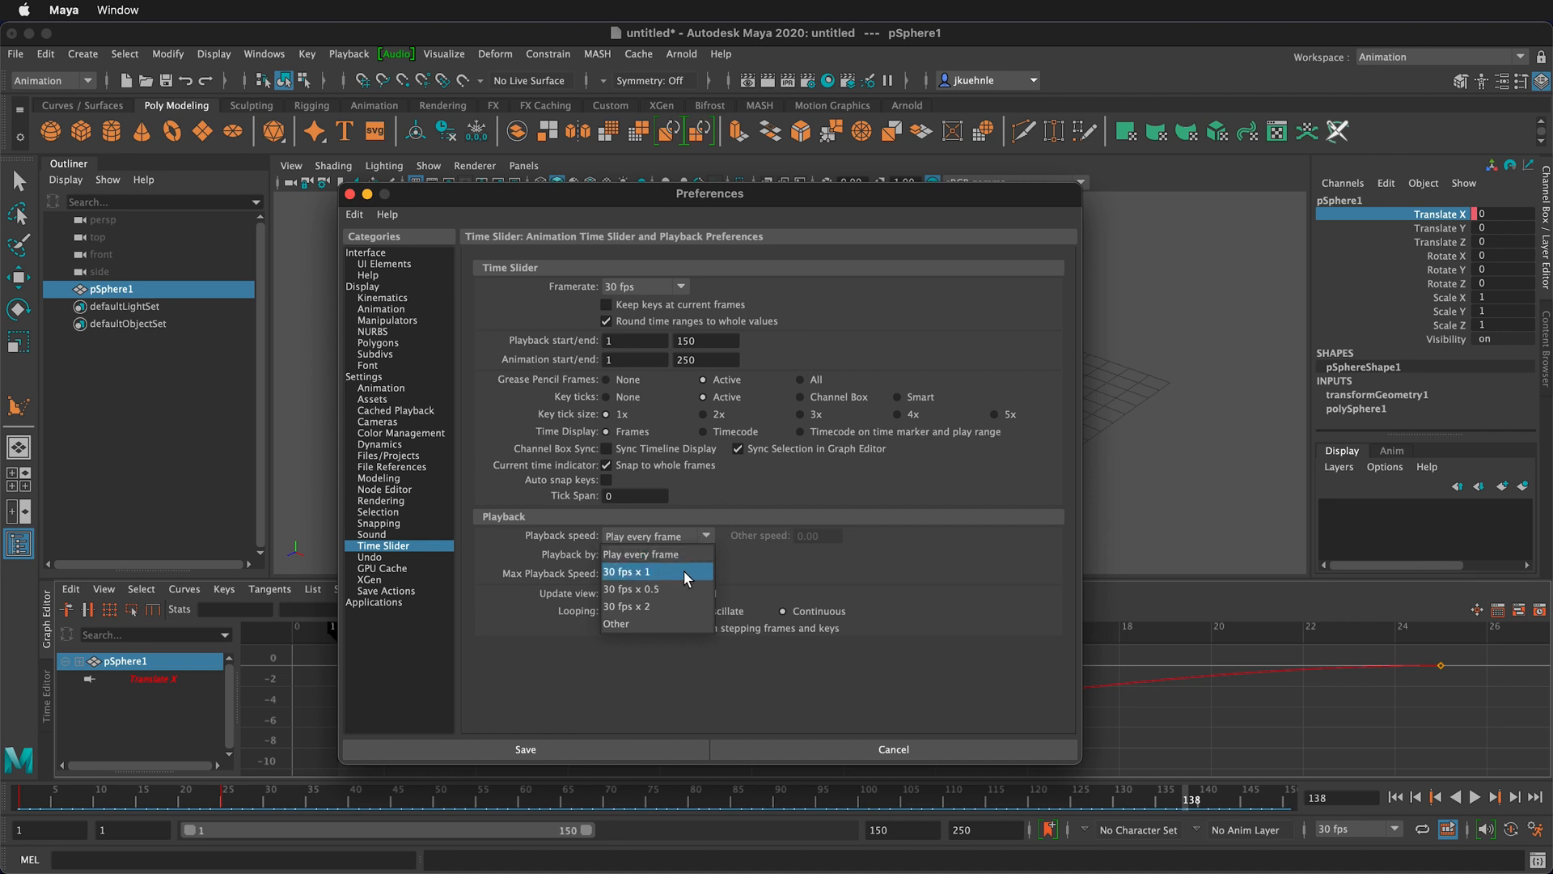
{"action": "left_click", "coordinate": [624, 571]}
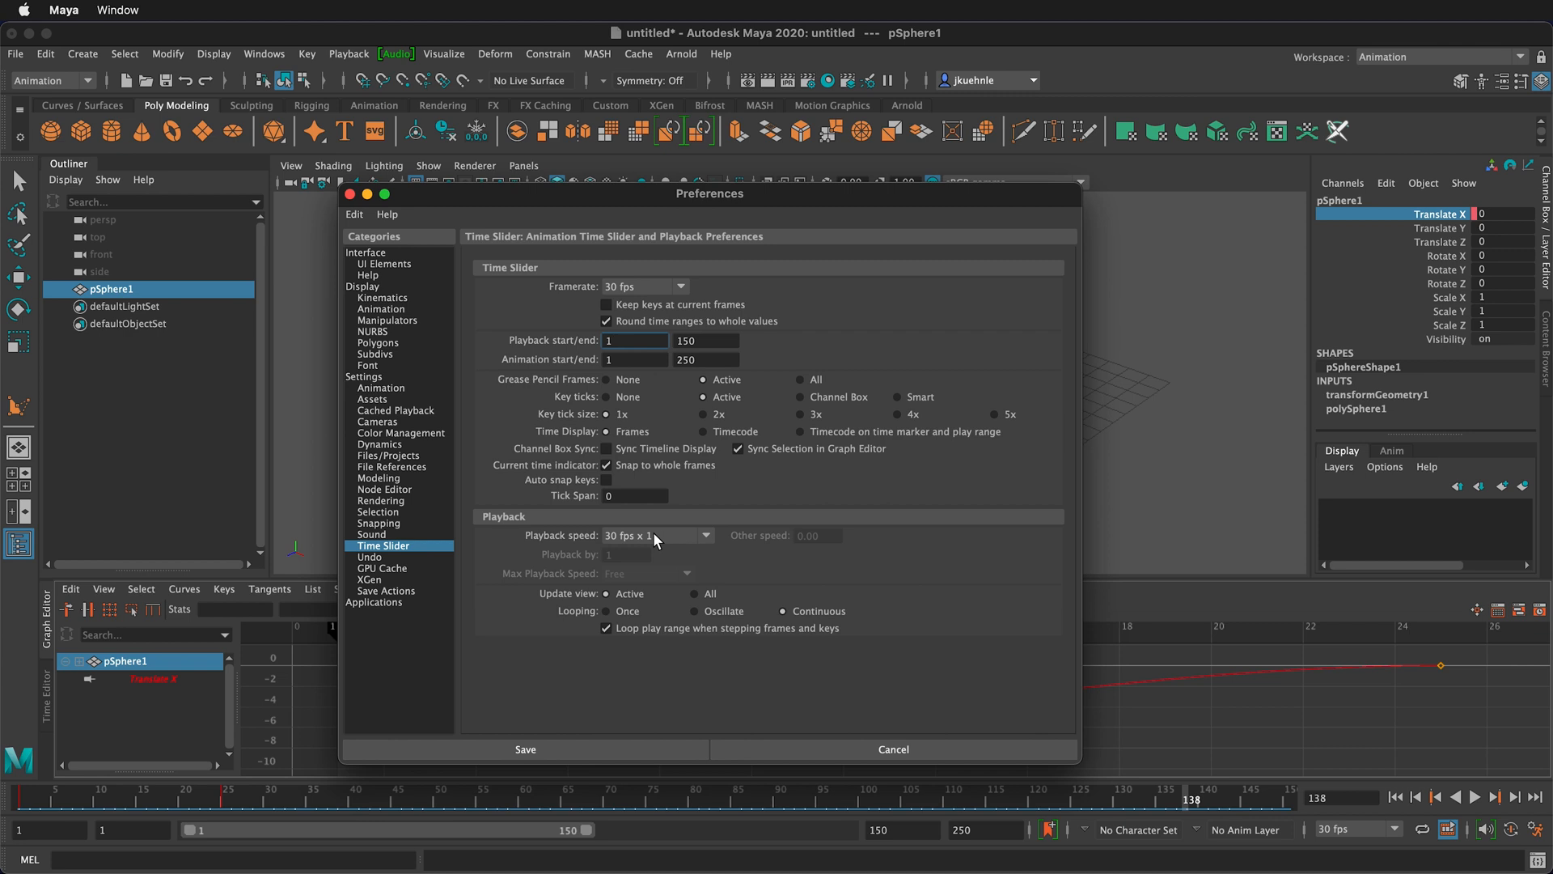
Save the preferences and test-play the sphere animation, then stop it.
{"action": "left_click", "coordinate": [524, 749]}
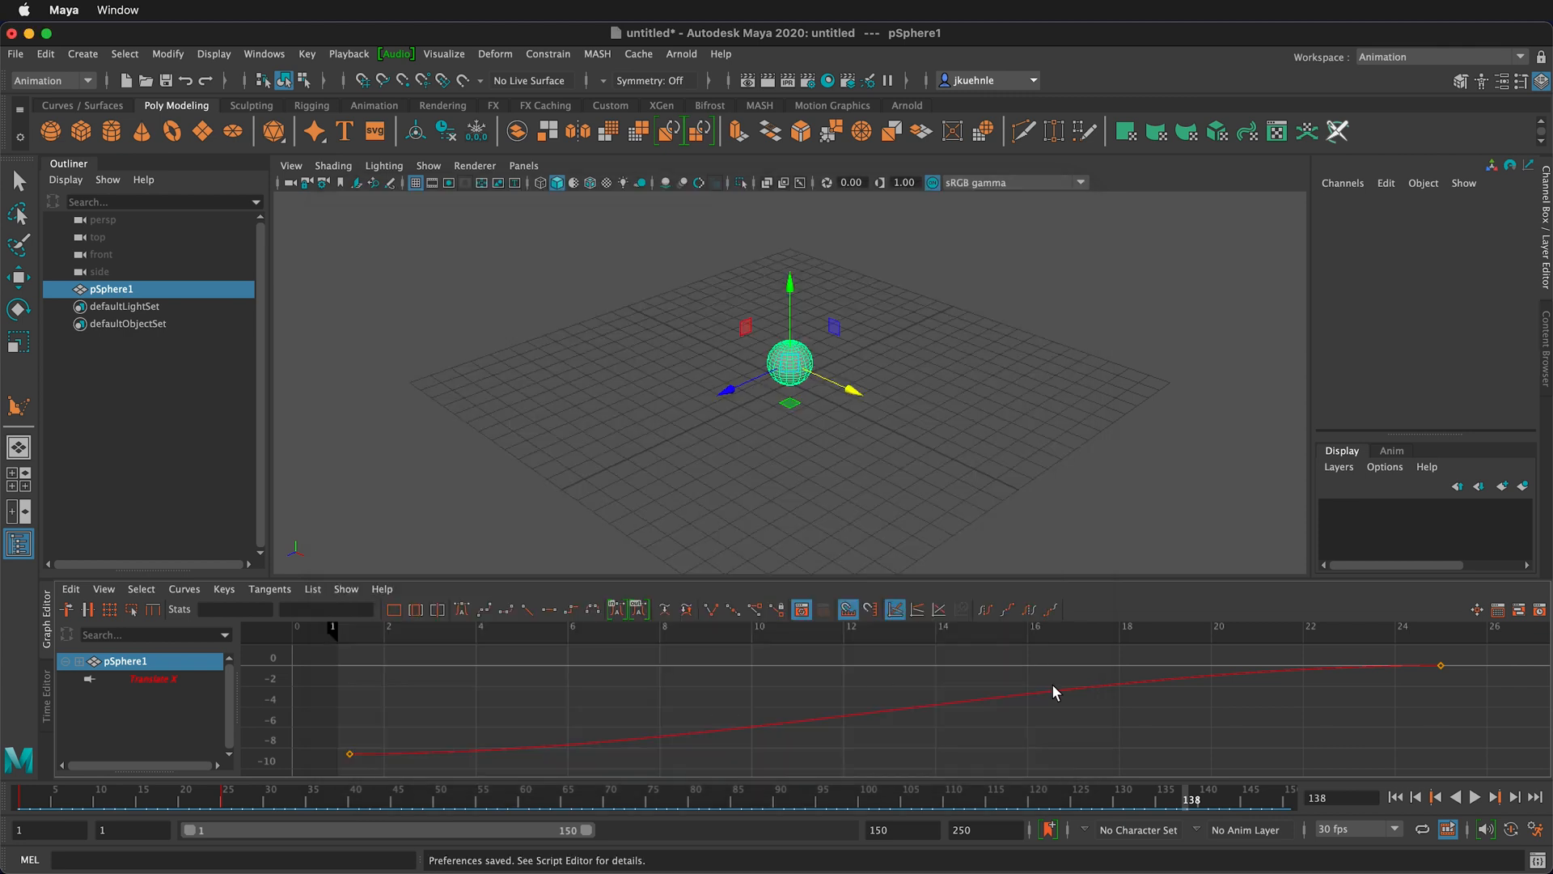
{"action": "left_click", "coordinate": [1477, 796]}
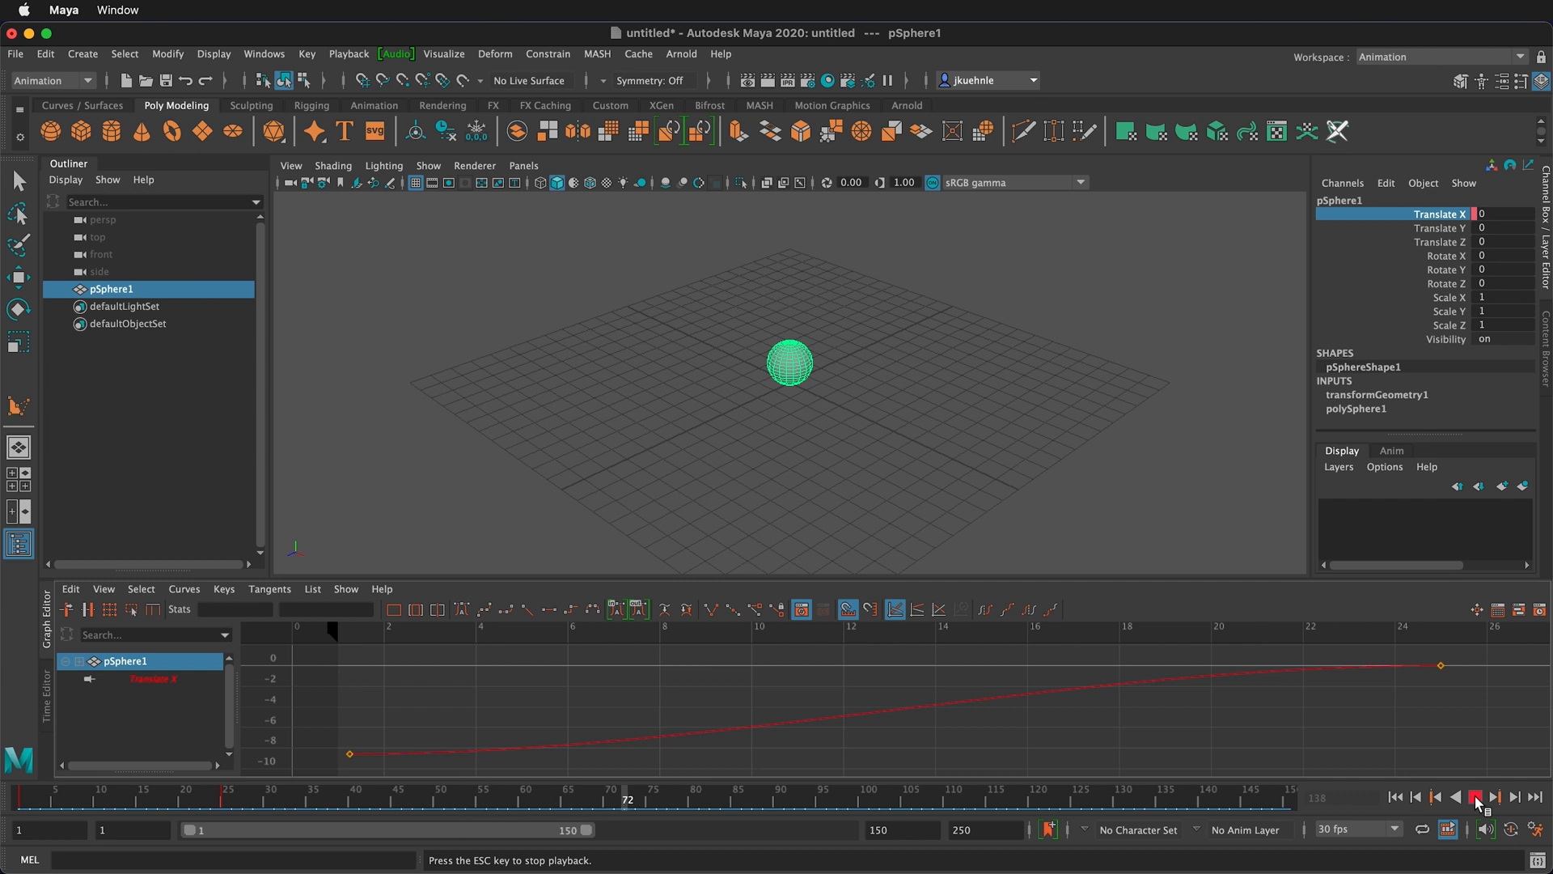
{"action": "left_click", "coordinate": [1475, 796]}
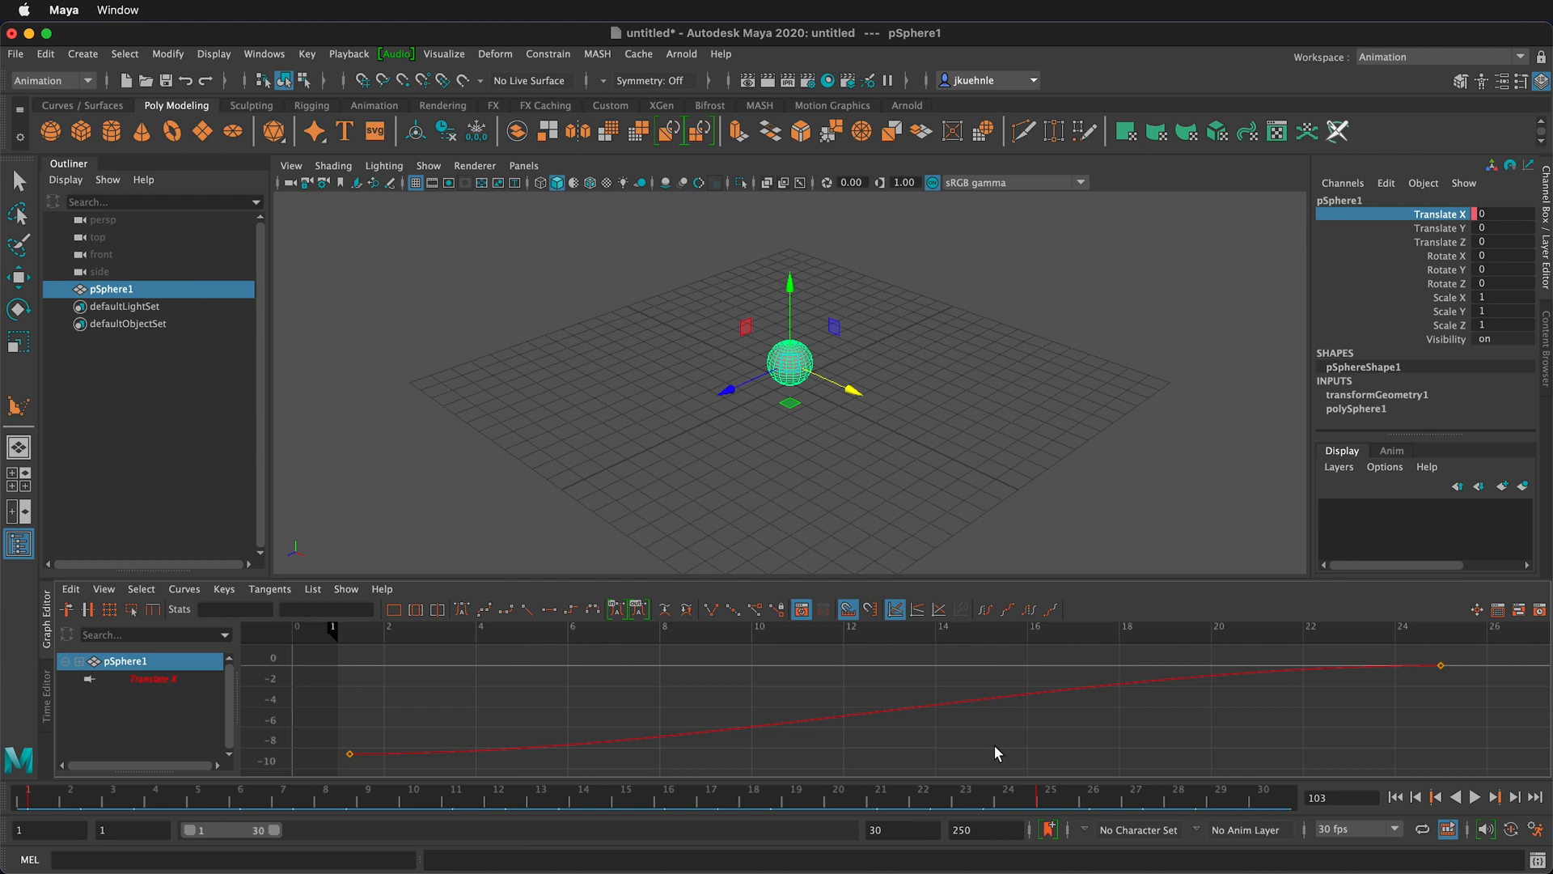
{"action": "mouse_move", "coordinate": [1446, 629]}
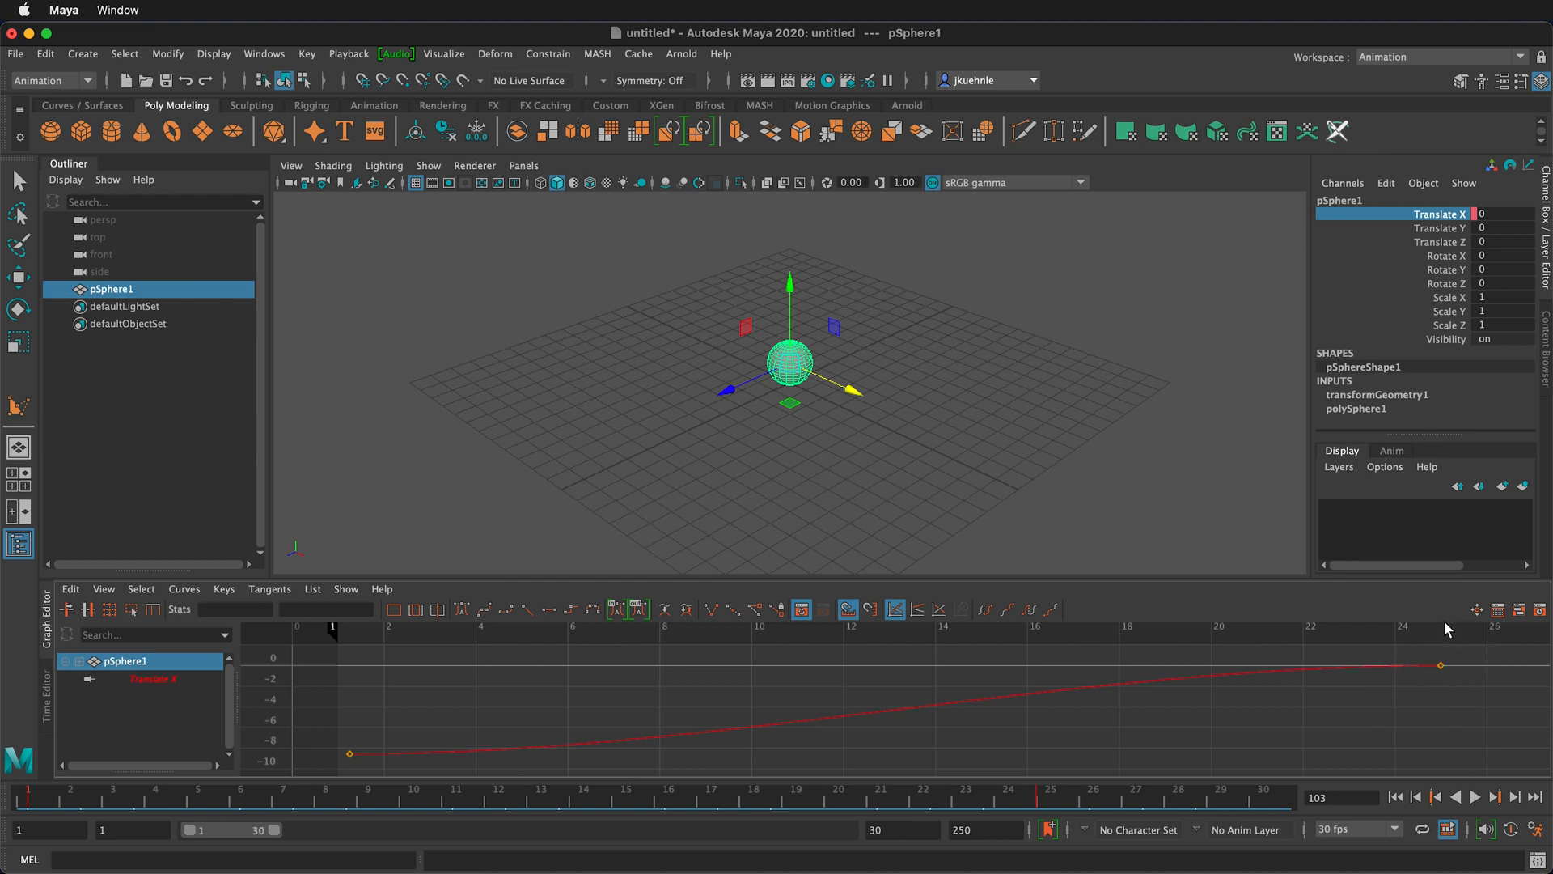
Jump to frame 25, the last key, and play the animation again.
{"action": "left_click", "coordinate": [1440, 665]}
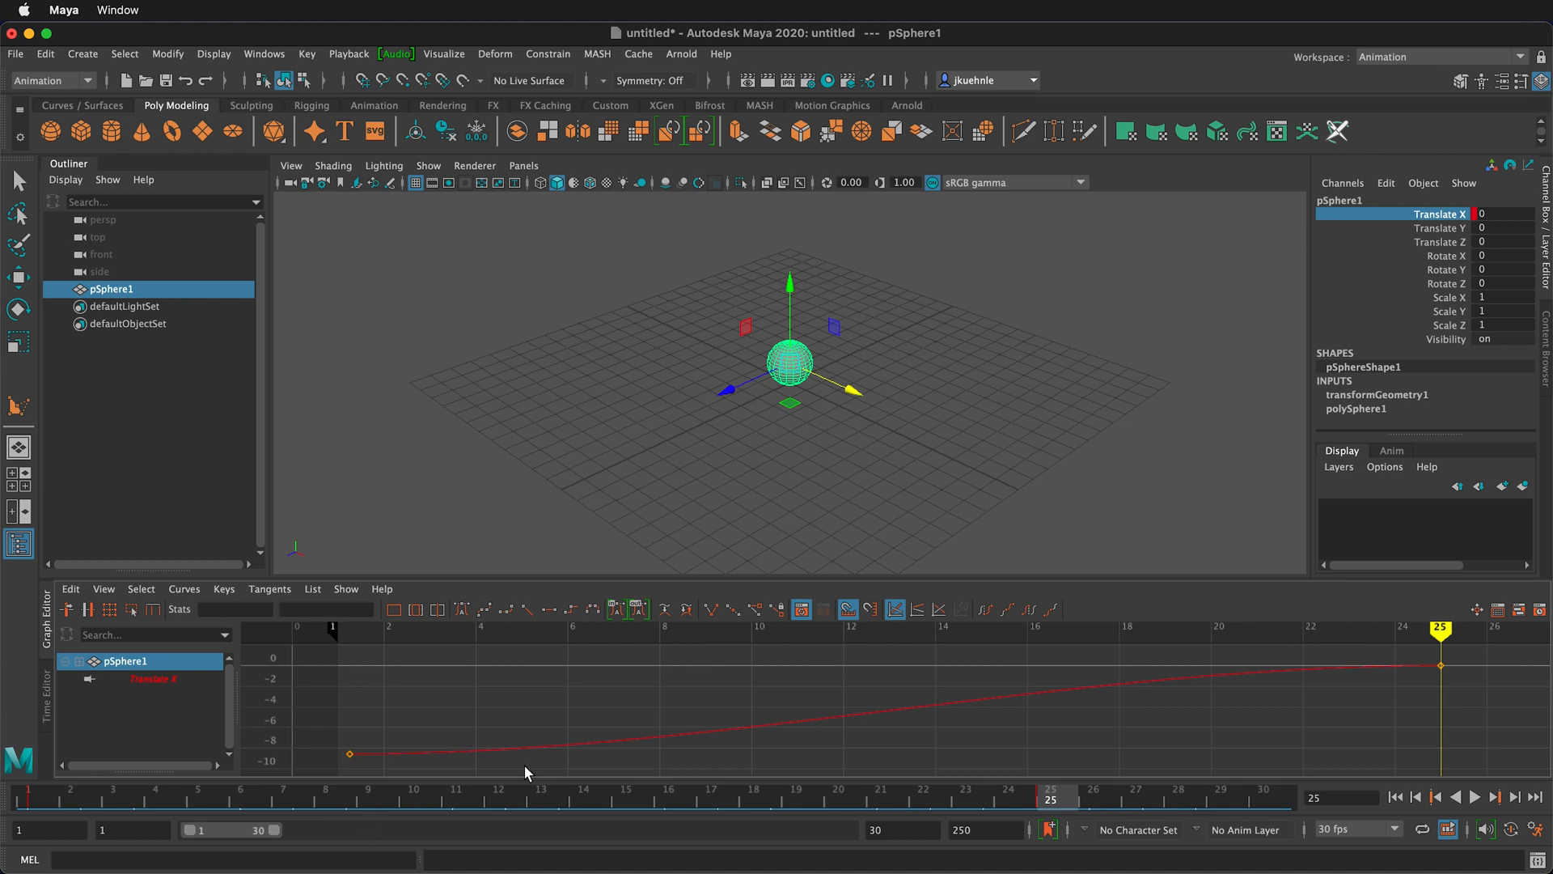
{"action": "left_click", "coordinate": [1476, 796]}
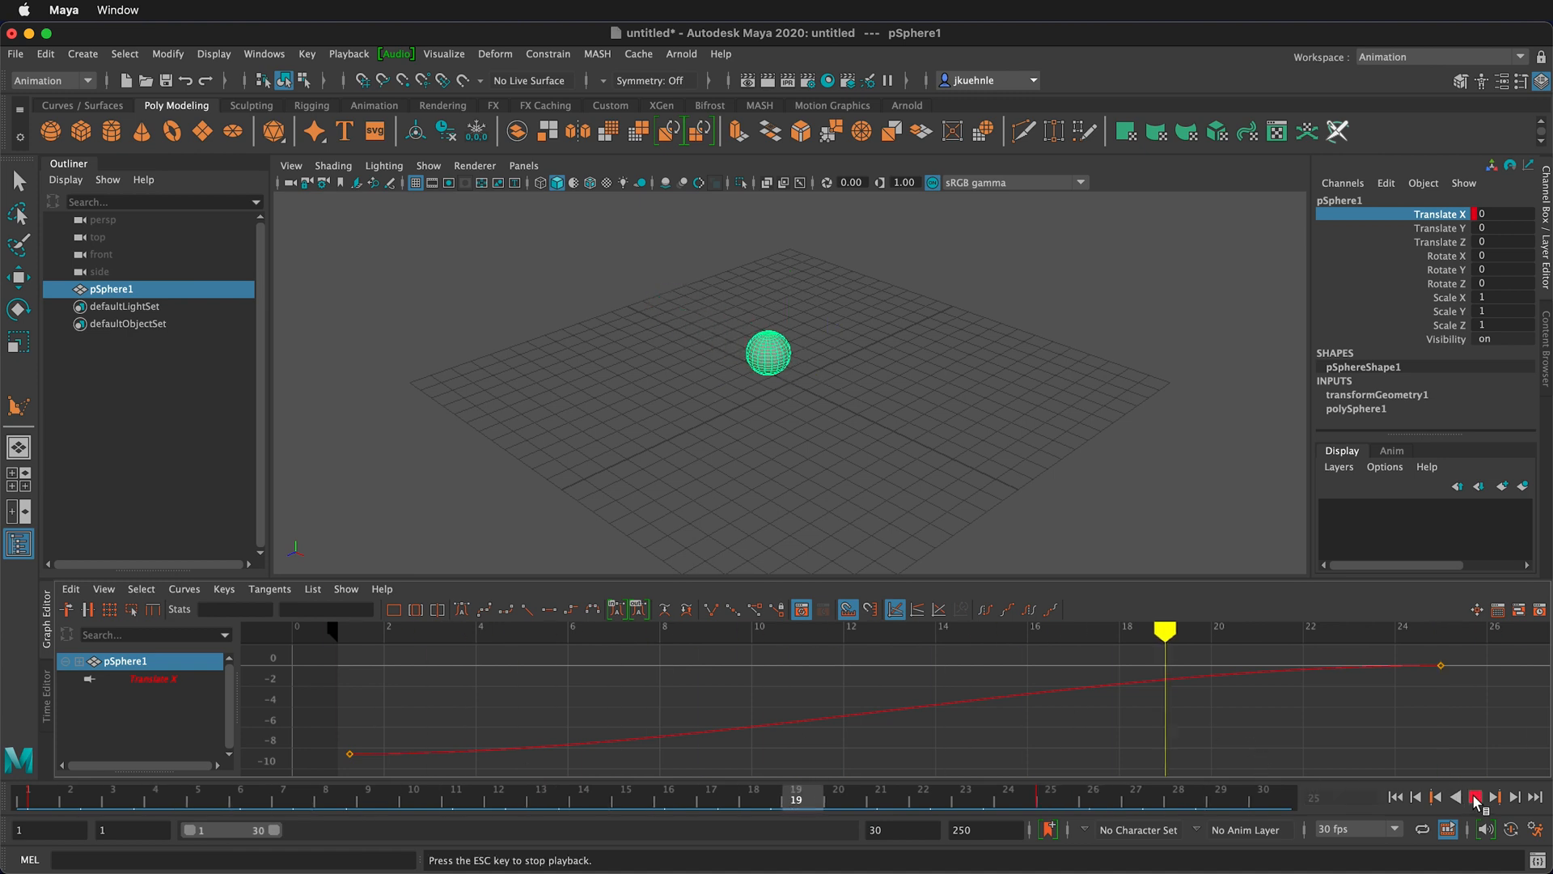
{"action": "left_click", "coordinate": [1475, 798]}
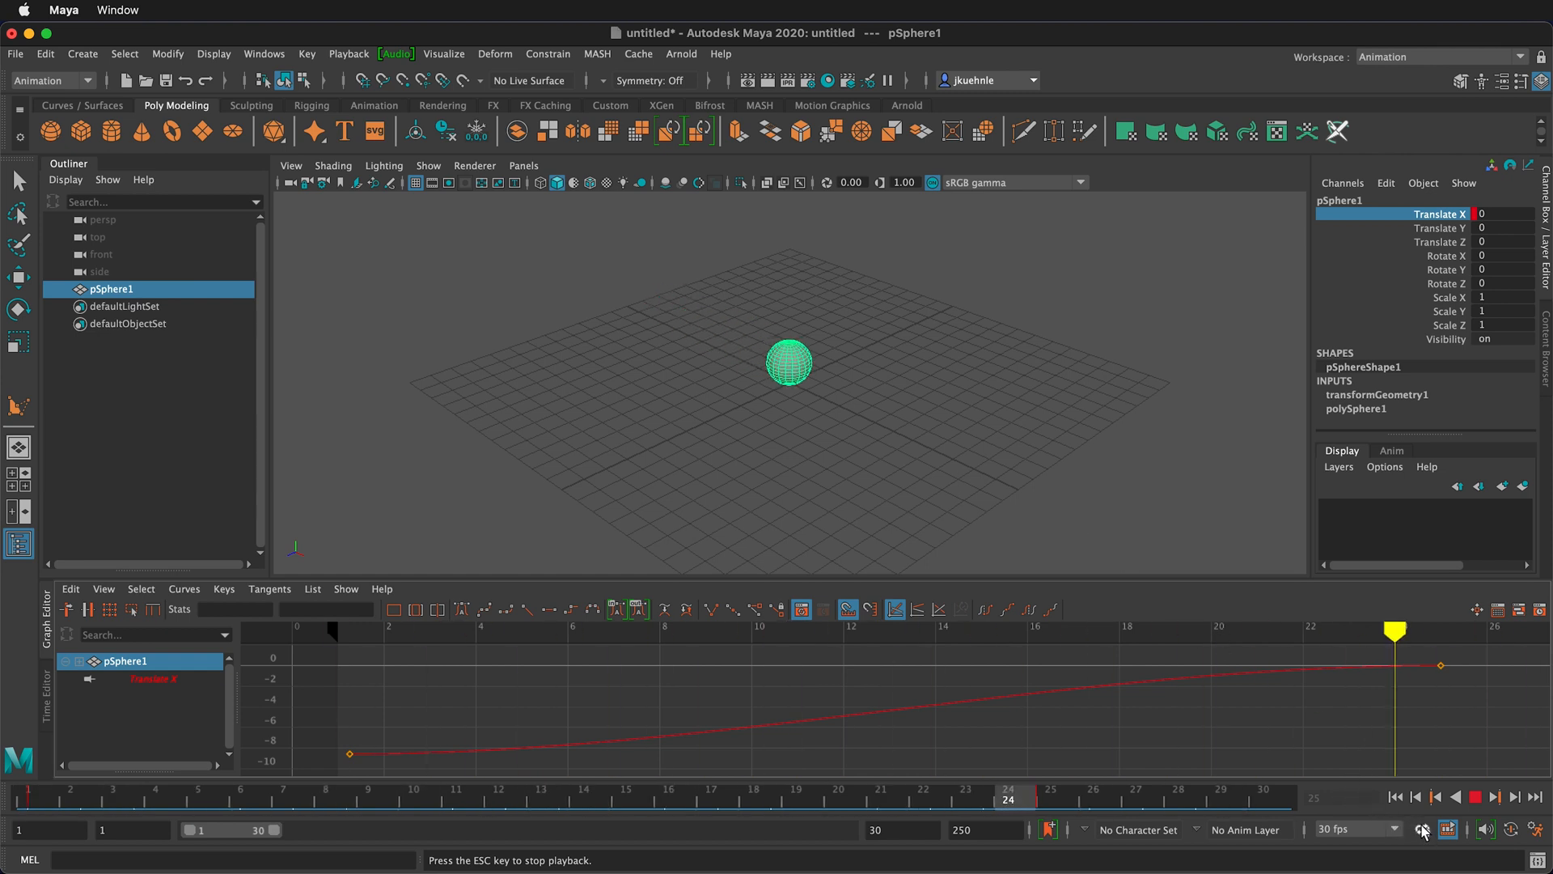
{"action": "left_click", "coordinate": [1475, 796]}
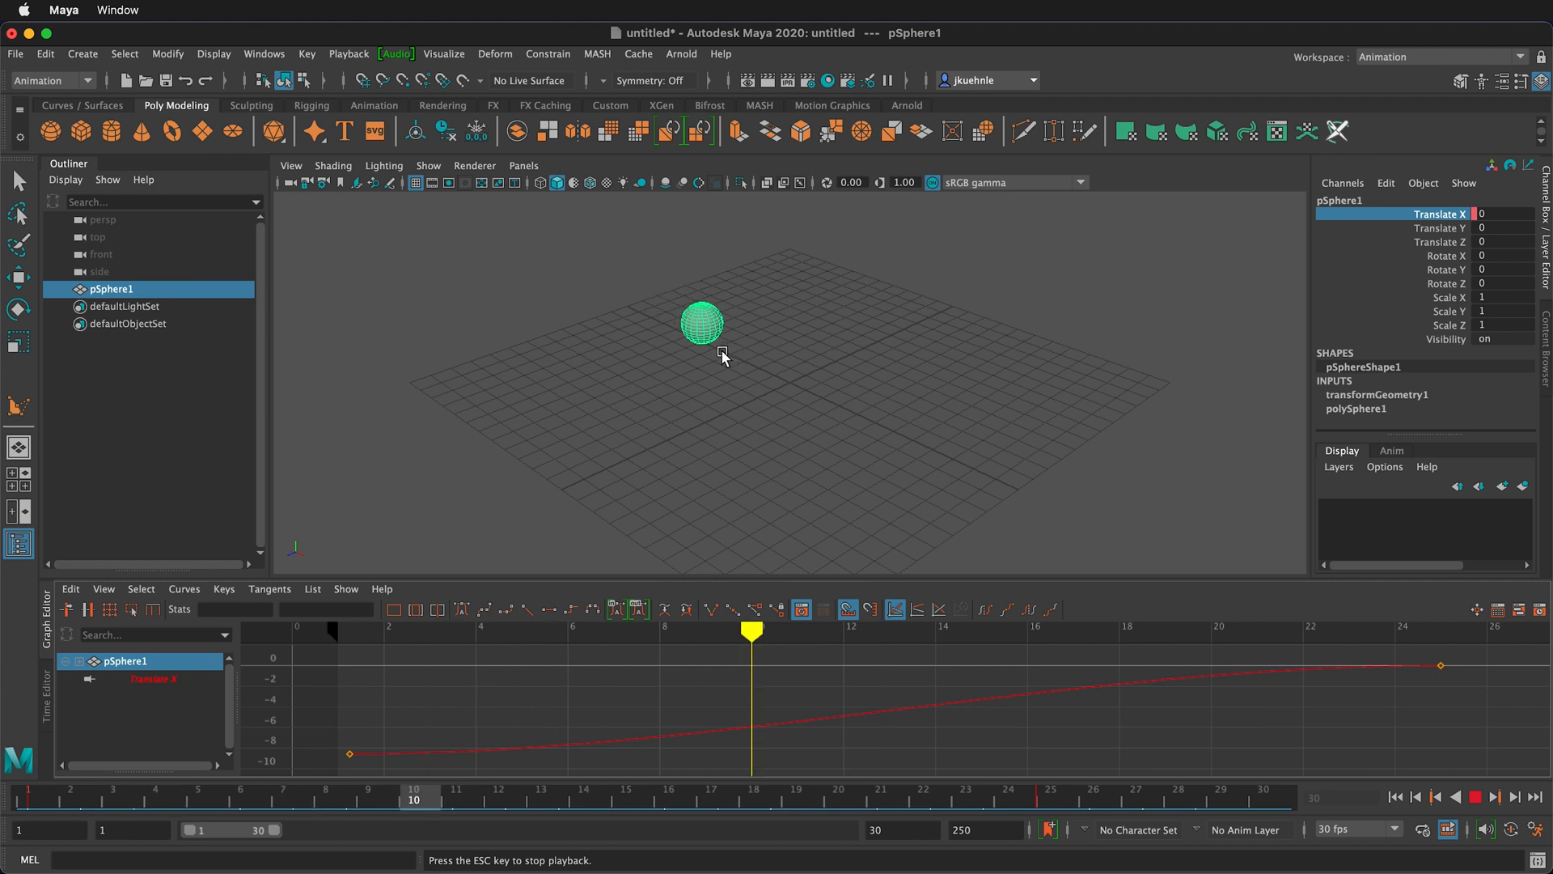
Stop playback, shorten the playback range end to the last key, and replay it.
{"action": "left_click", "coordinate": [1495, 796]}
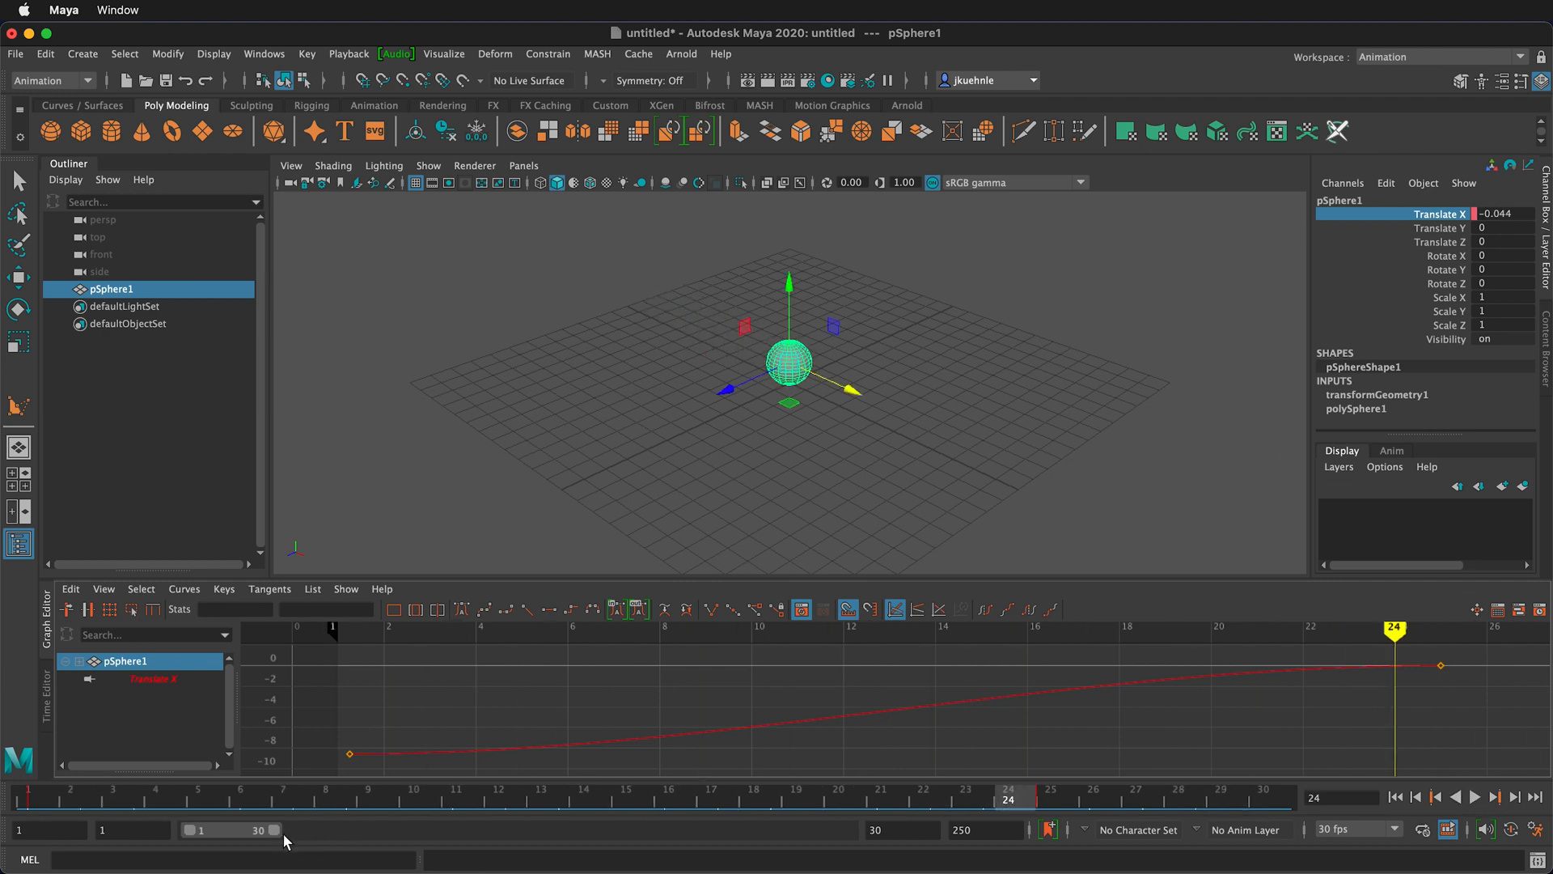
{"action": "type", "text": "24"}
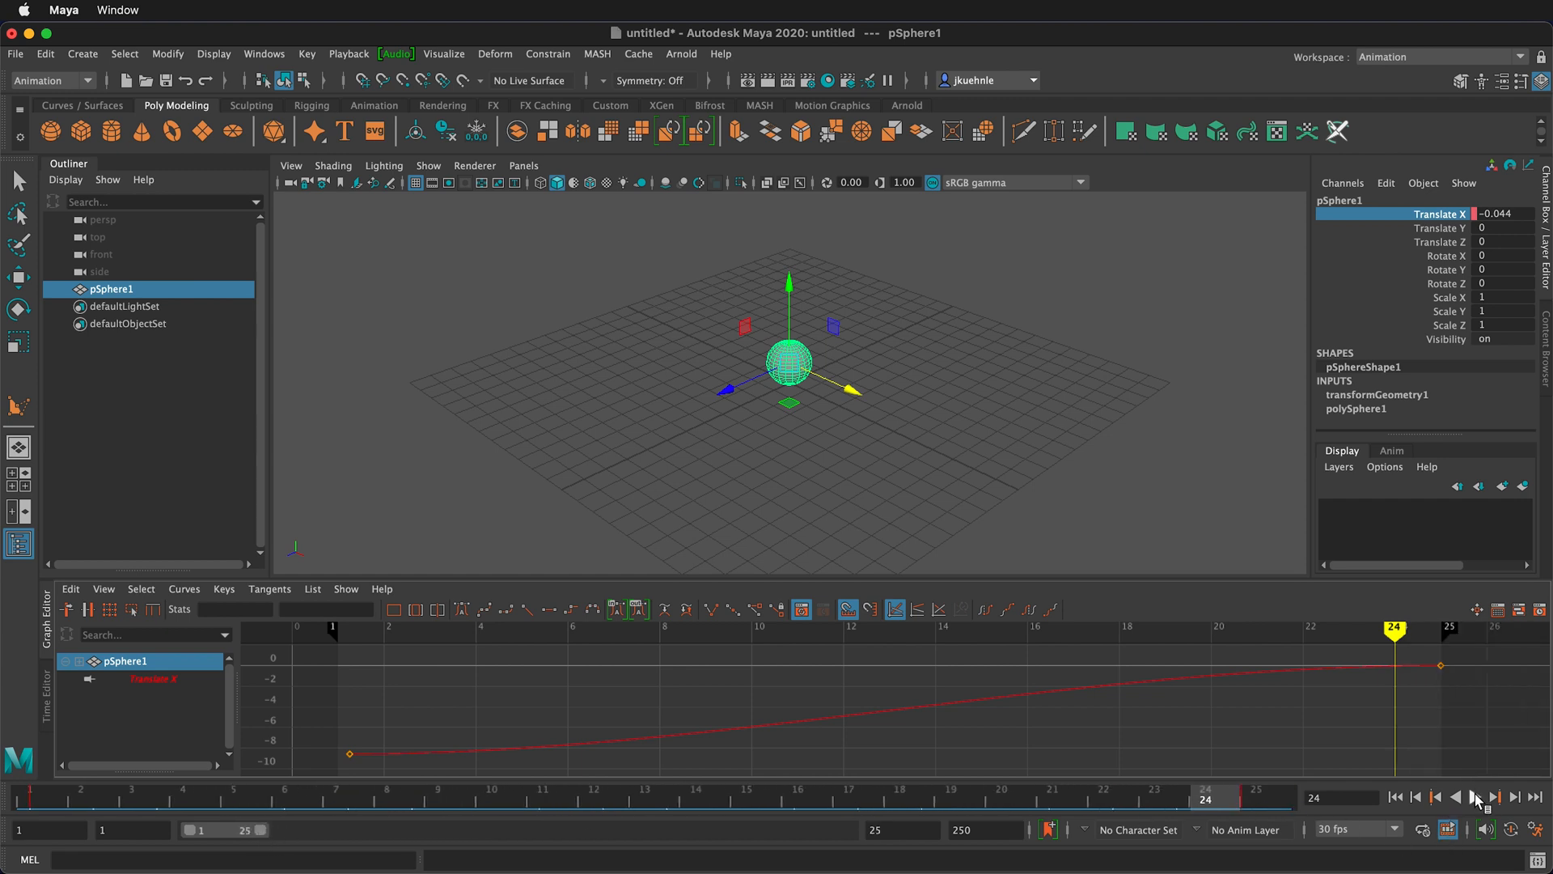
{"action": "left_click", "coordinate": [1475, 798]}
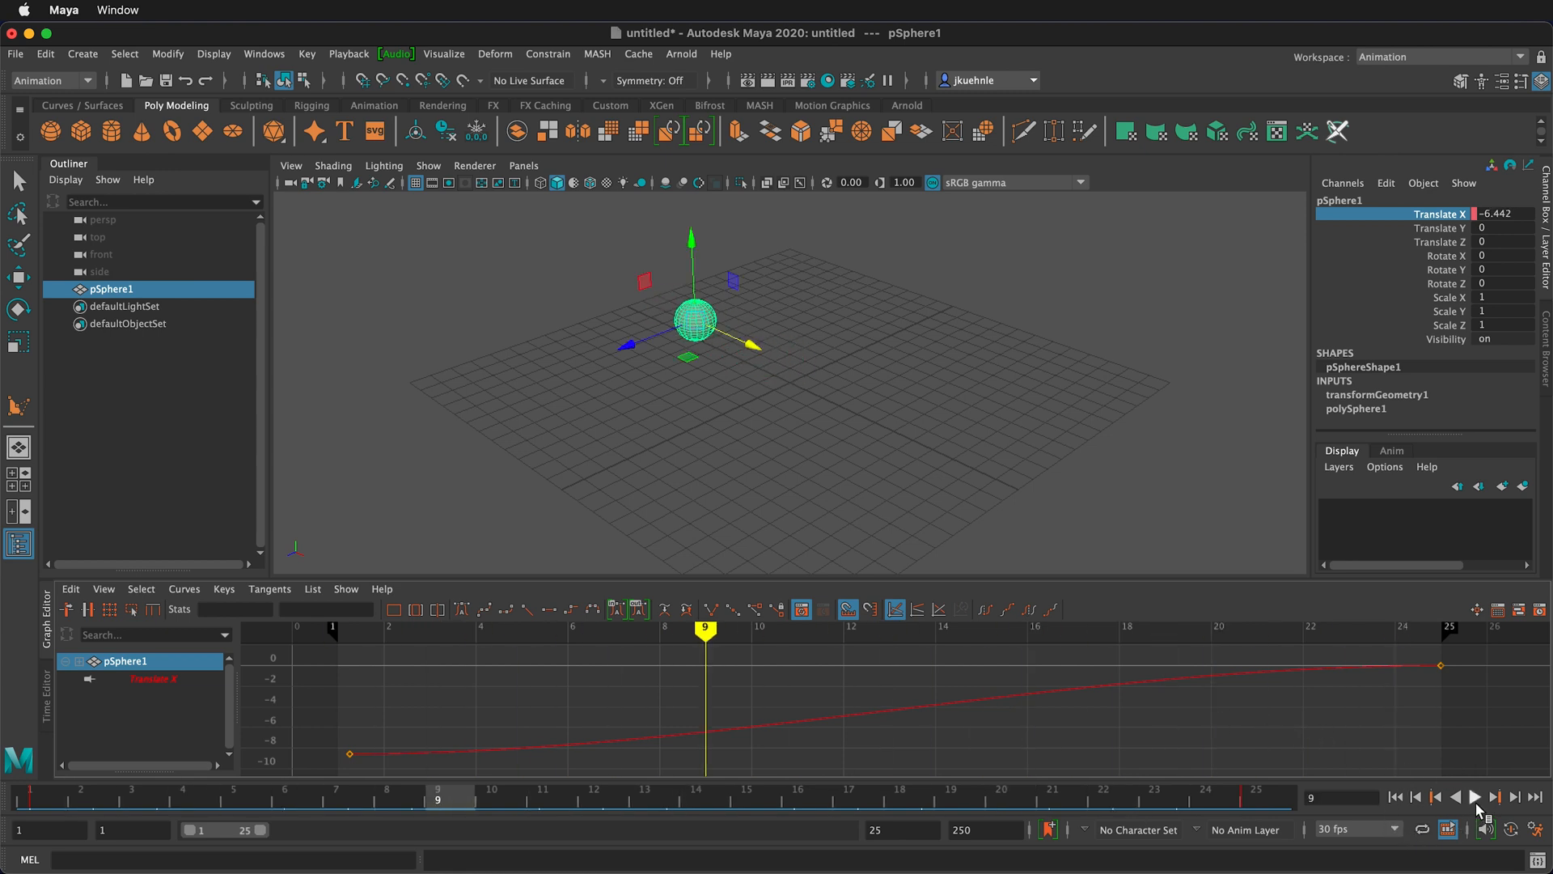
{"action": "left_click", "coordinate": [1493, 796]}
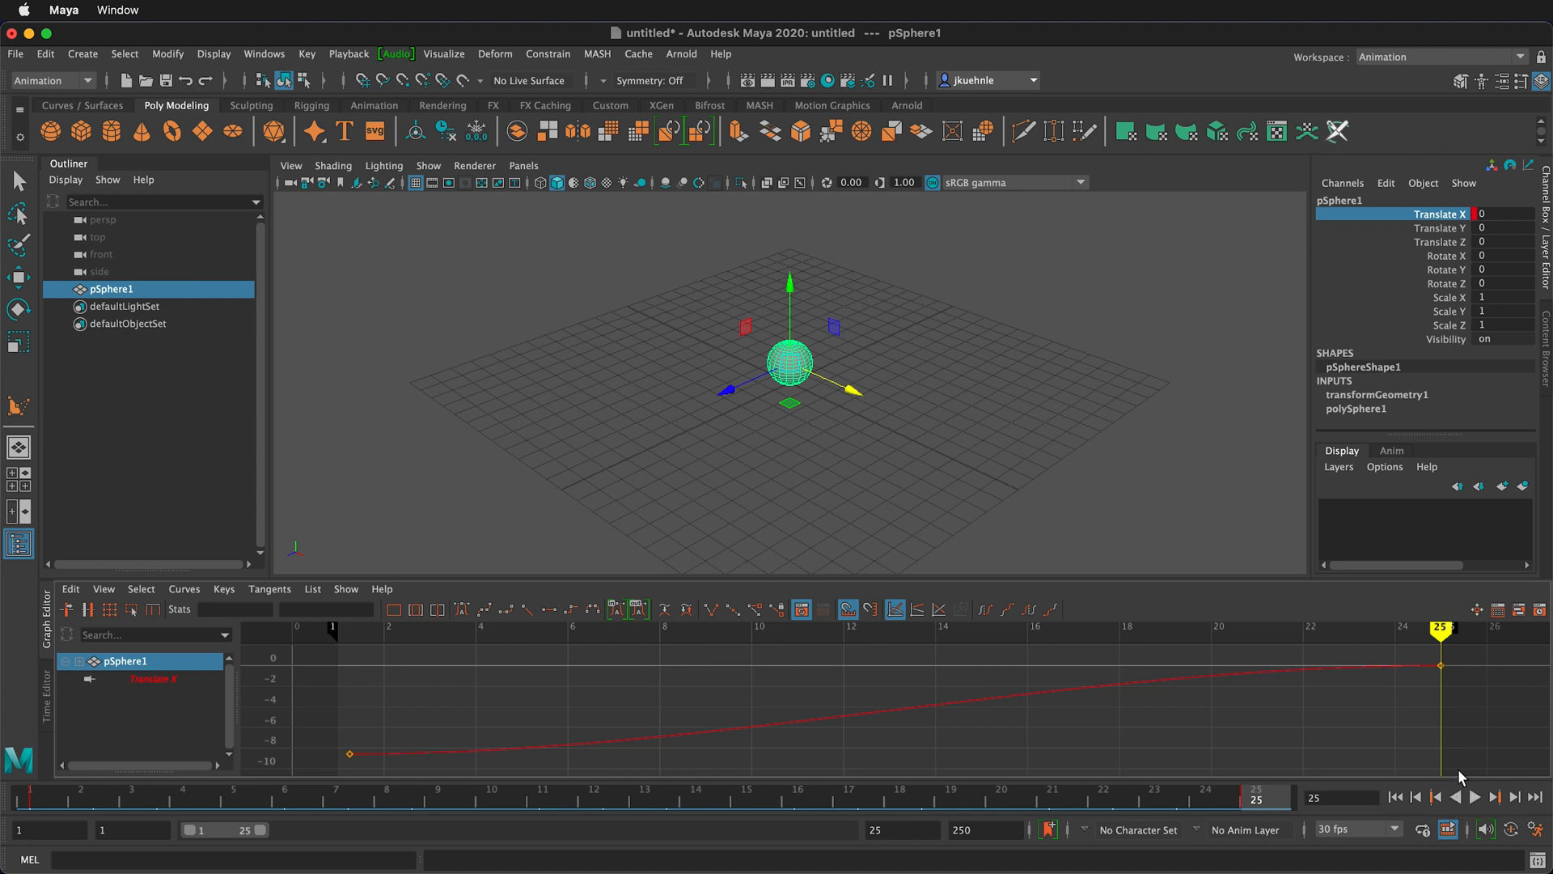
{"action": "mouse_move", "coordinate": [430, 681]}
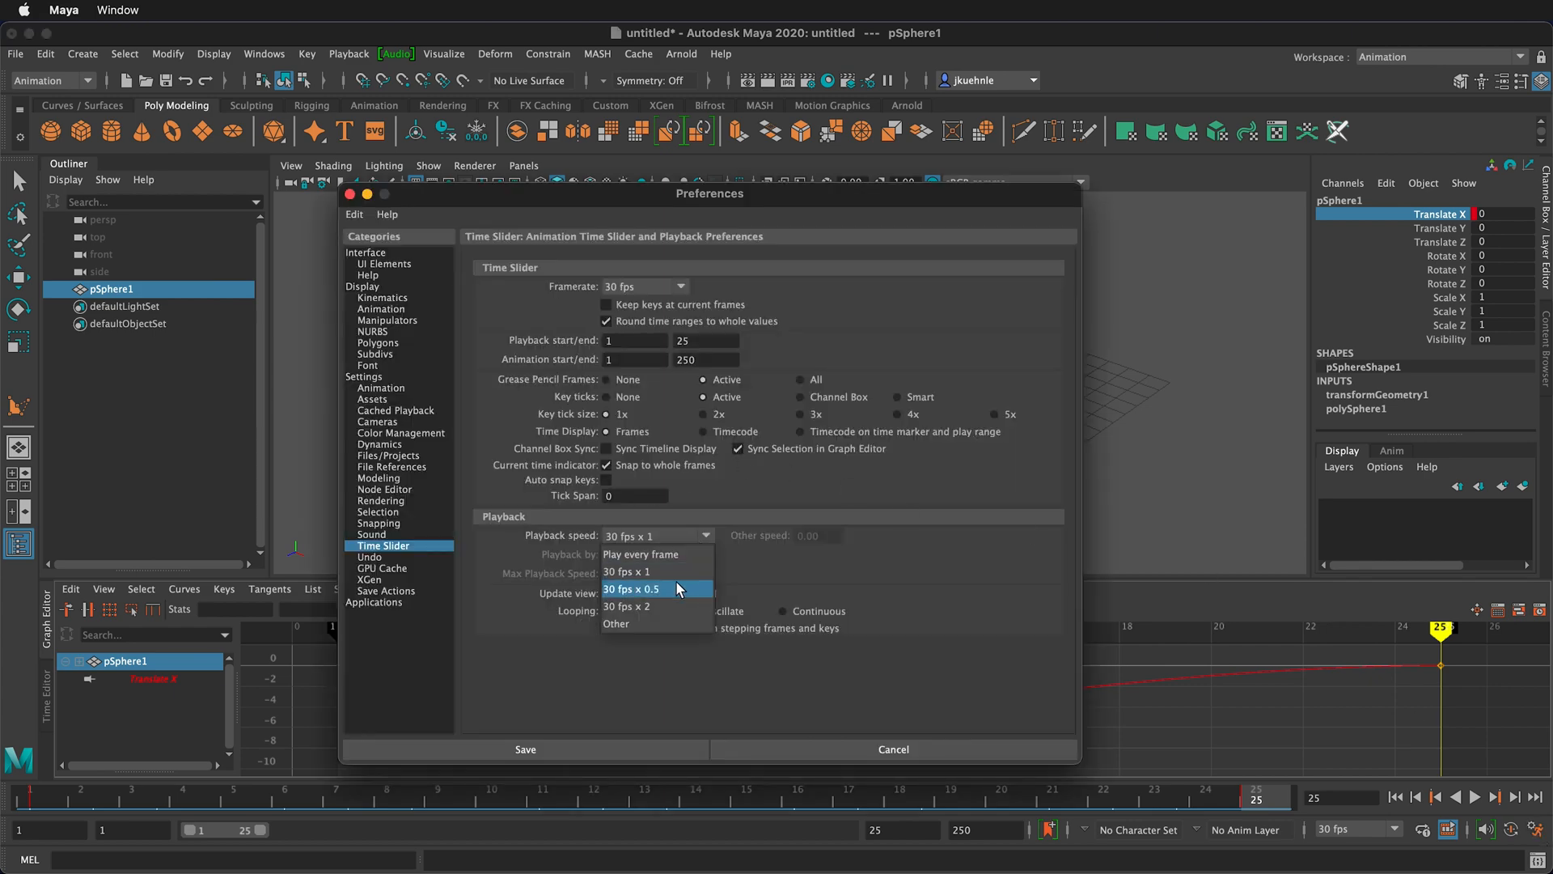
{"action": "mouse_move", "coordinate": [661, 591]}
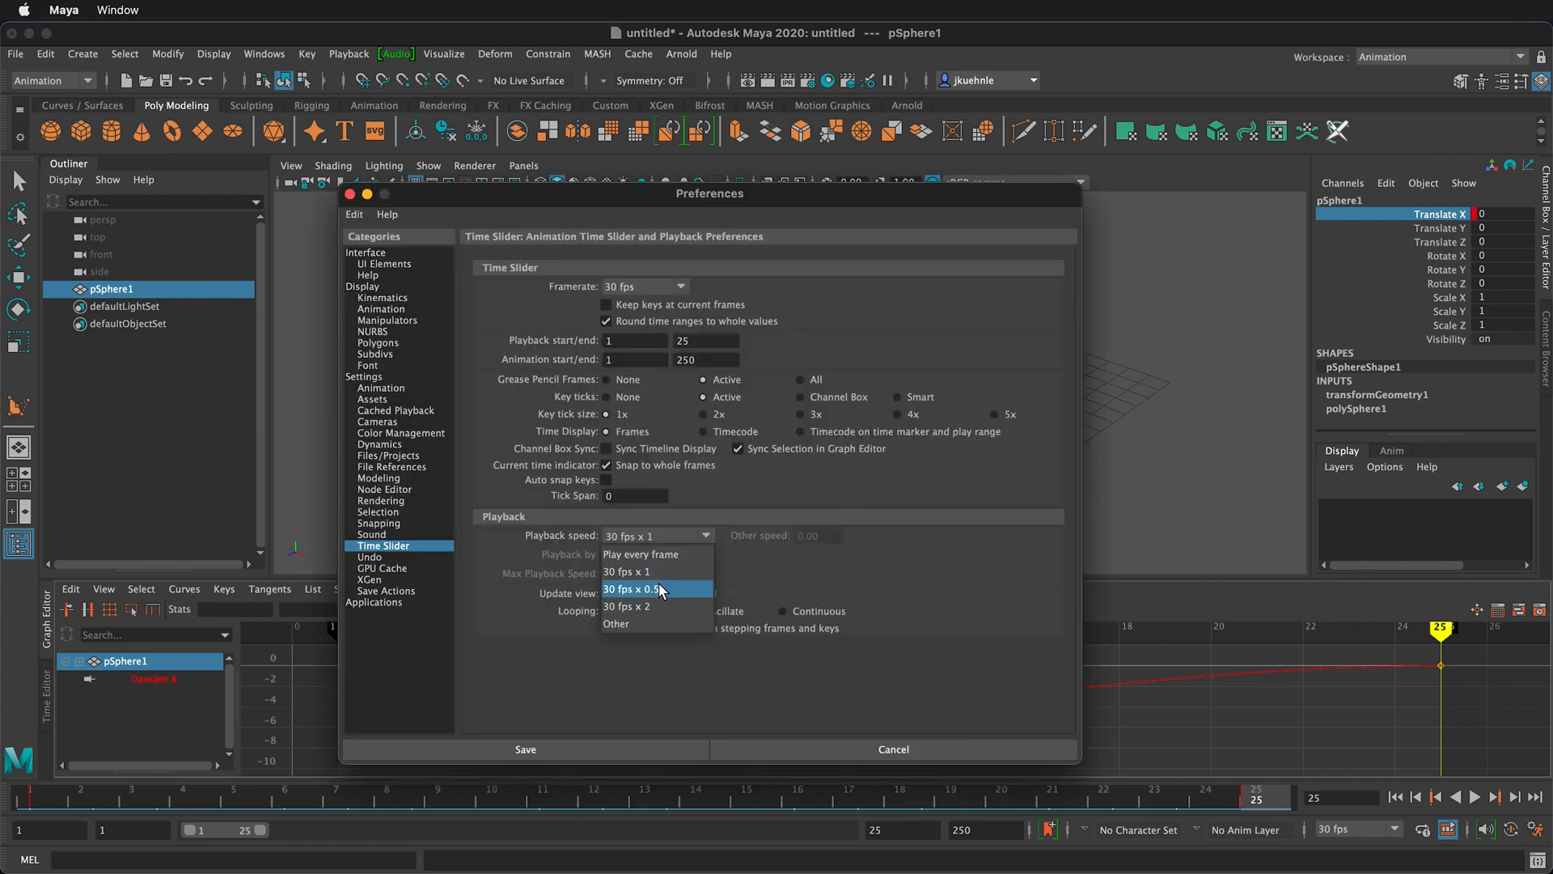
{"action": "mouse_move", "coordinate": [645, 627]}
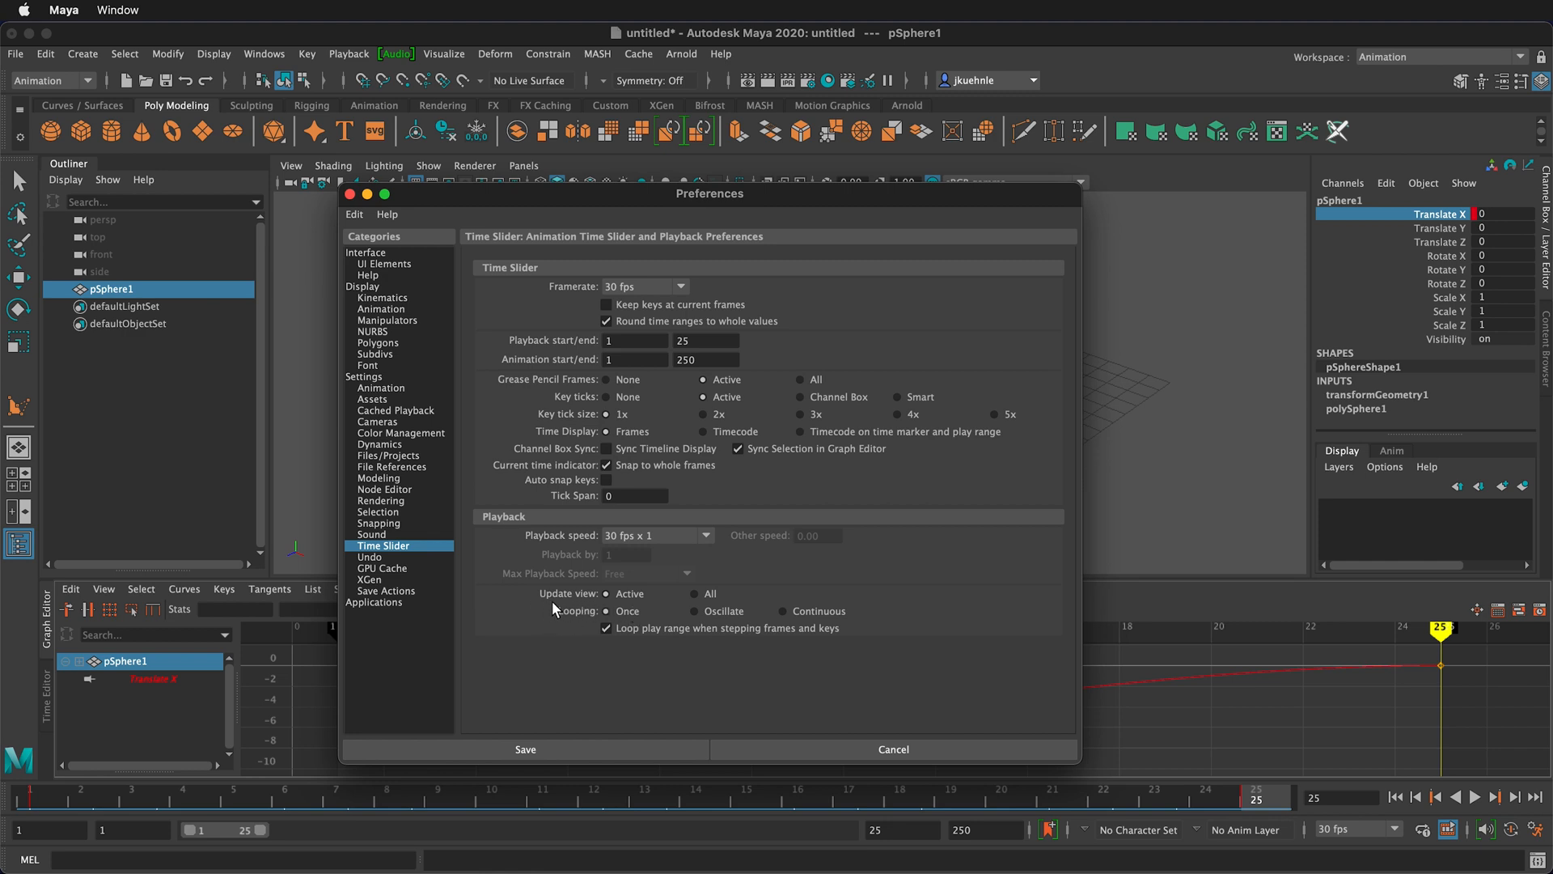
{"action": "mouse_move", "coordinate": [778, 652]}
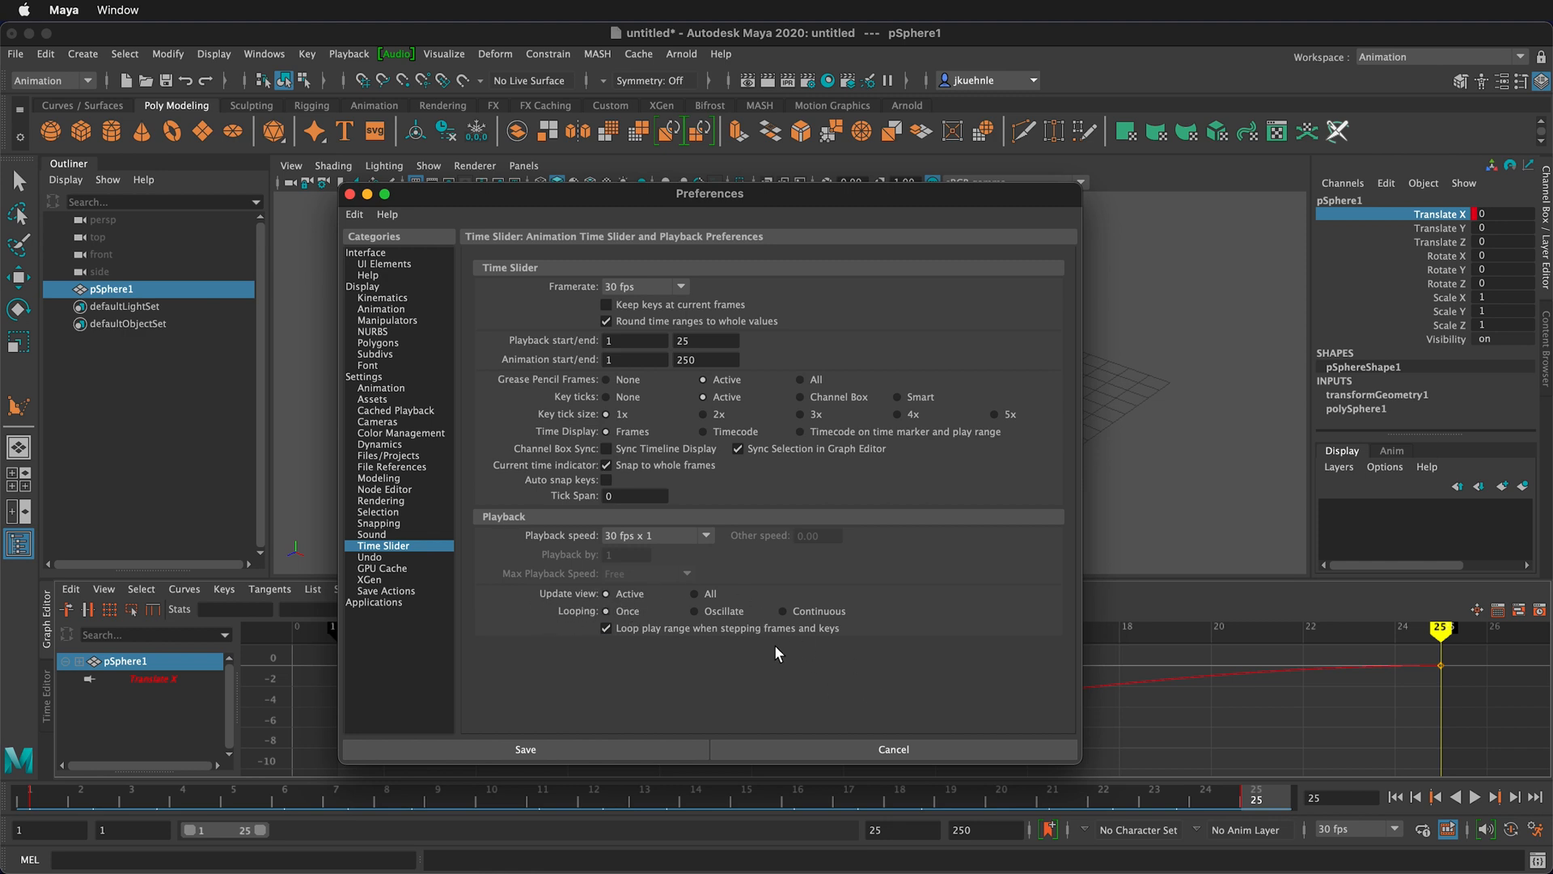
{"action": "mouse_move", "coordinate": [893, 749]}
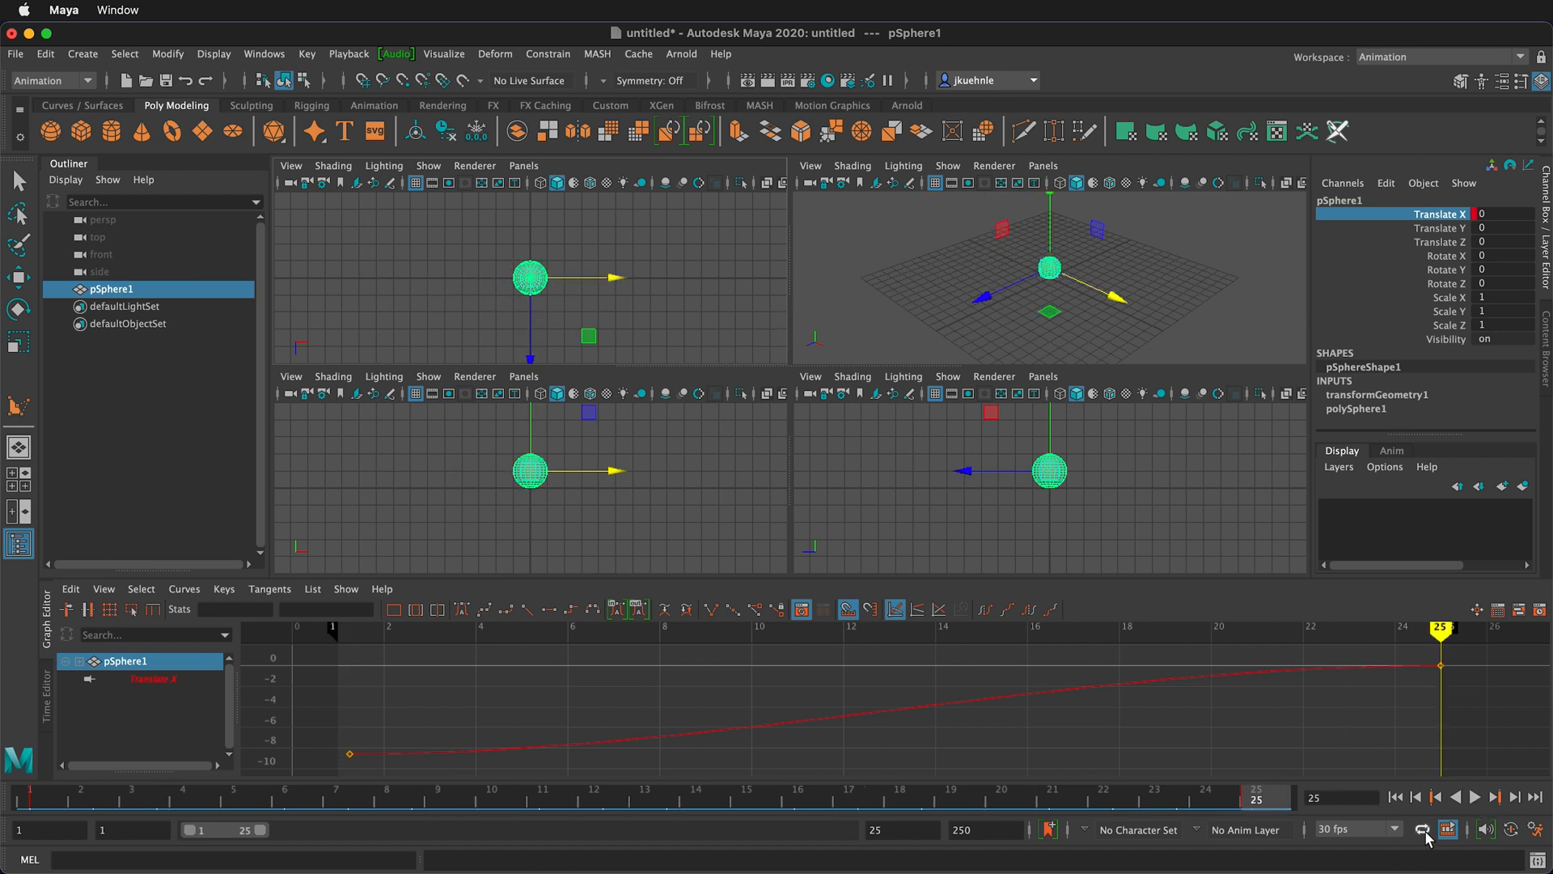
Set playback looping to Continuous with the loop toggle.
{"action": "left_click", "coordinate": [1474, 796]}
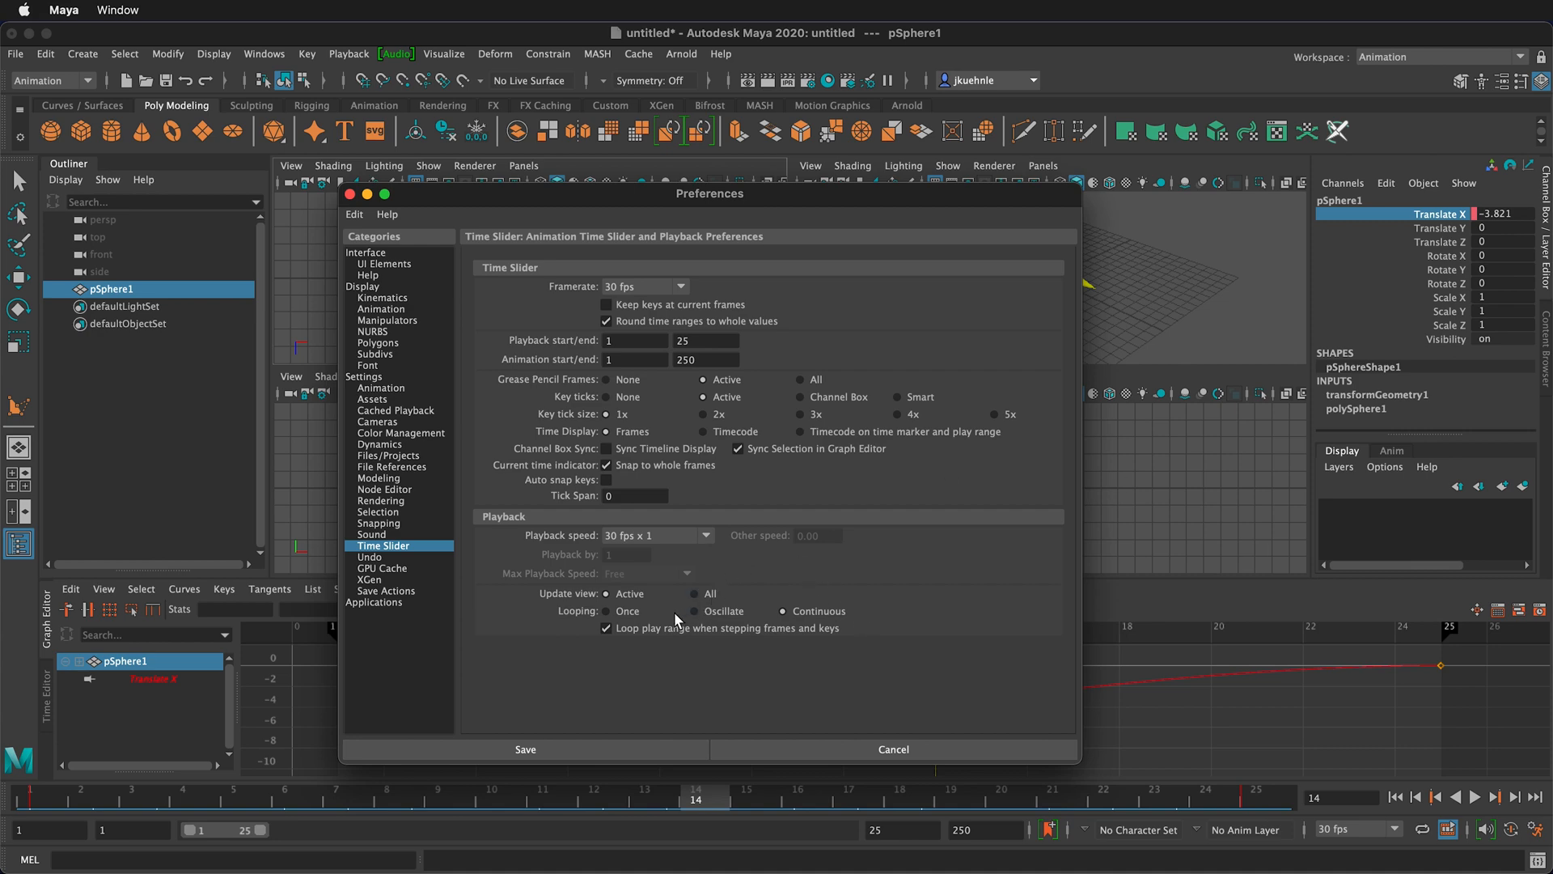
Set Update view to All, save the preferences and play the animation.
{"action": "left_click", "coordinate": [696, 594]}
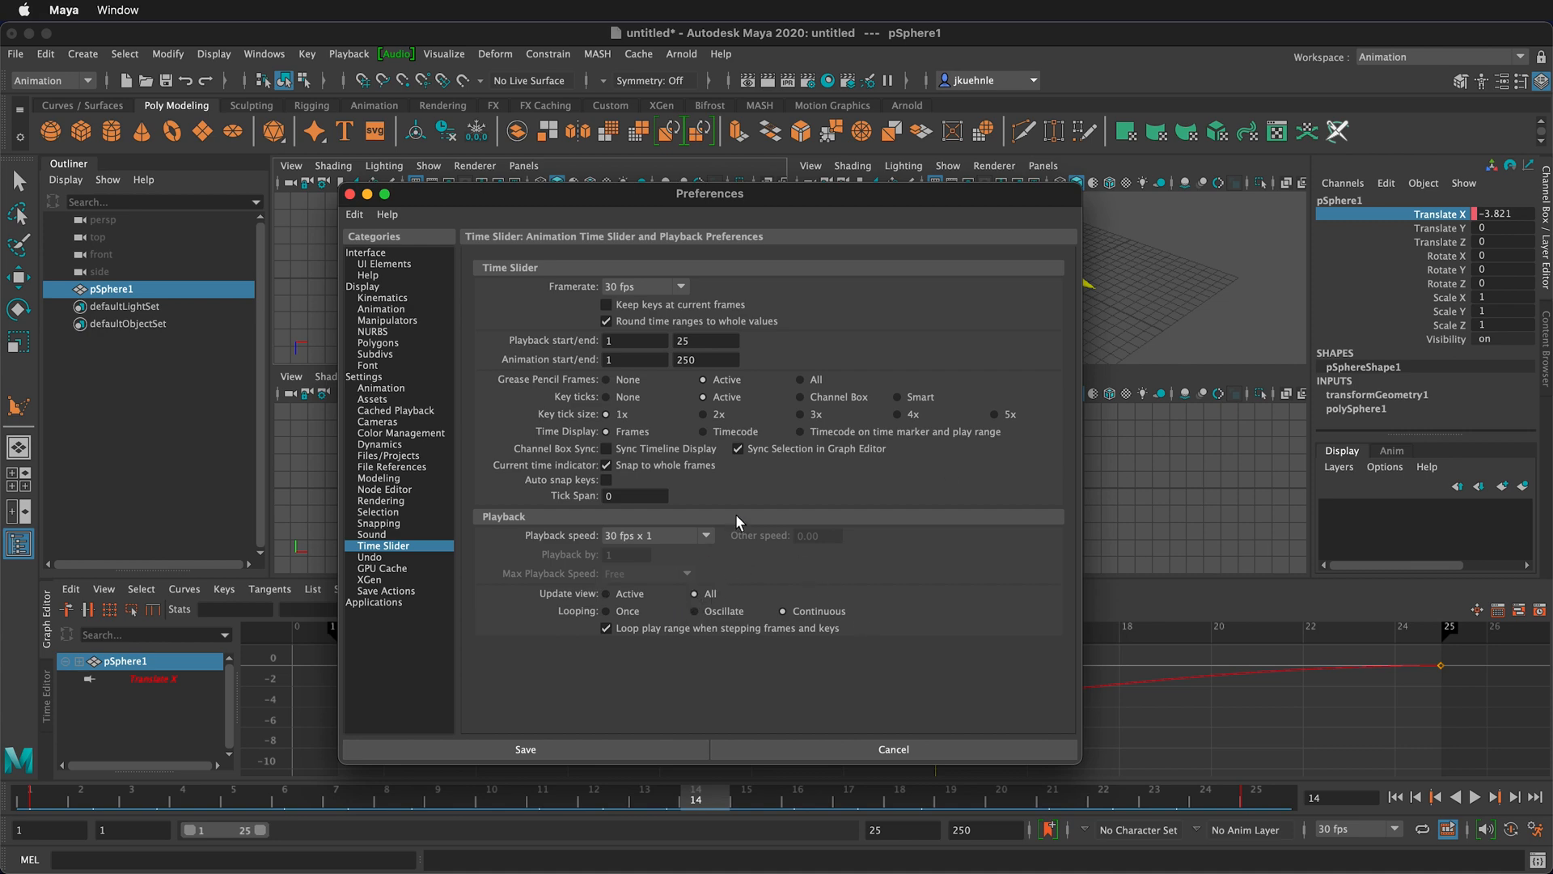
{"action": "left_click", "coordinate": [524, 749]}
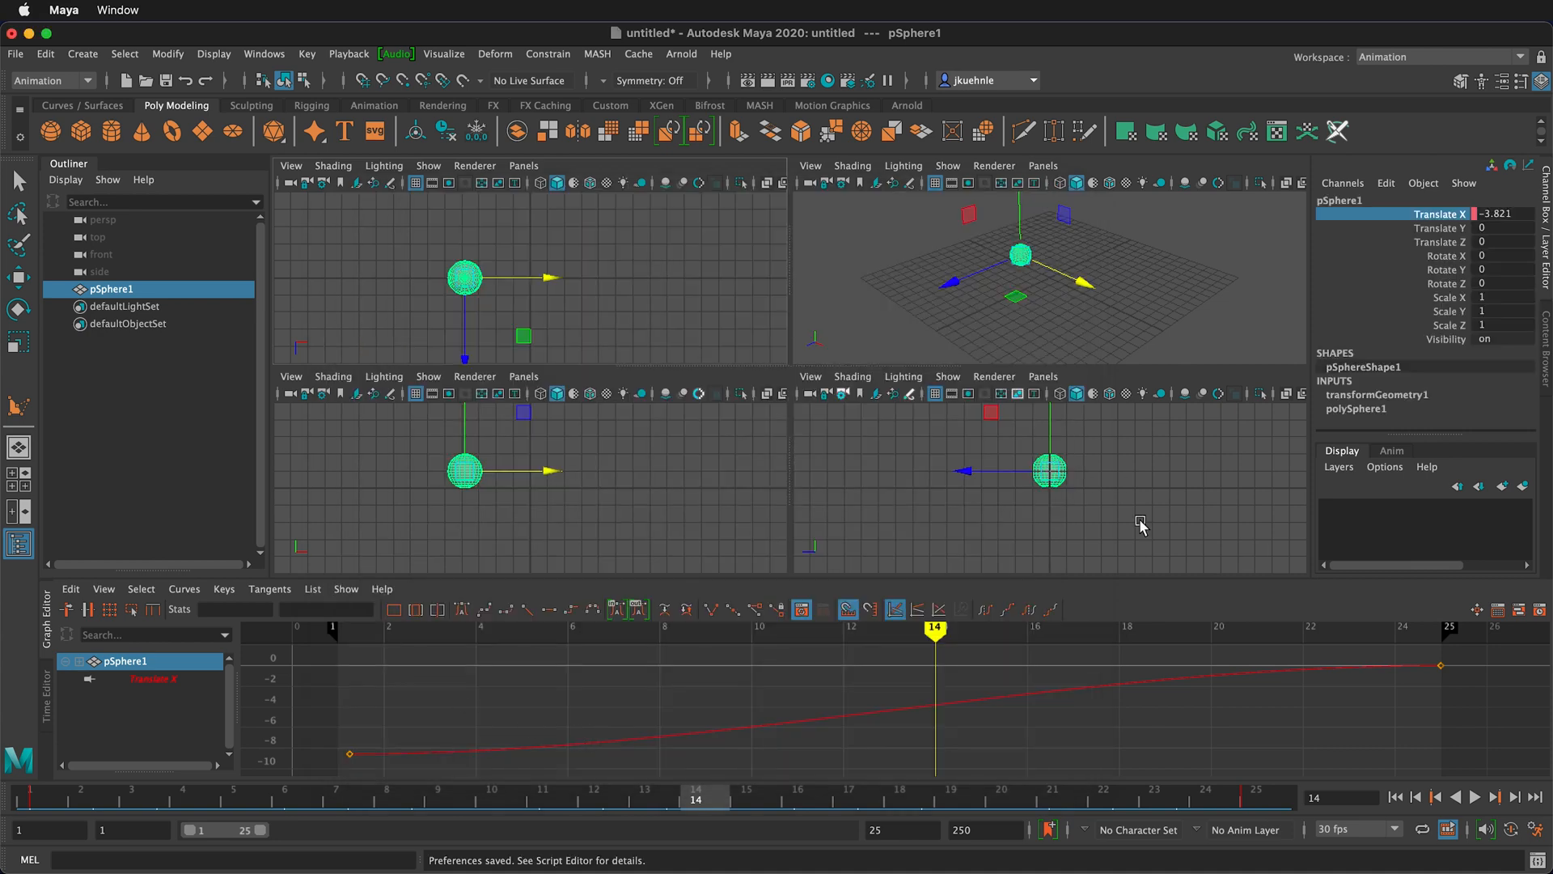
{"action": "left_click", "coordinate": [1499, 796]}
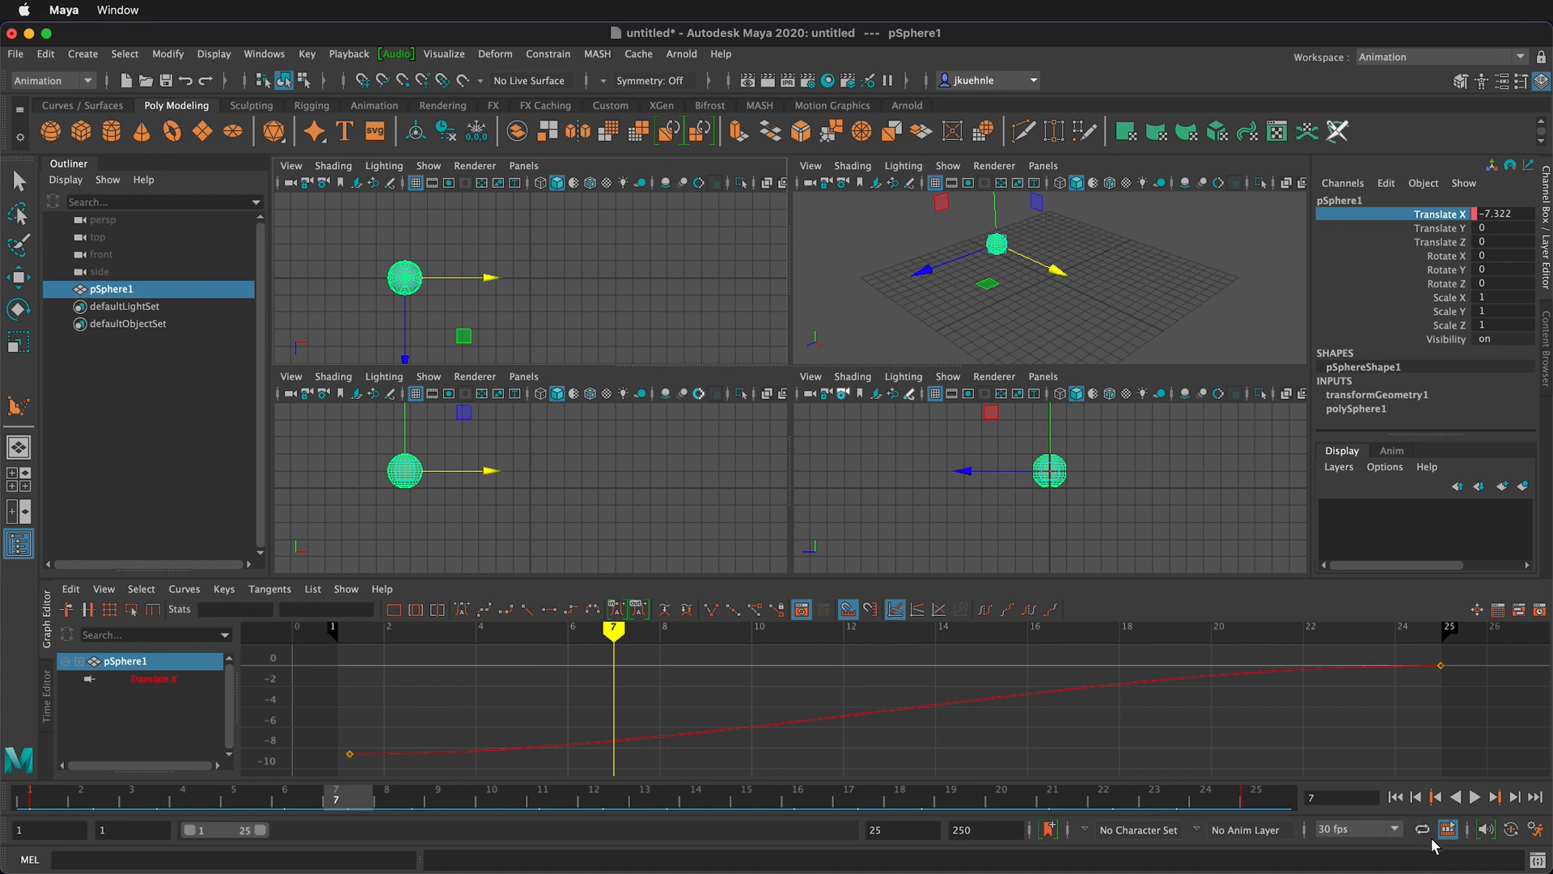
{"action": "mouse_move", "coordinate": [1435, 841]}
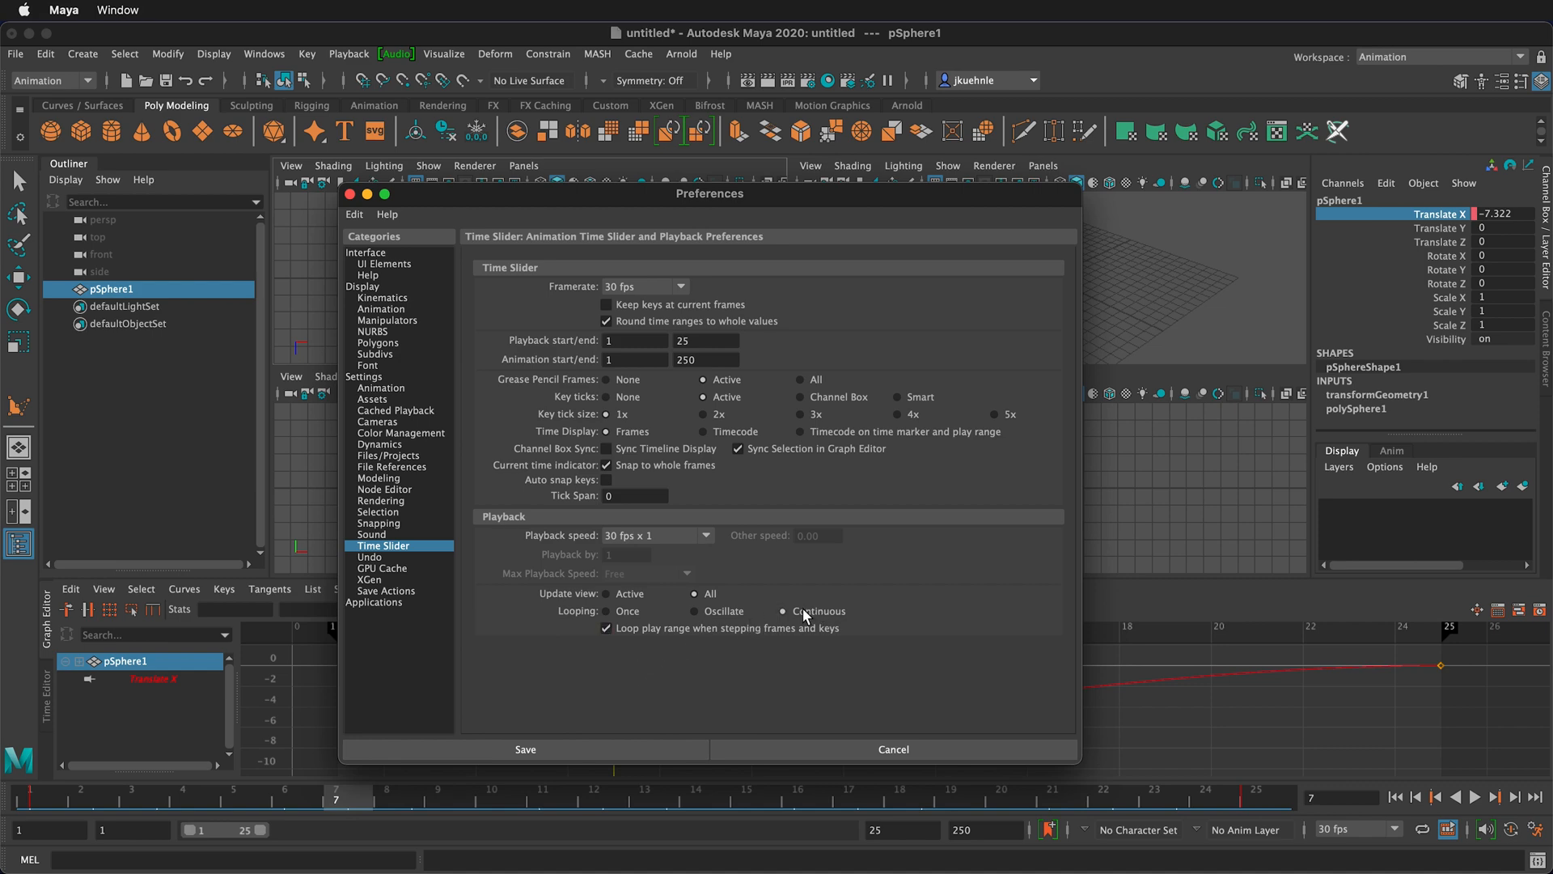
Set playback Looping to Oscillate, save the preferences, and return to the playback speed choices.
{"action": "left_click", "coordinate": [698, 612]}
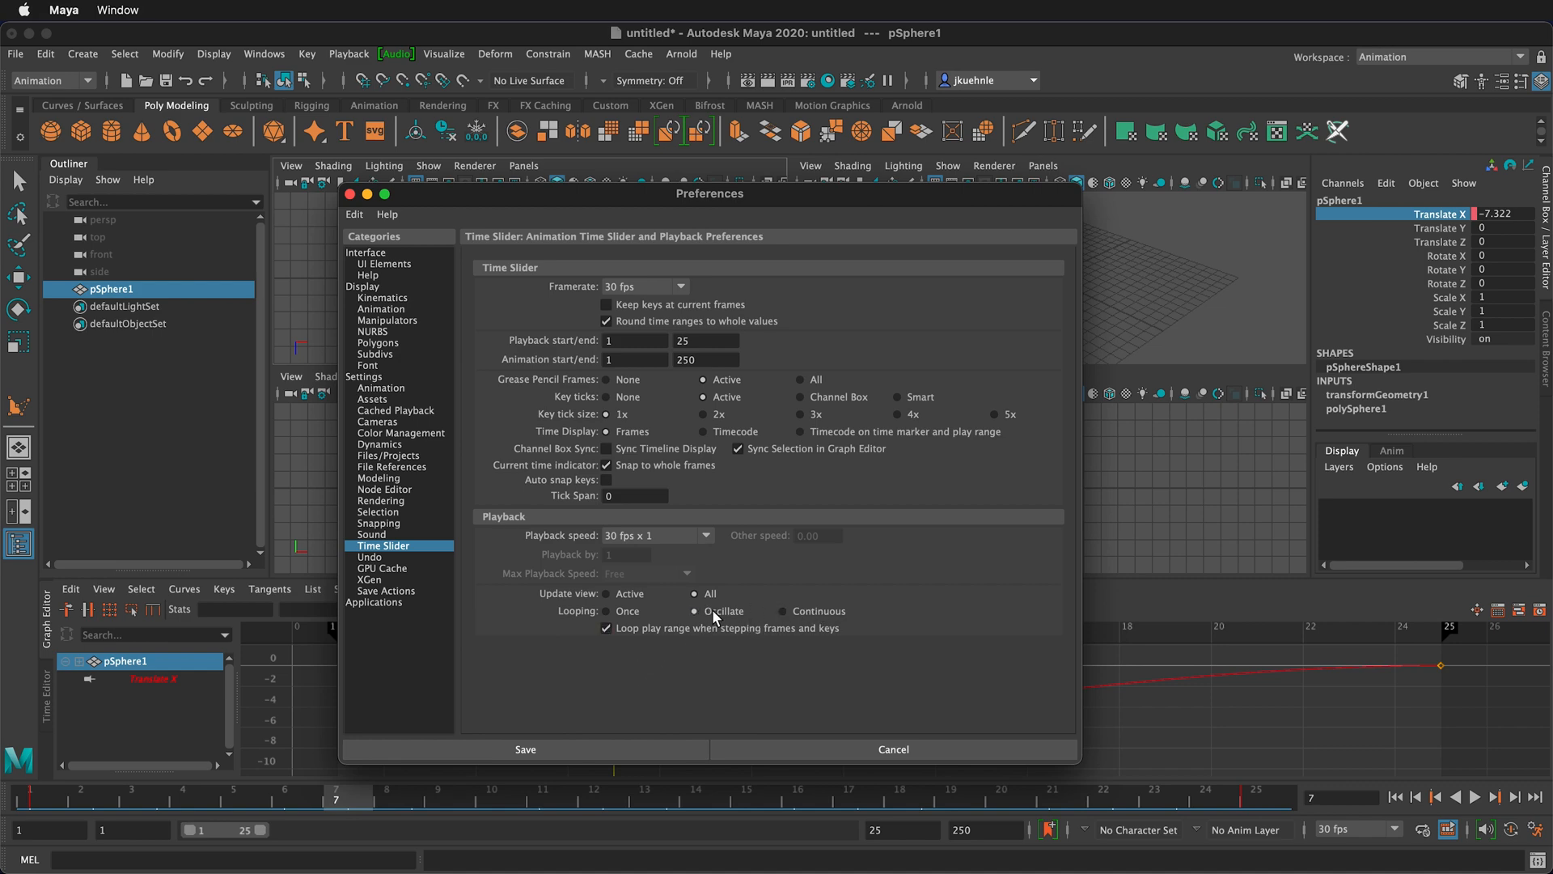
{"action": "left_click", "coordinate": [524, 749]}
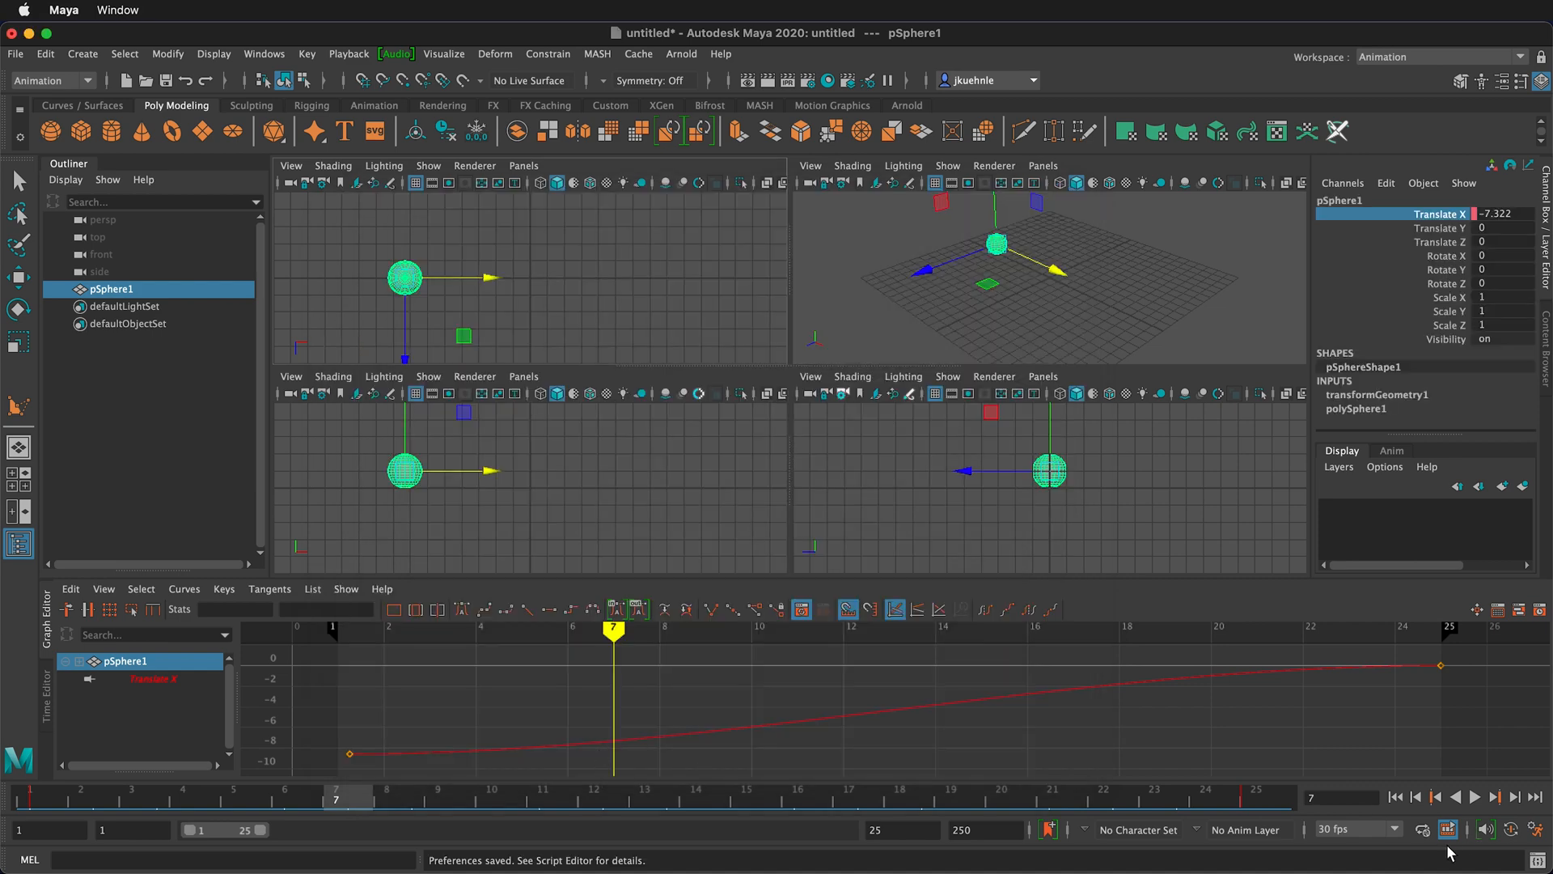
{"action": "mouse_move", "coordinate": [961, 735]}
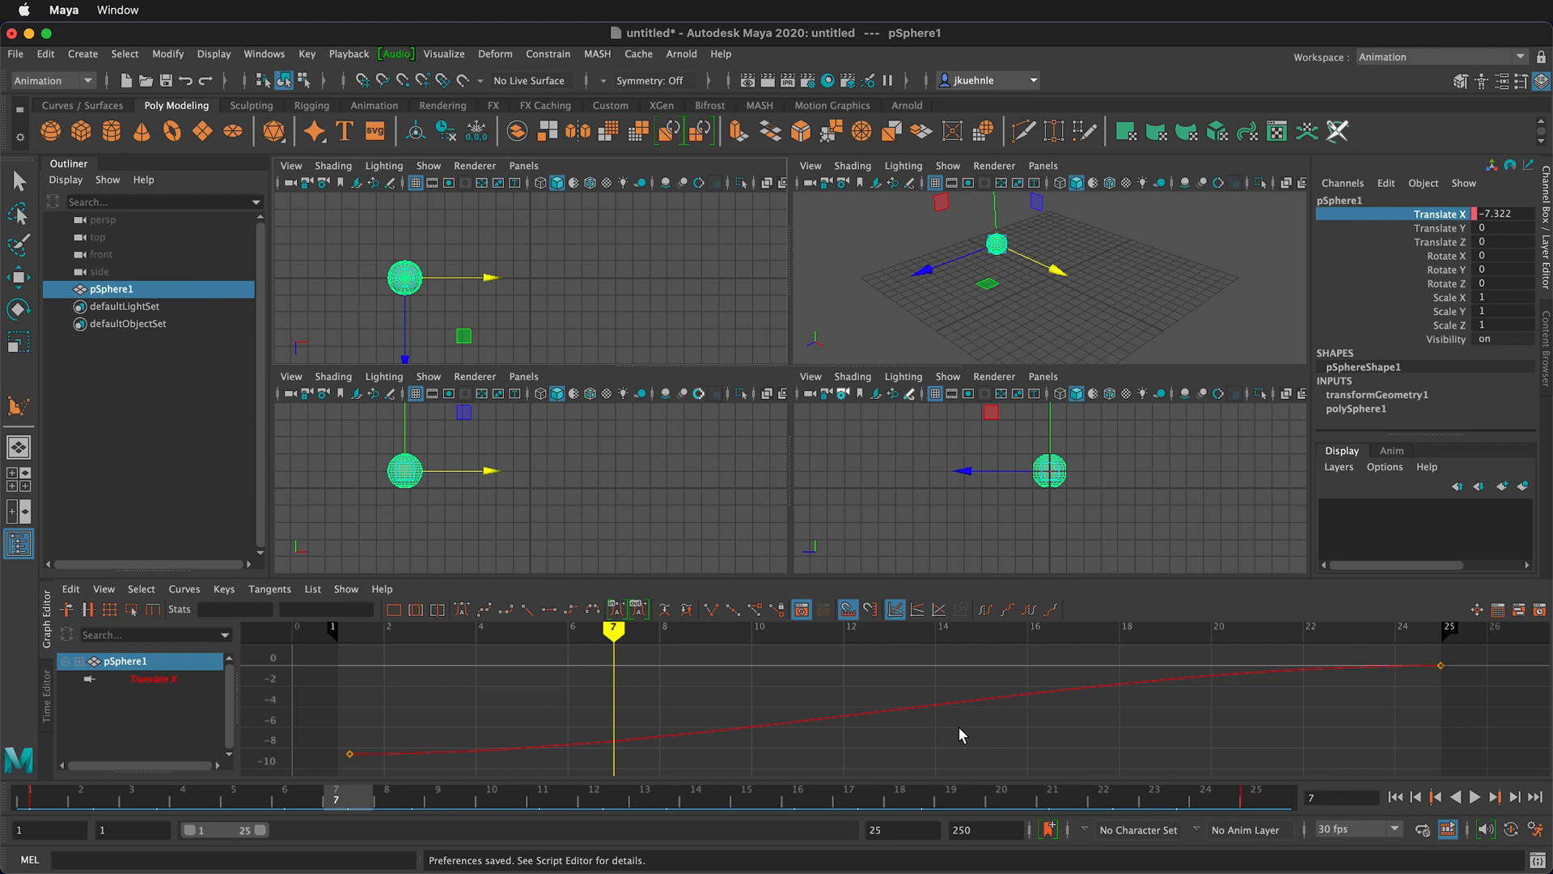
{"action": "mouse_move", "coordinate": [1069, 691]}
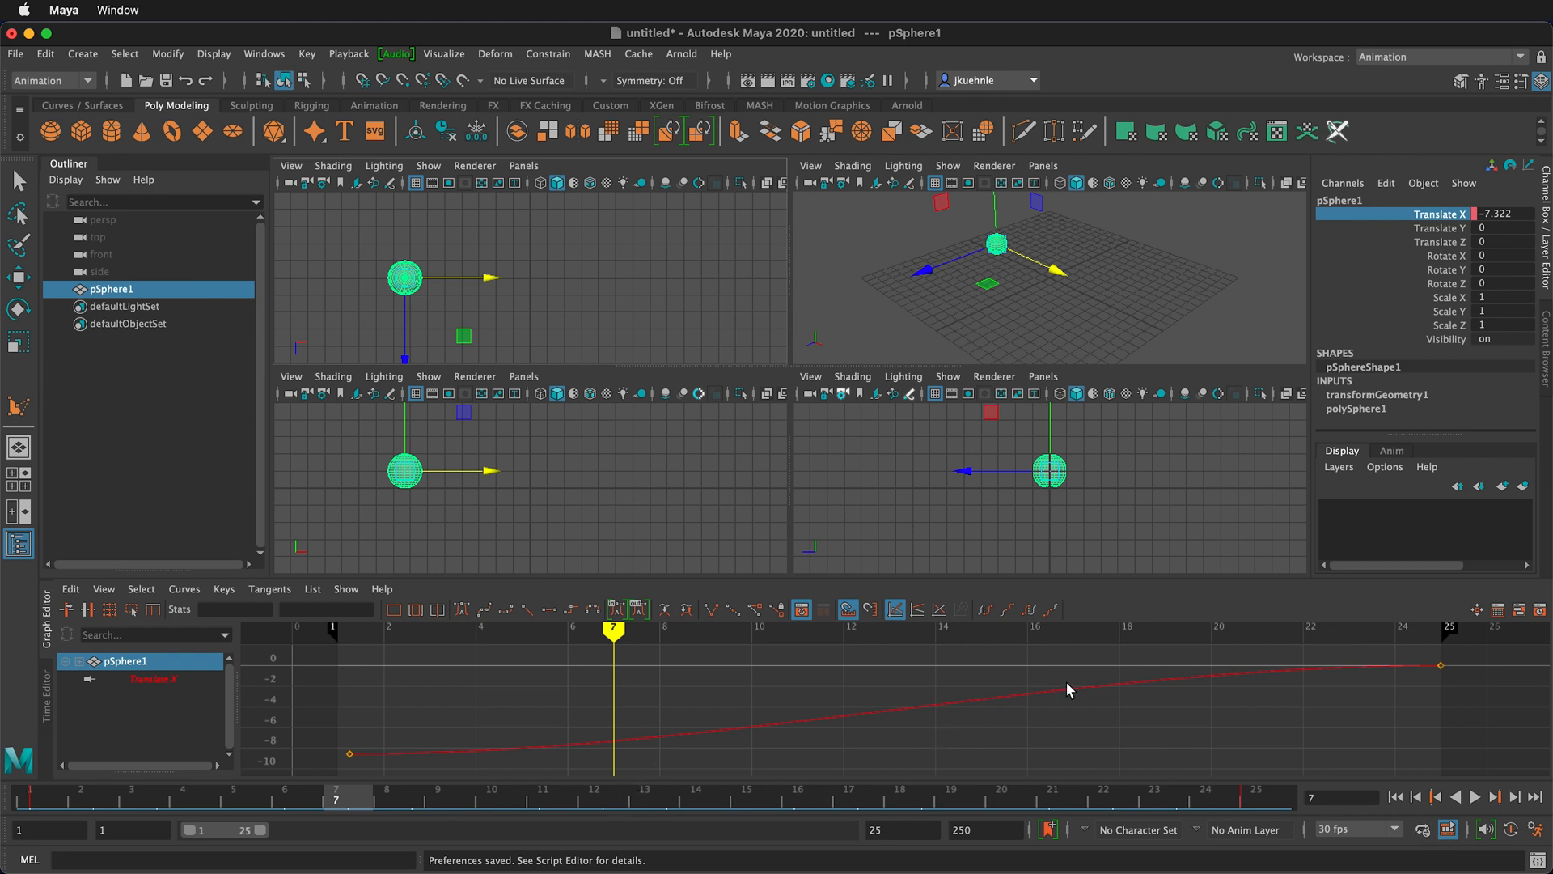
{"action": "mouse_move", "coordinate": [725, 670]}
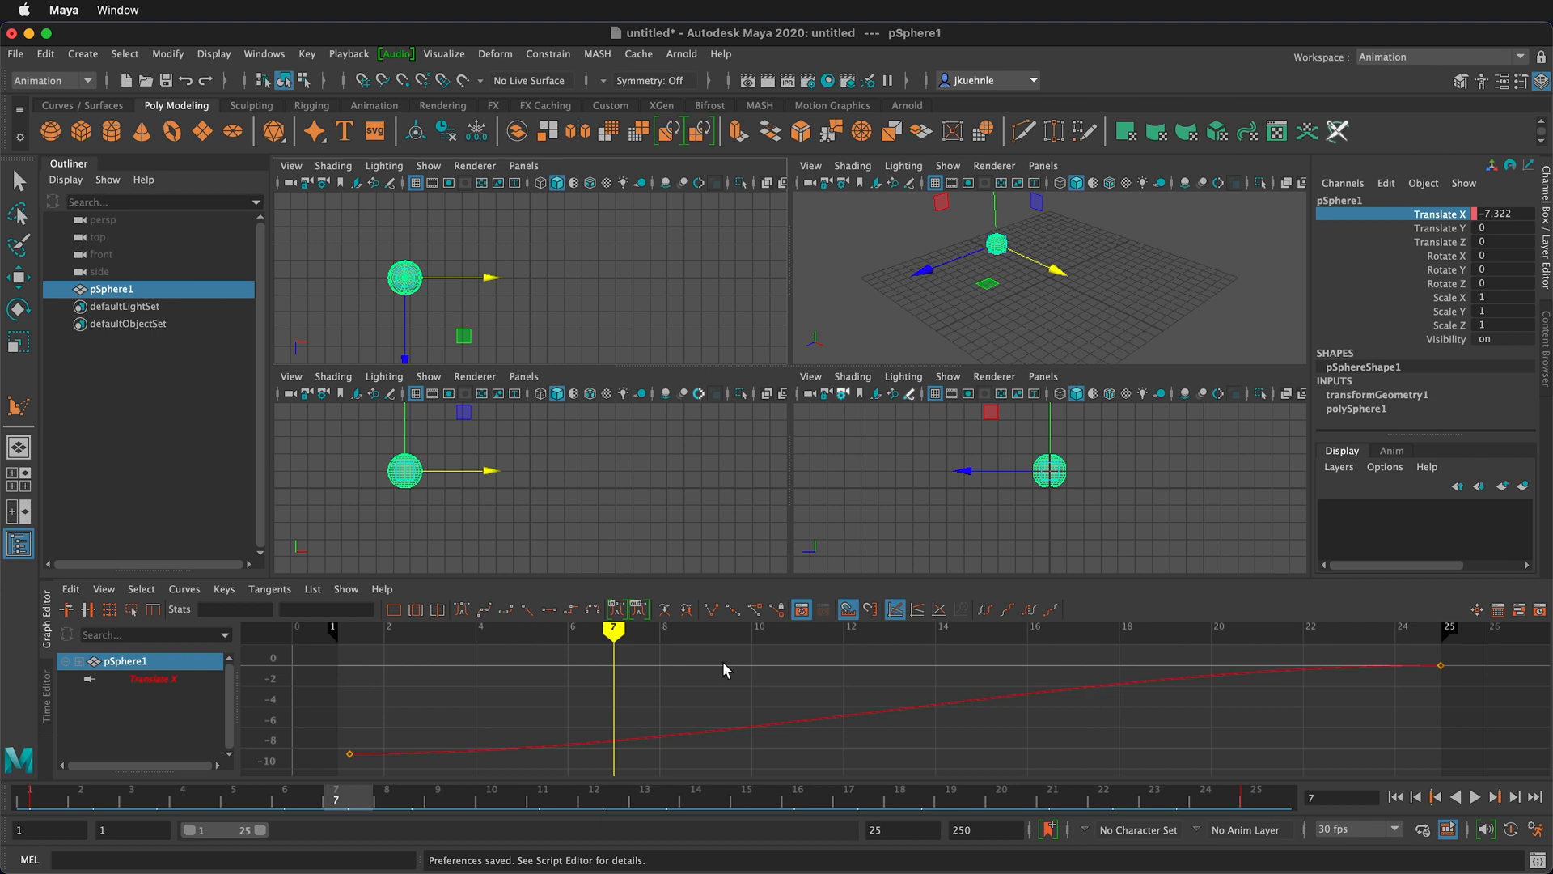
{"action": "mouse_move", "coordinate": [707, 597]}
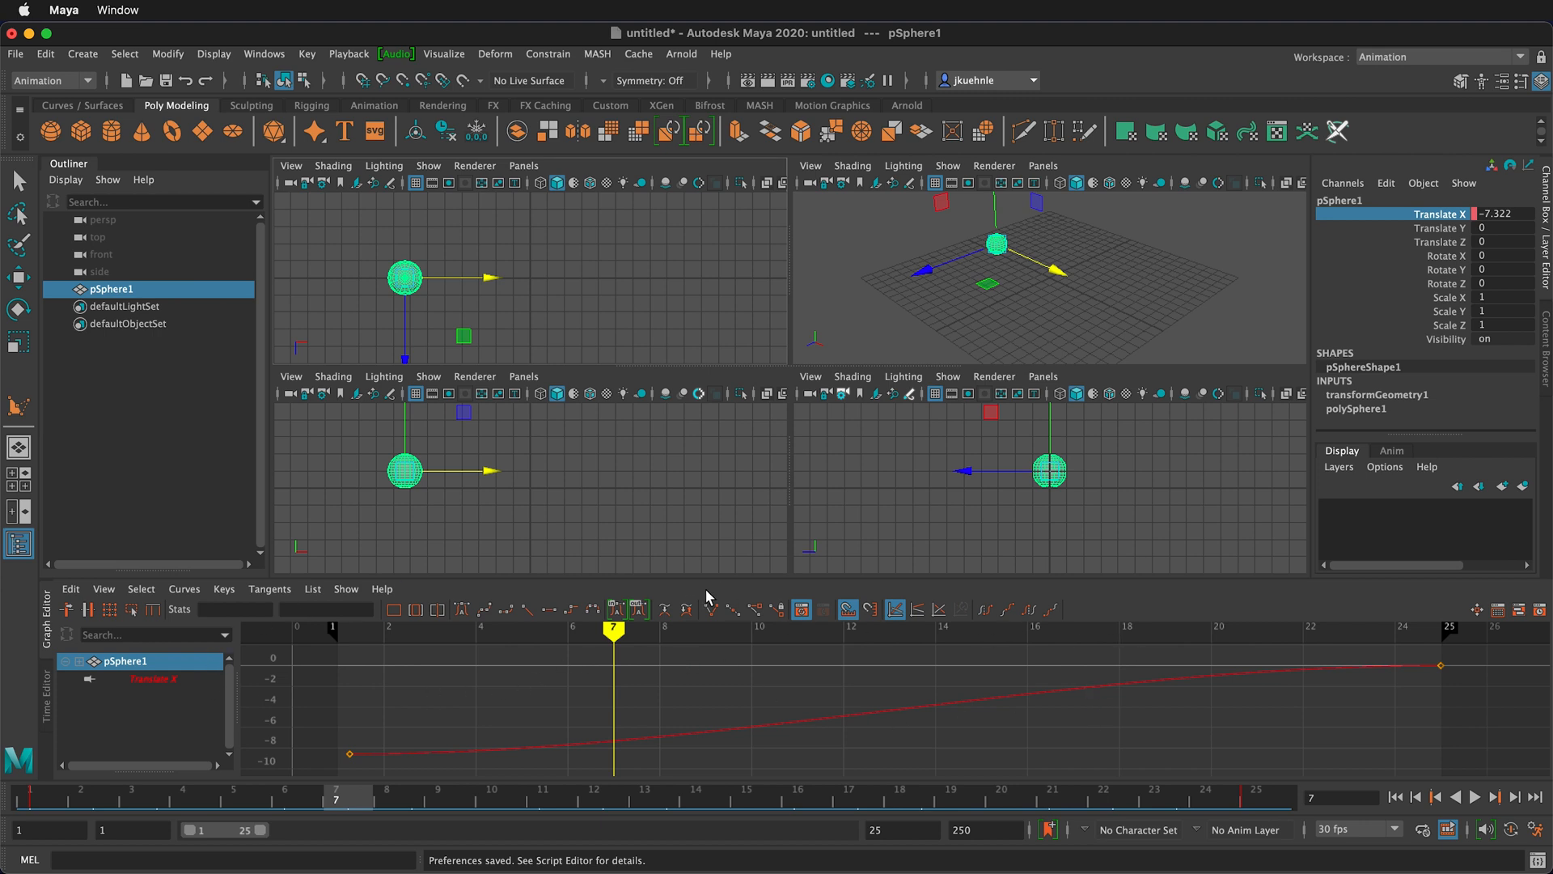
{"action": "mouse_move", "coordinate": [1175, 594]}
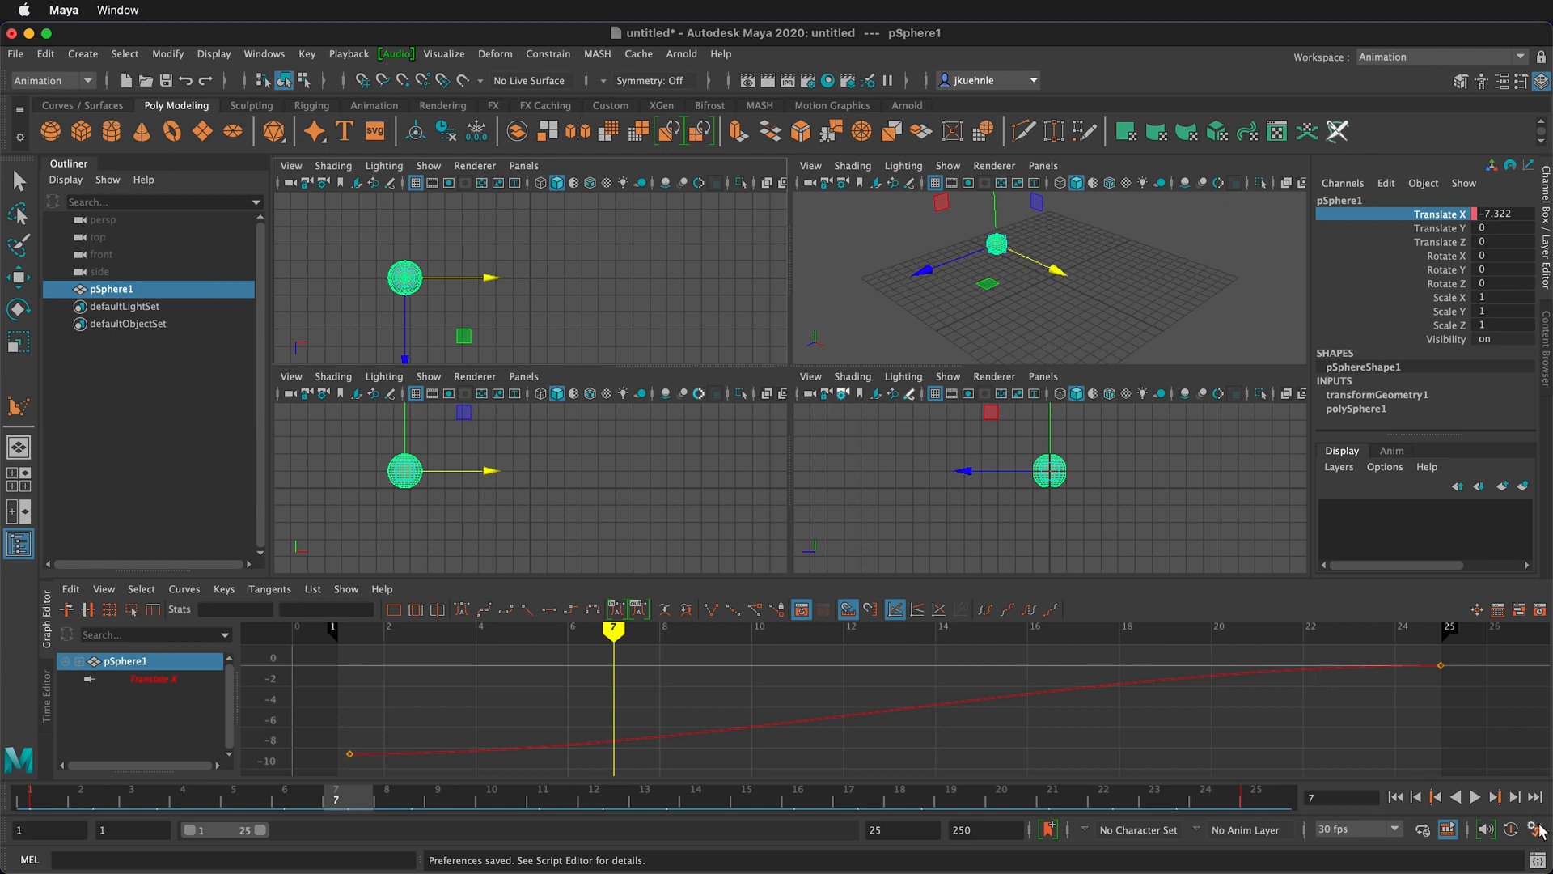
{"action": "left_click", "coordinate": [655, 535]}
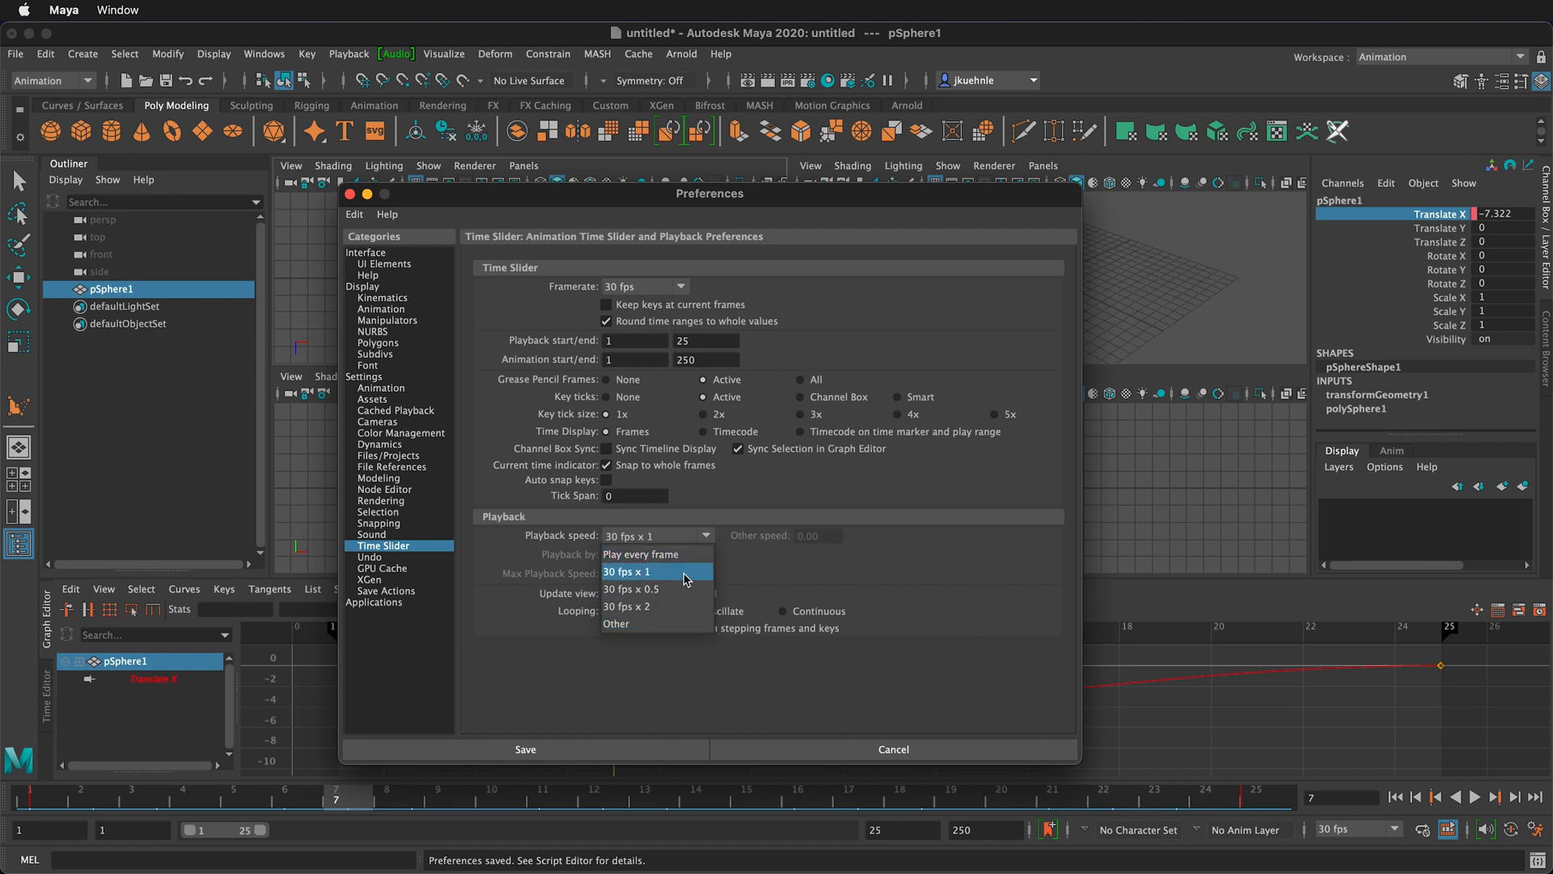
{"action": "mouse_move", "coordinate": [682, 553]}
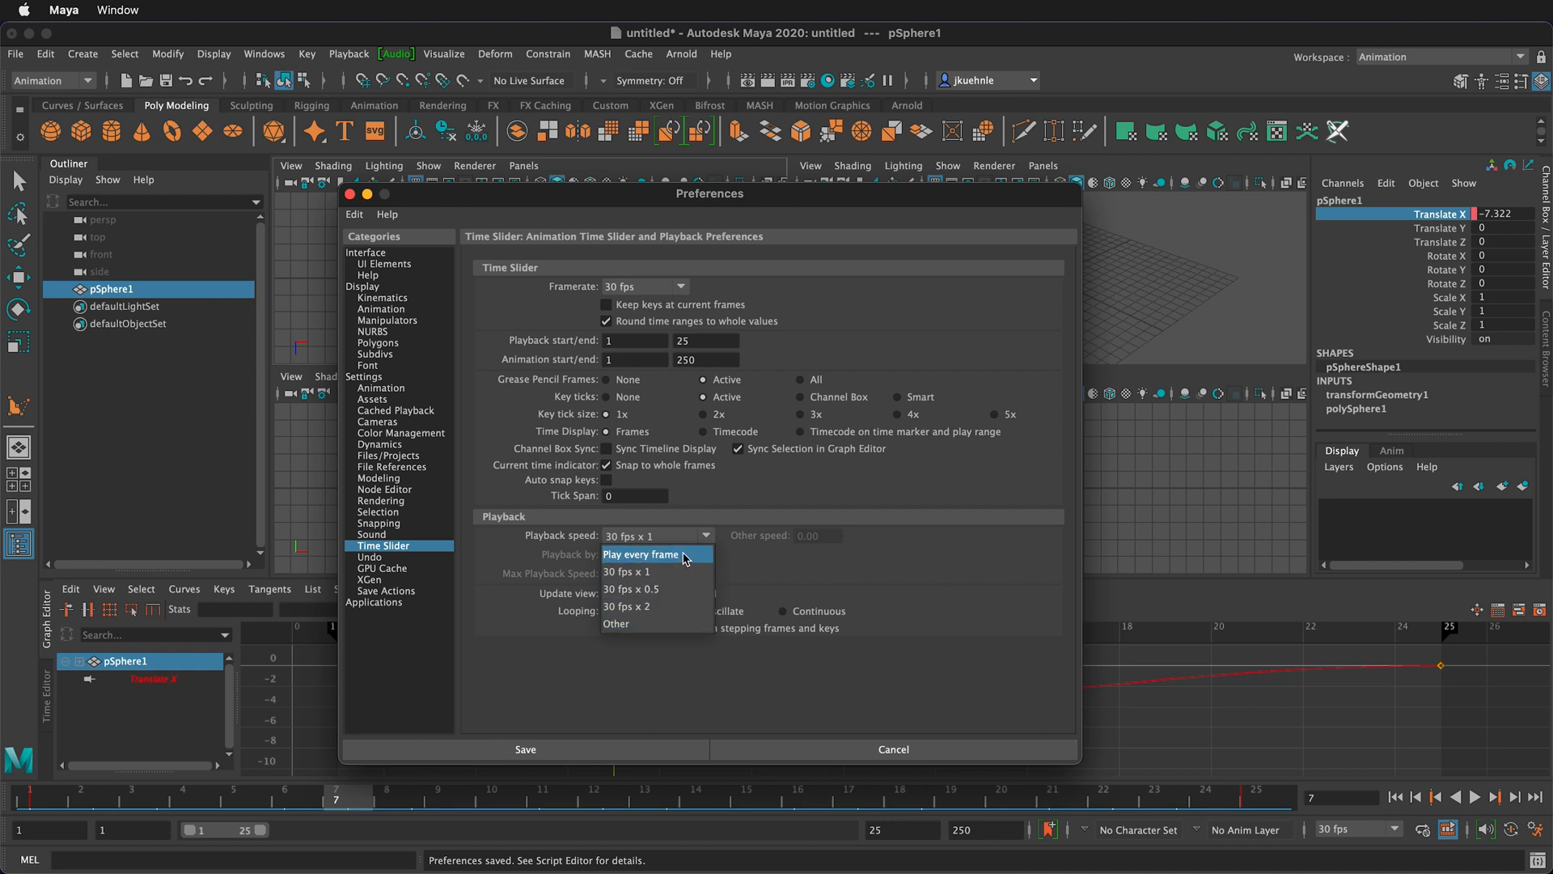